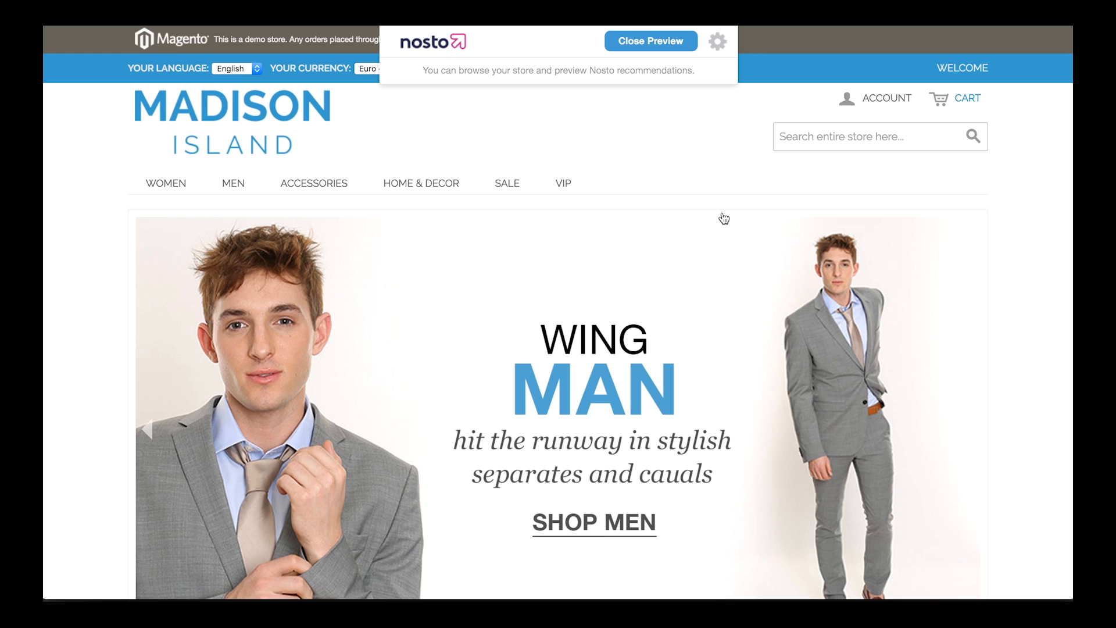
Scroll the previewed Madison Island home page down to the New Products grid and Recommendations for you row
{"action": "scroll", "scroll_direction": "down", "scroll_amount": 3}
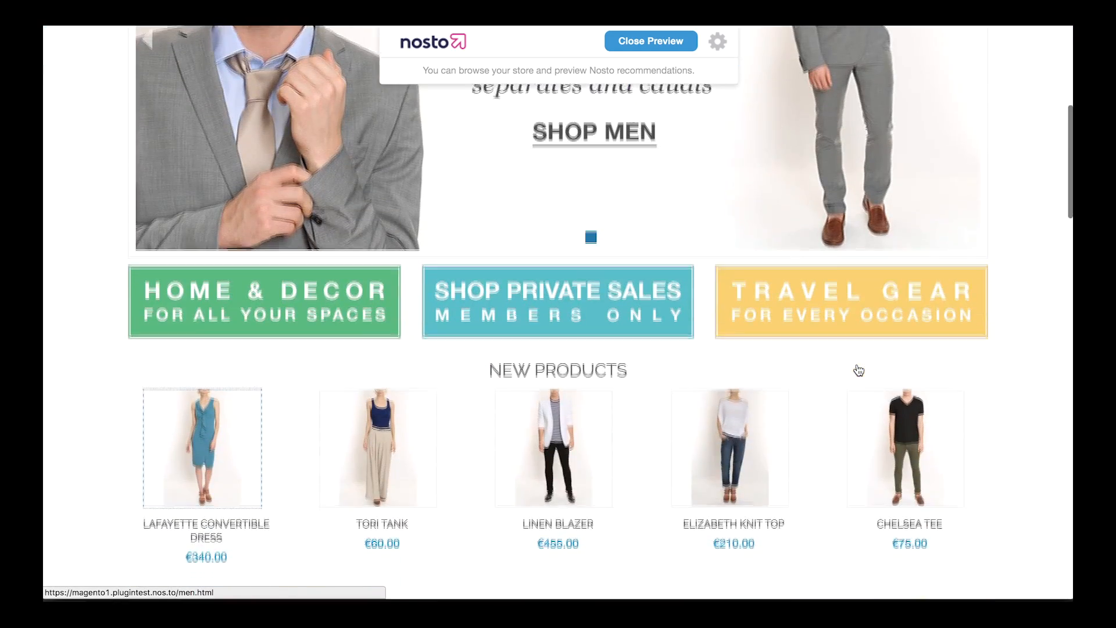
{"action": "scroll", "scroll_direction": "down", "scroll_amount": 3}
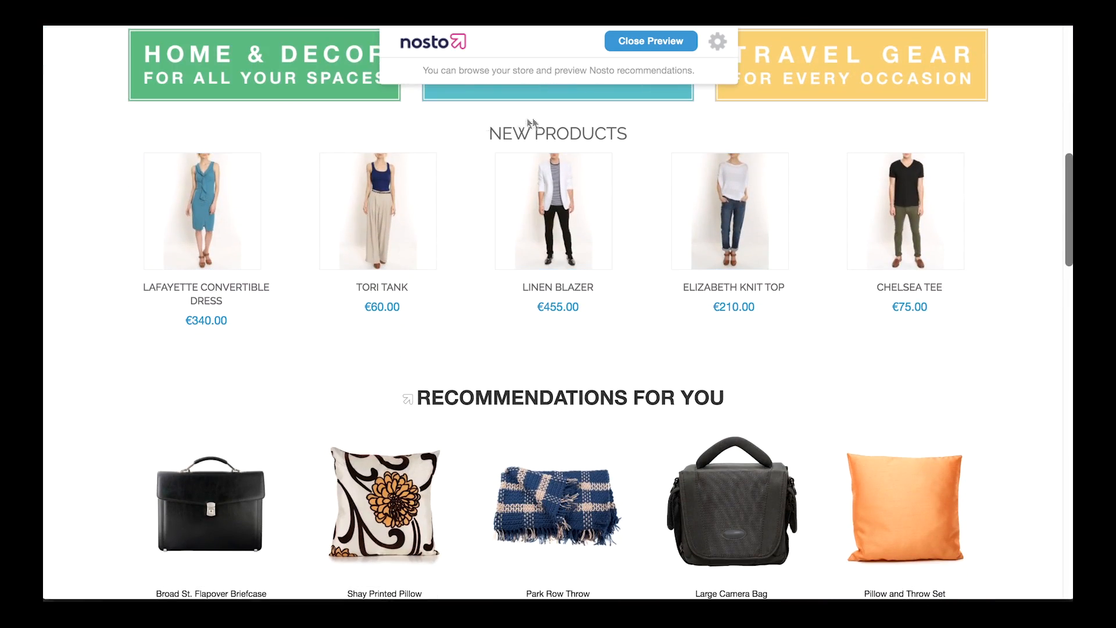
{"action": "mouse_move", "coordinate": [370, 376]}
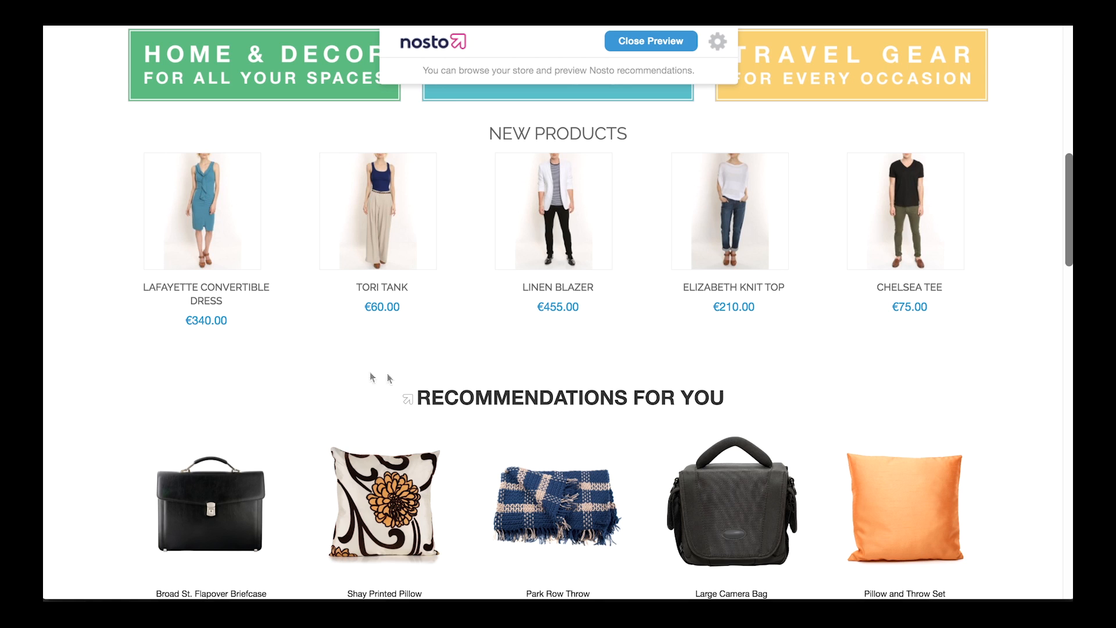
{"action": "mouse_move", "coordinate": [413, 406]}
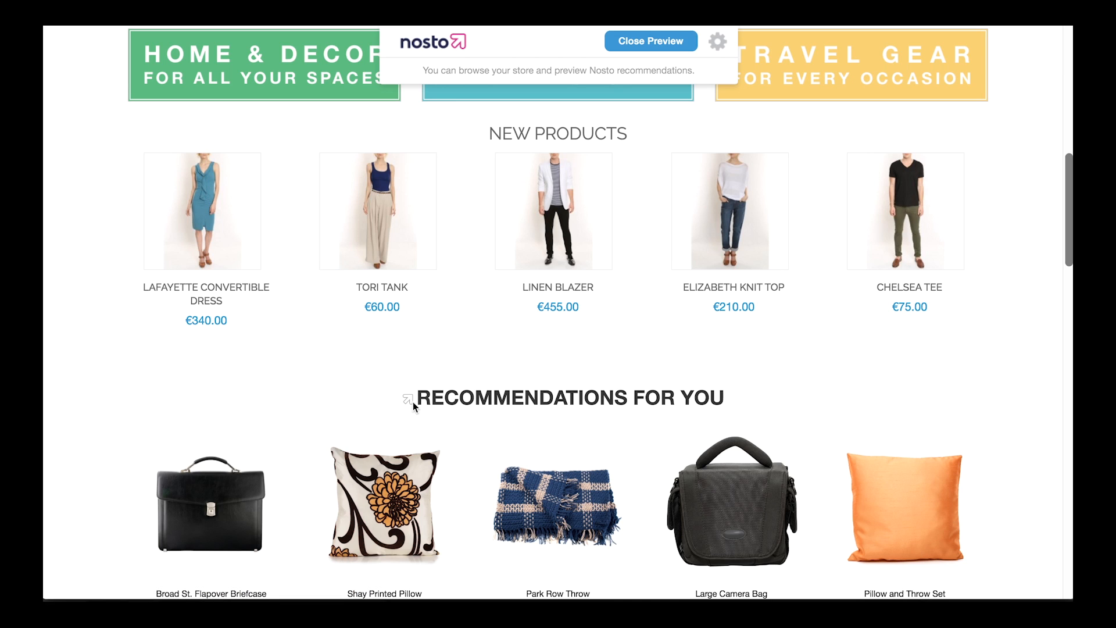
{"action": "left_click", "coordinate": [408, 397]}
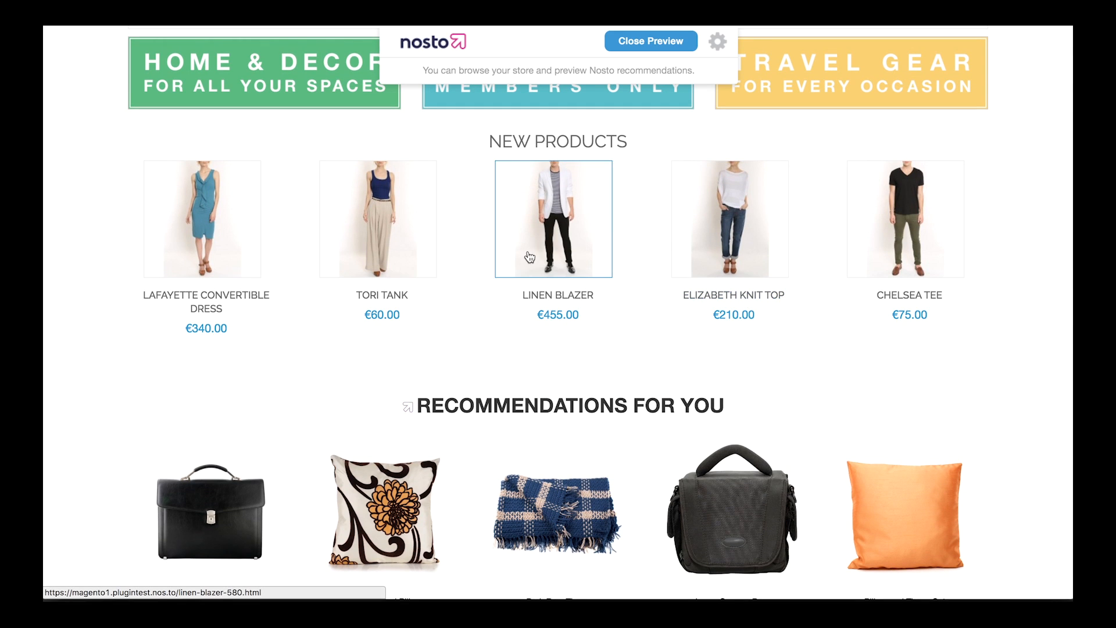
{"action": "scroll", "scroll_direction": "down", "scroll_amount": 3}
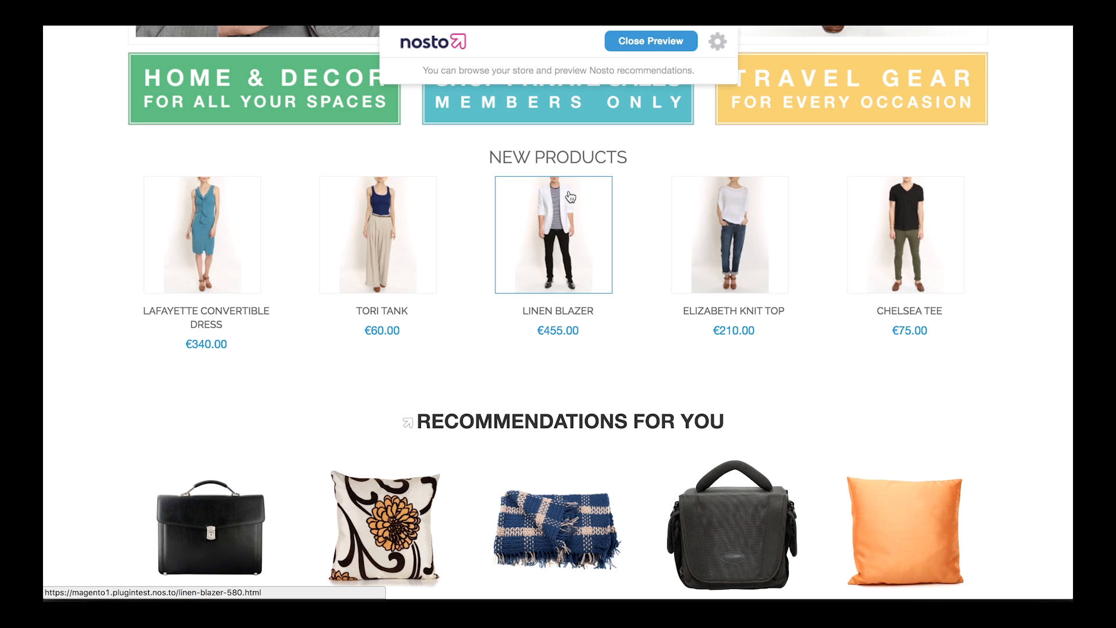
{"action": "mouse_move", "coordinate": [569, 198]}
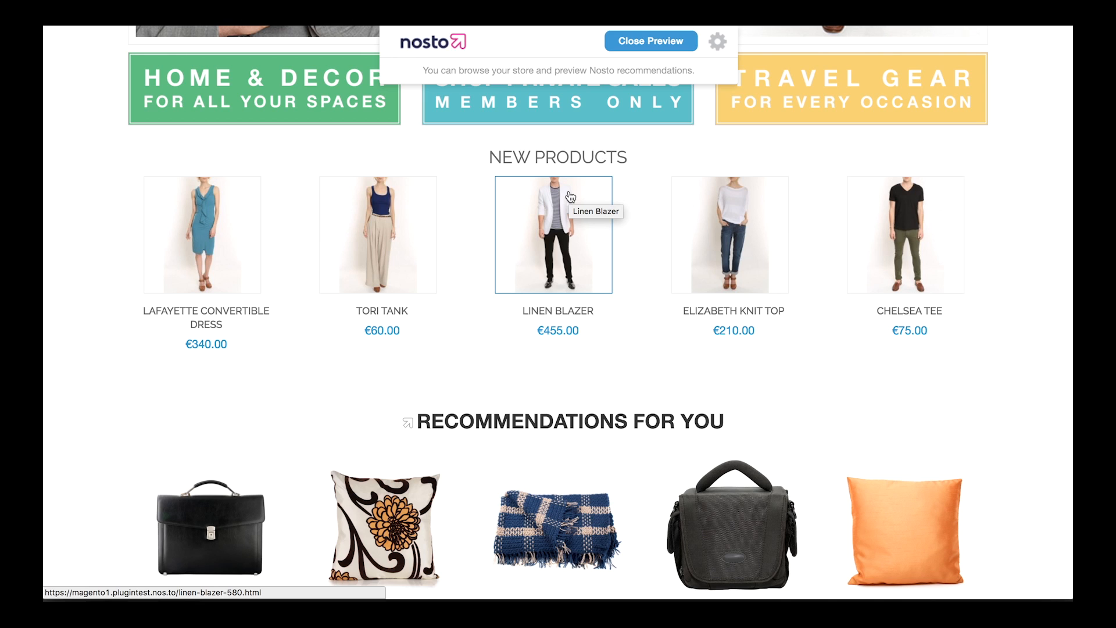
Inspect the Linen Blazer image and bring up copy options on the div.widget-new-products node
{"action": "right_click", "coordinate": [556, 235]}
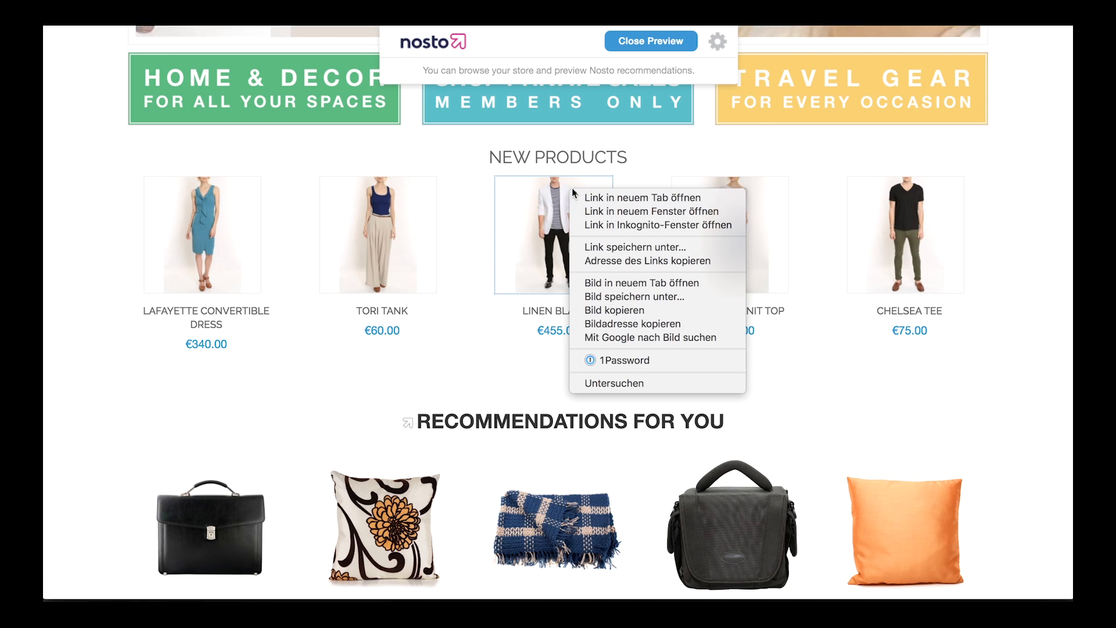
{"action": "mouse_move", "coordinate": [652, 387]}
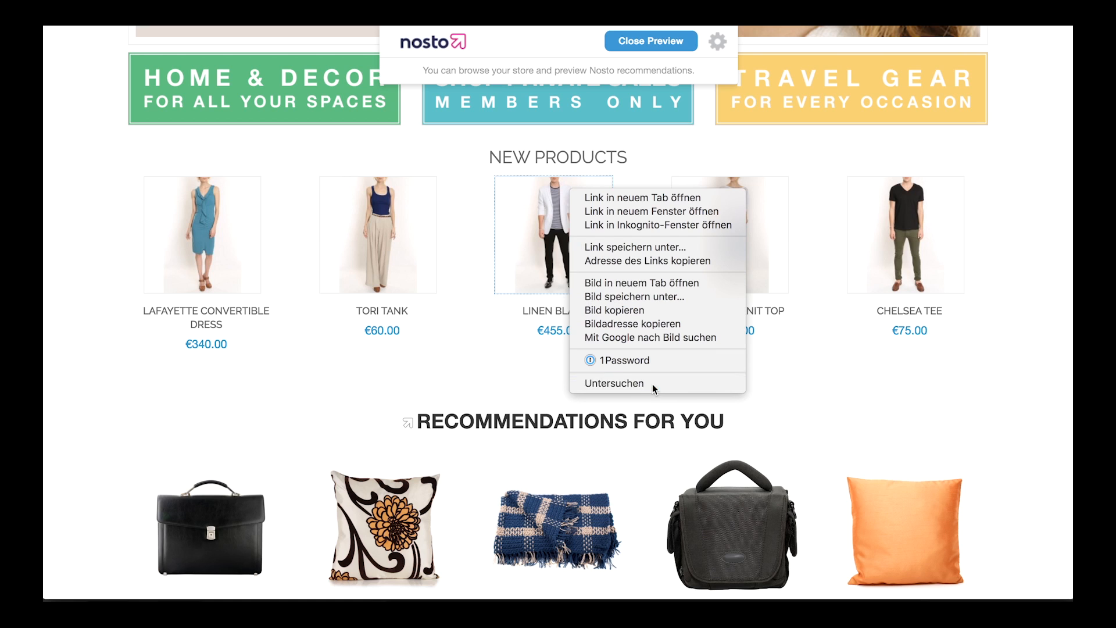
{"action": "left_click", "coordinate": [614, 382]}
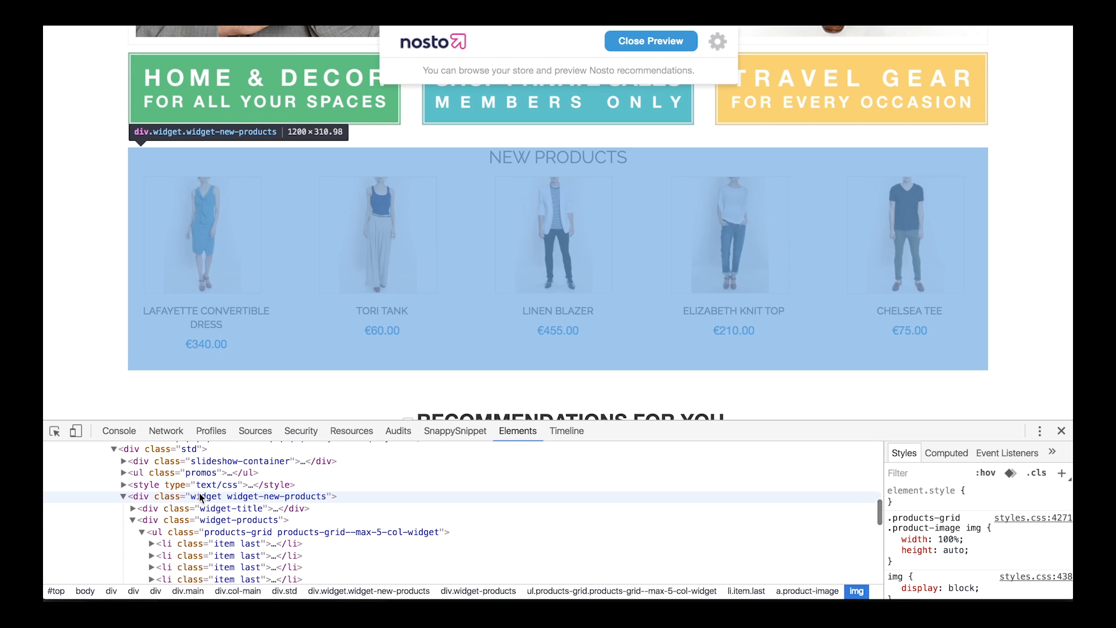
{"action": "right_click", "coordinate": [200, 496]}
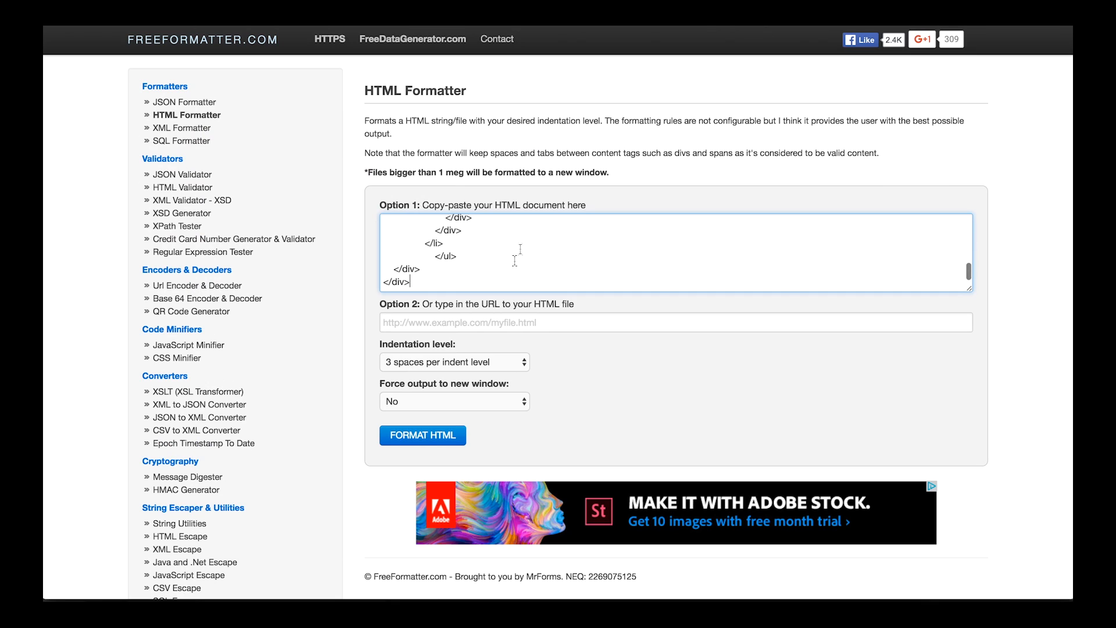
Format the pasted widget HTML and select all of the indented output
{"action": "left_click", "coordinate": [421, 434]}
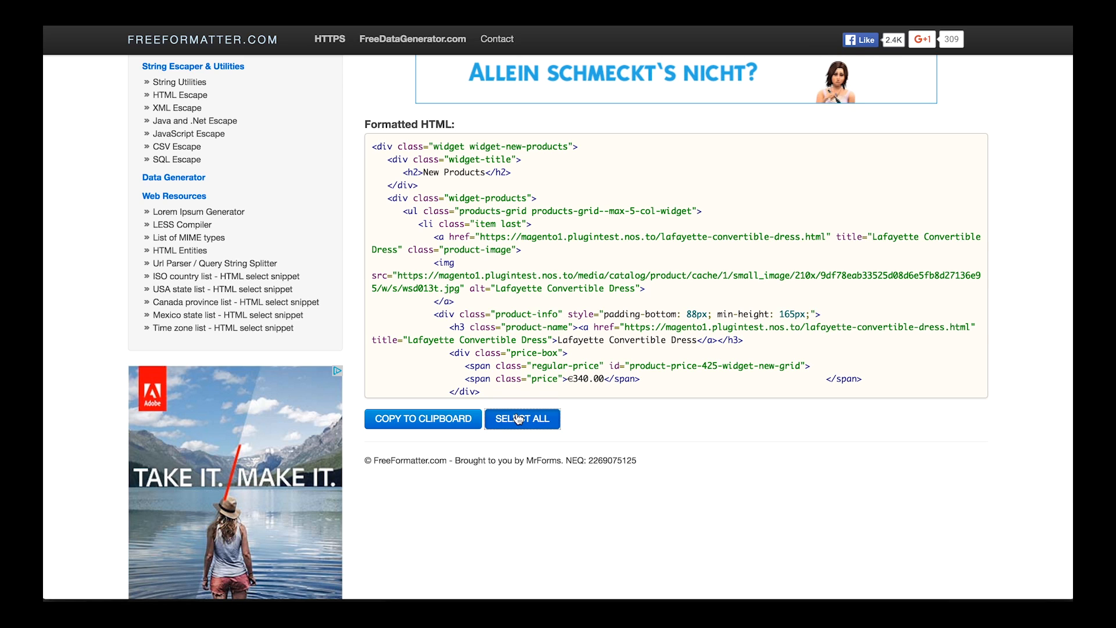
{"action": "left_click", "coordinate": [522, 418]}
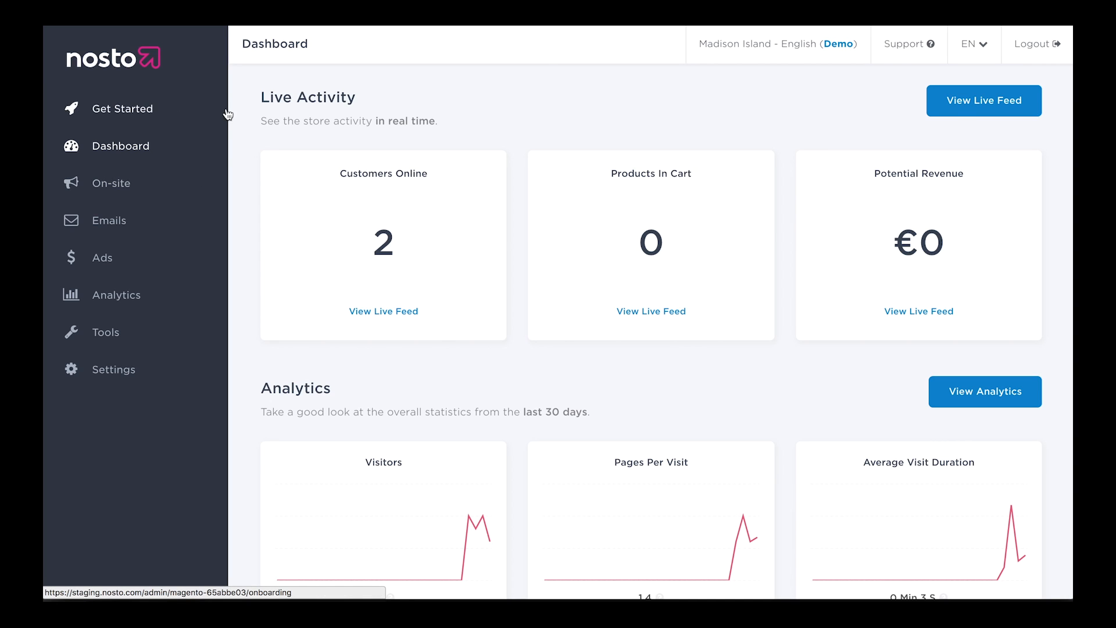
Go to On-site Recommendations Templates and start a new recommendation template
{"action": "left_click", "coordinate": [110, 182]}
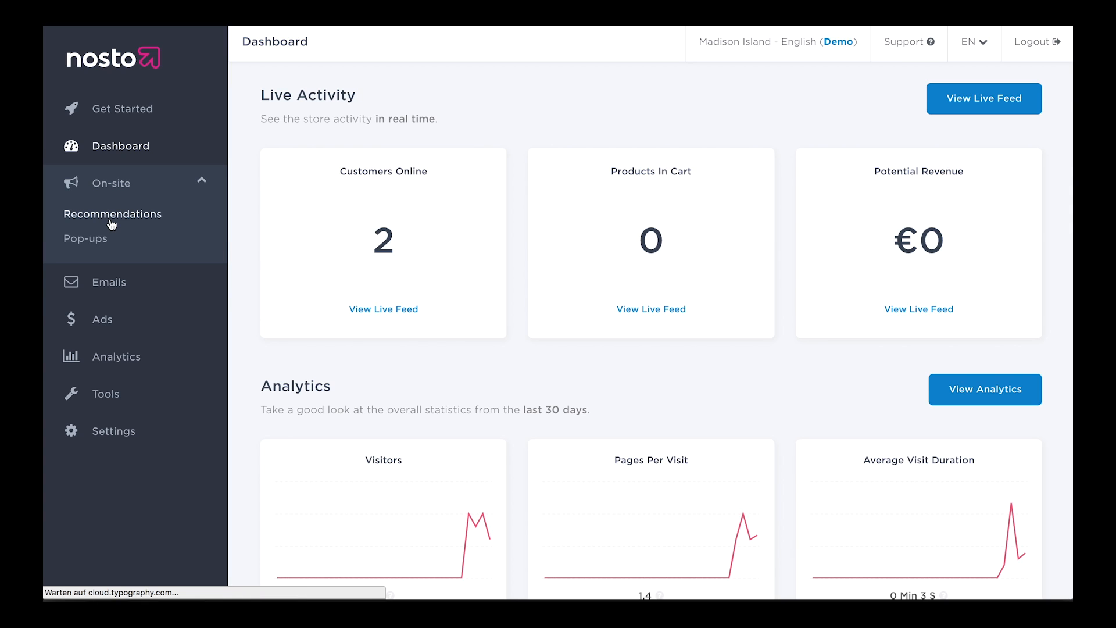
{"action": "left_click", "coordinate": [113, 214]}
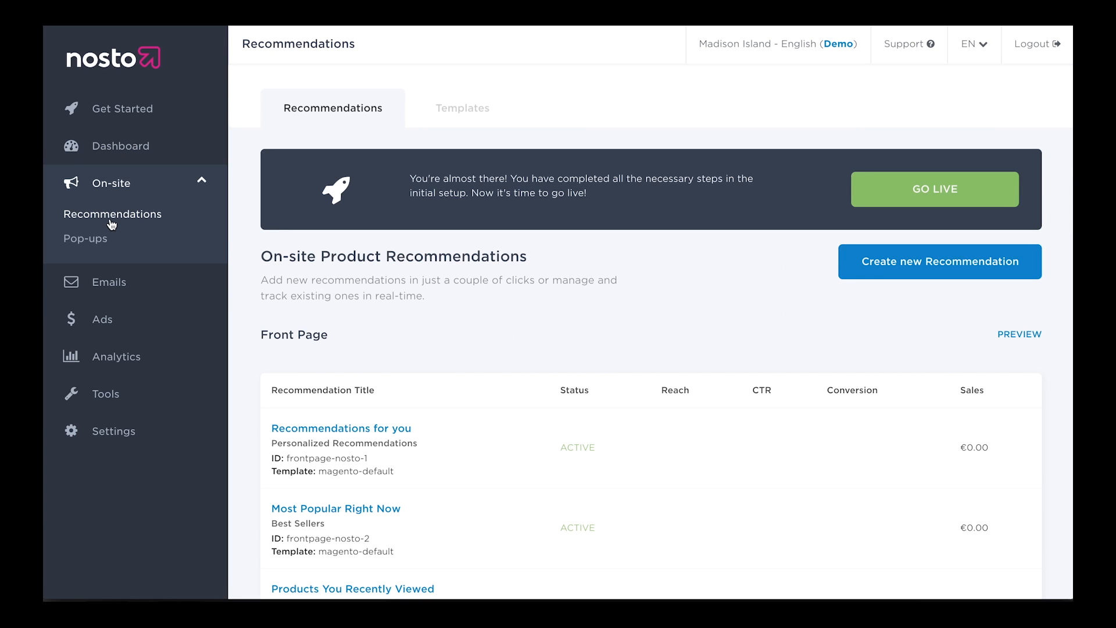
{"action": "left_click", "coordinate": [461, 107]}
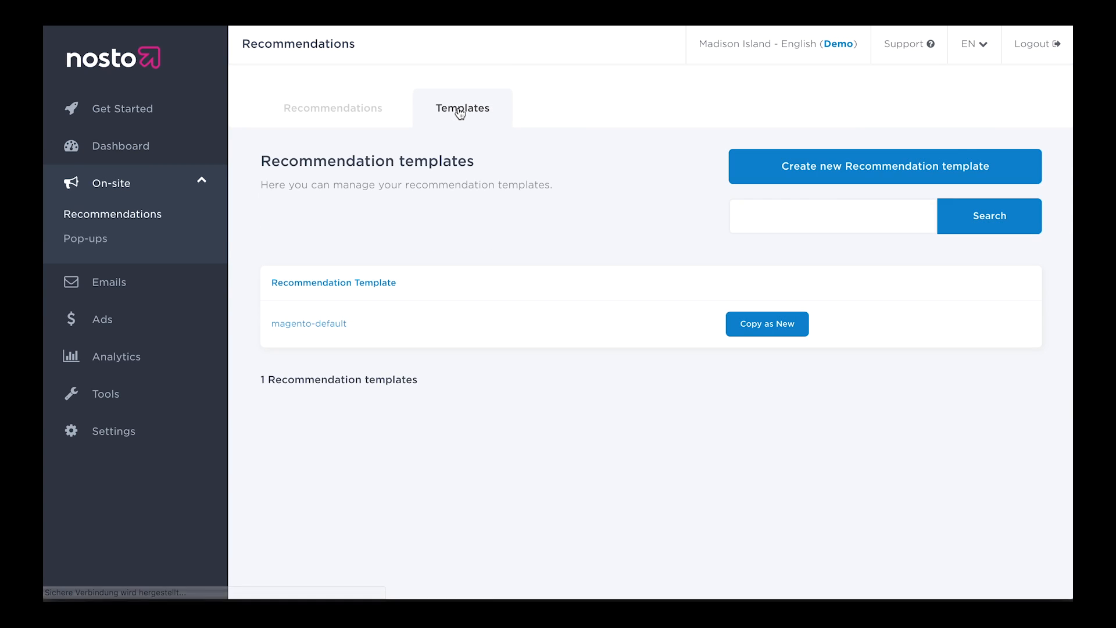
{"action": "left_click", "coordinate": [884, 166]}
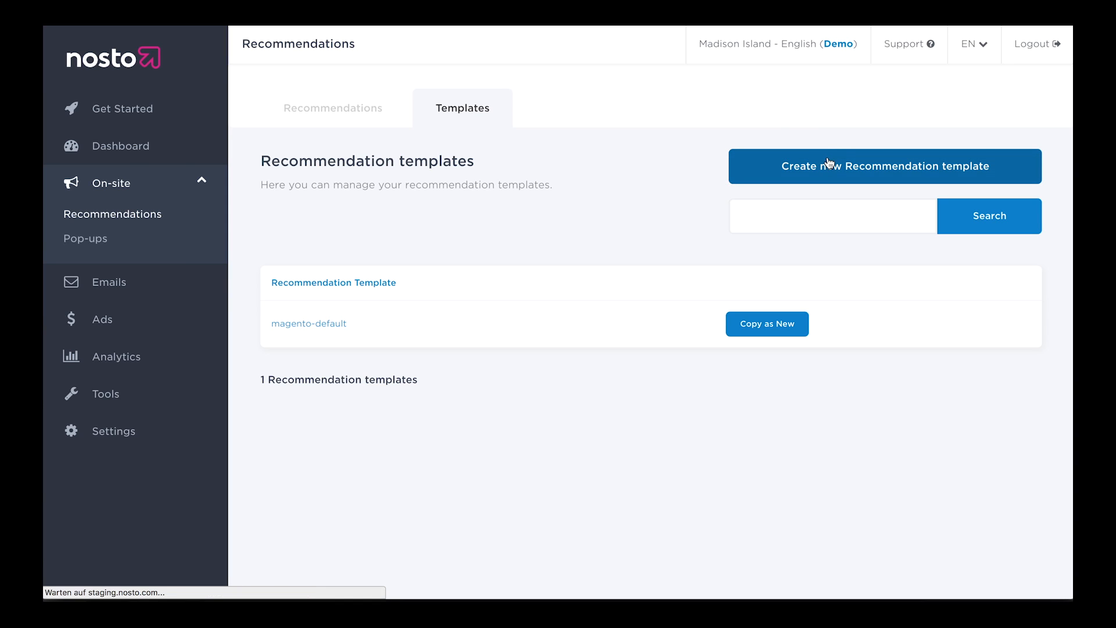
{"action": "left_click", "coordinate": [885, 166]}
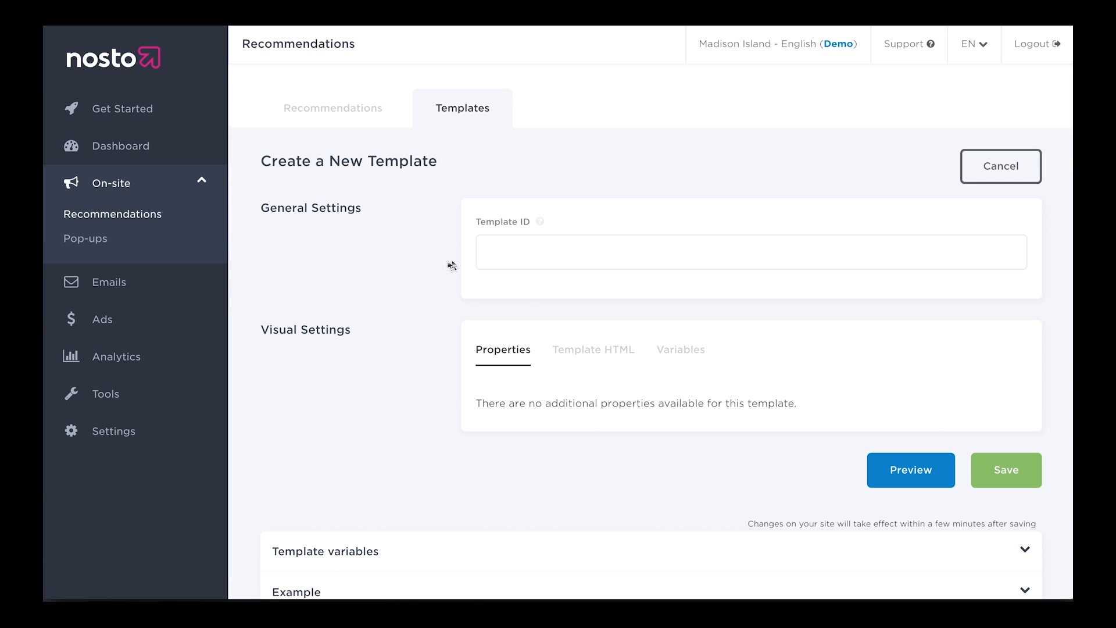
Set Template ID to my-template and paste the formatted widget markup into the Template HTML editor
{"action": "type", "text": "my-template"}
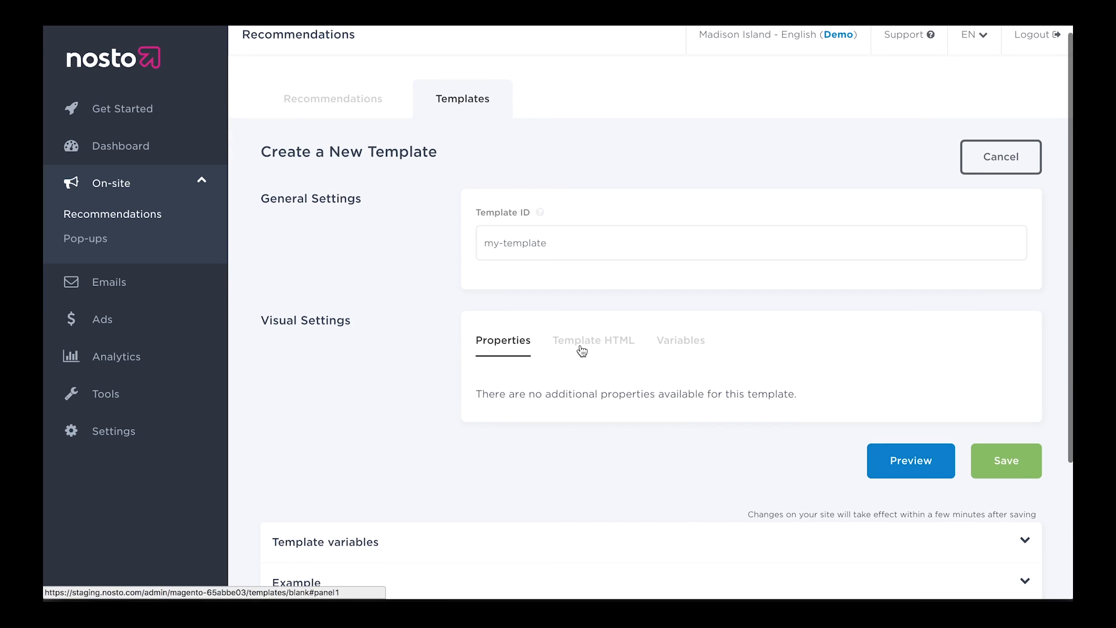
{"action": "left_click", "coordinate": [593, 339]}
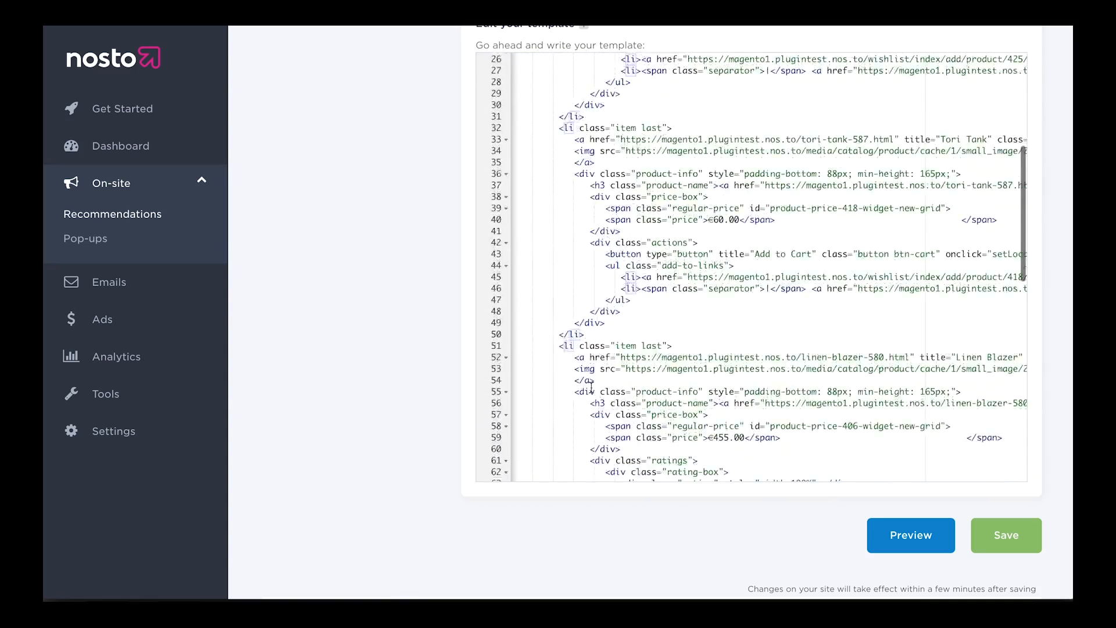
{"action": "scroll", "scroll_direction": "down", "scroll_amount": 3}
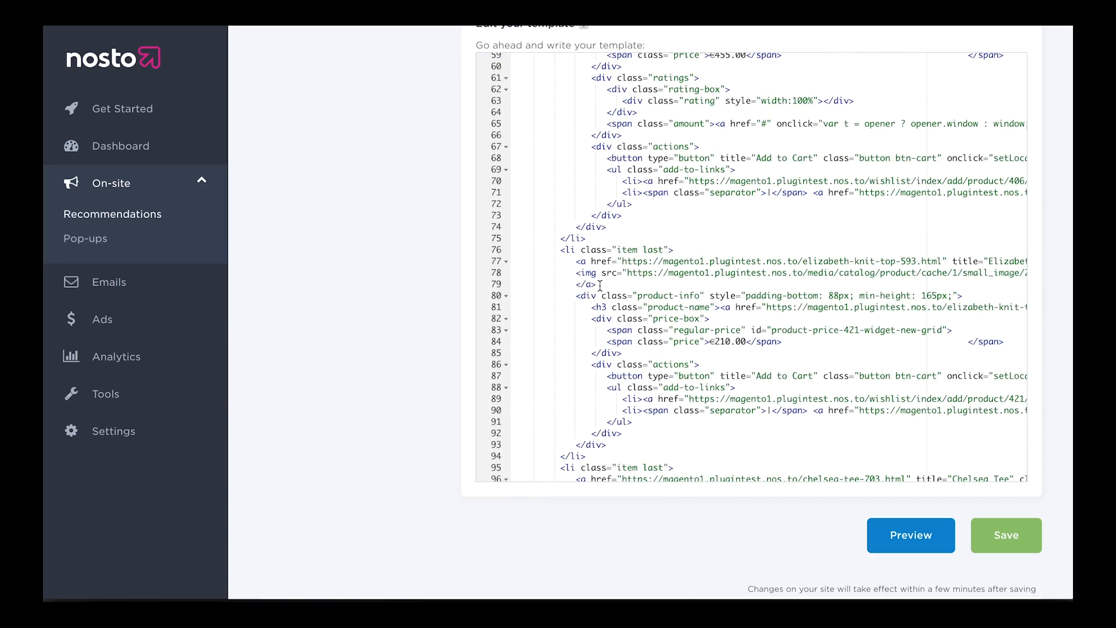
{"action": "scroll", "scroll_direction": "down", "scroll_amount": 3}
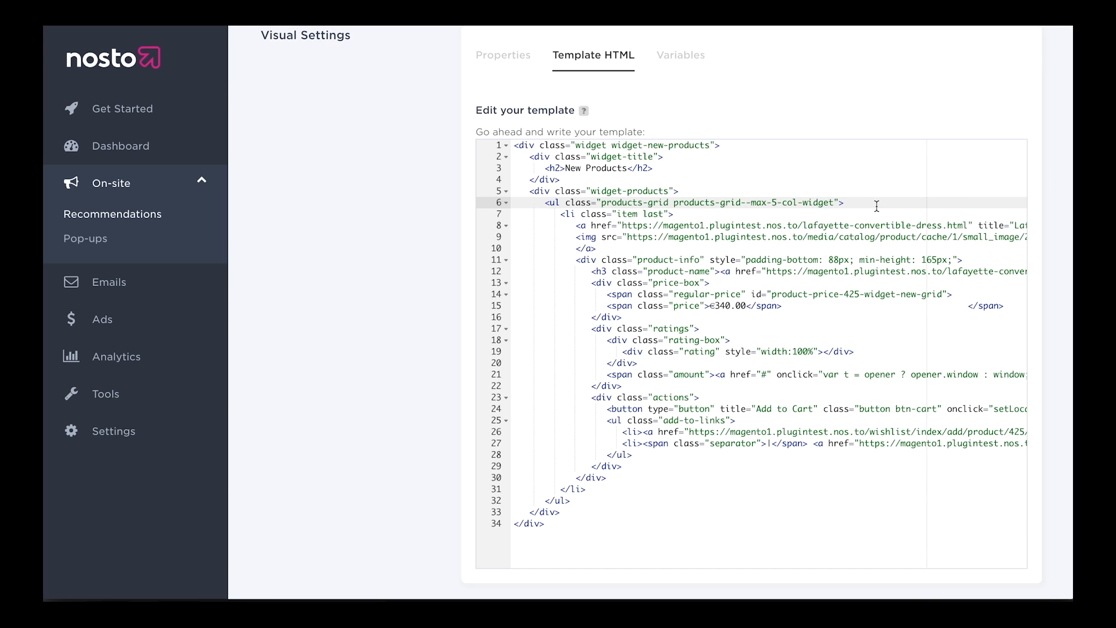
Wrap the product <li> in #foreach($product in $products) with a closing #end line
{"action": "key", "text": "Enter"}
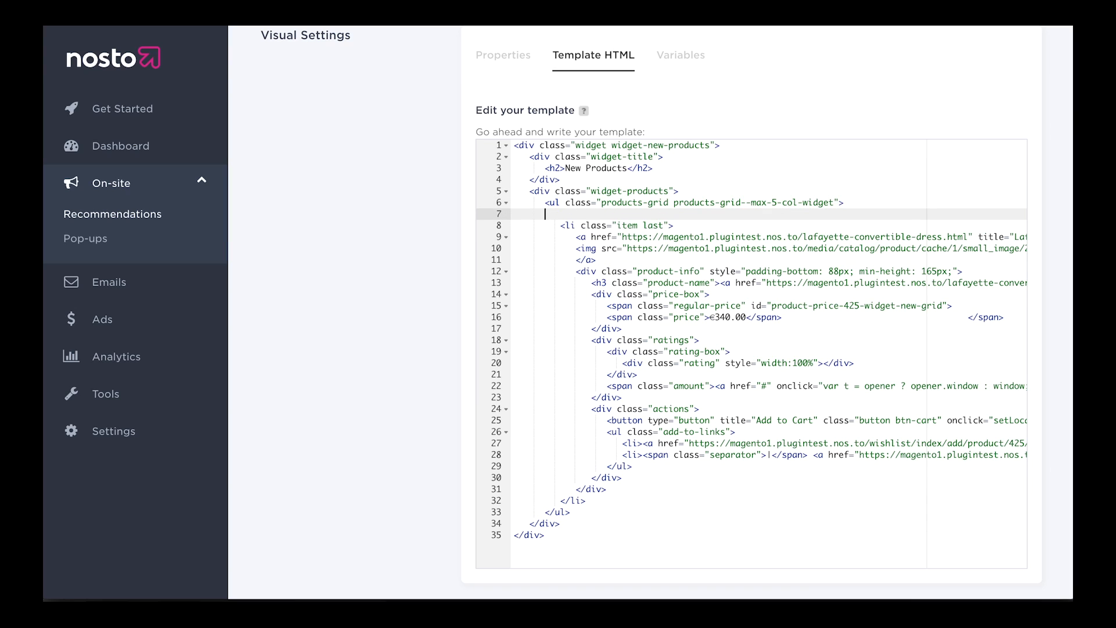
{"action": "type", "text": "#"}
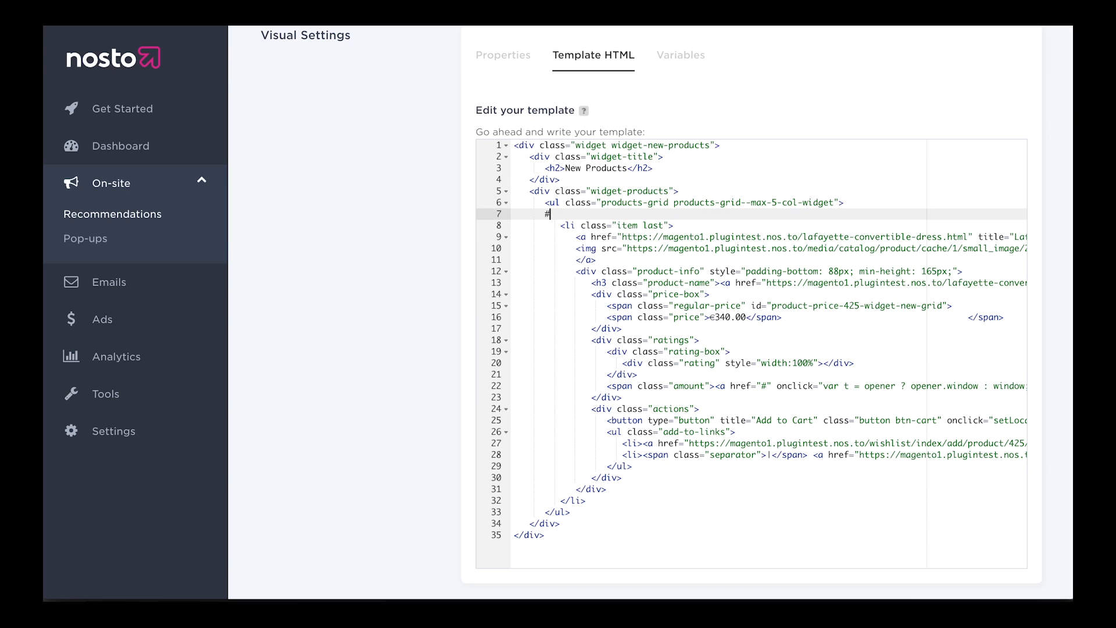
{"action": "type", "text": "foreacj"}
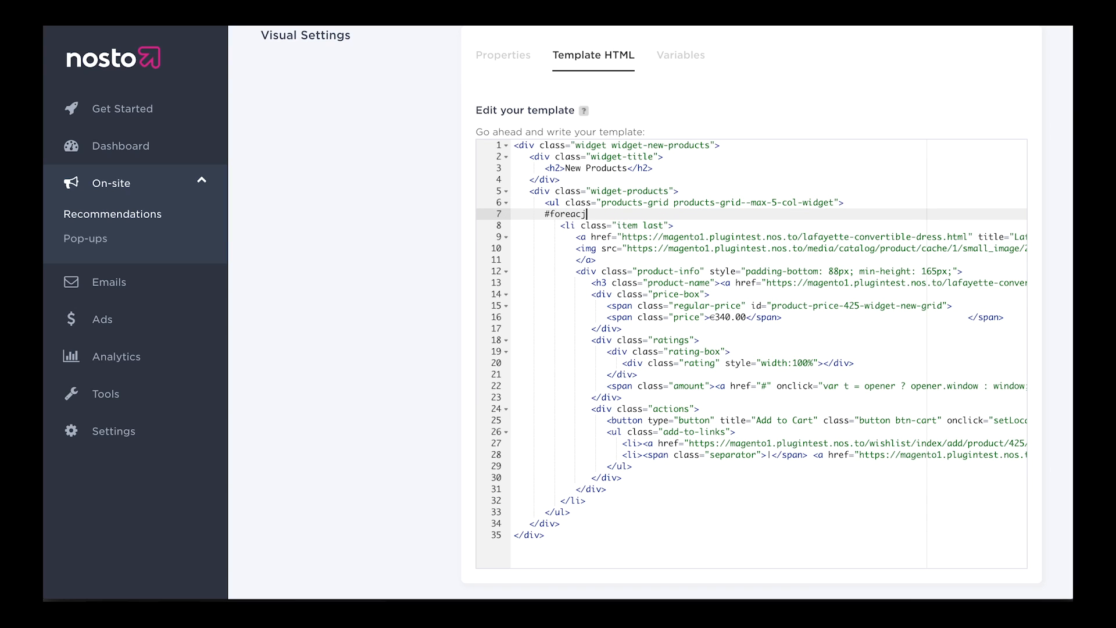
{"action": "type", "text": "($p"}
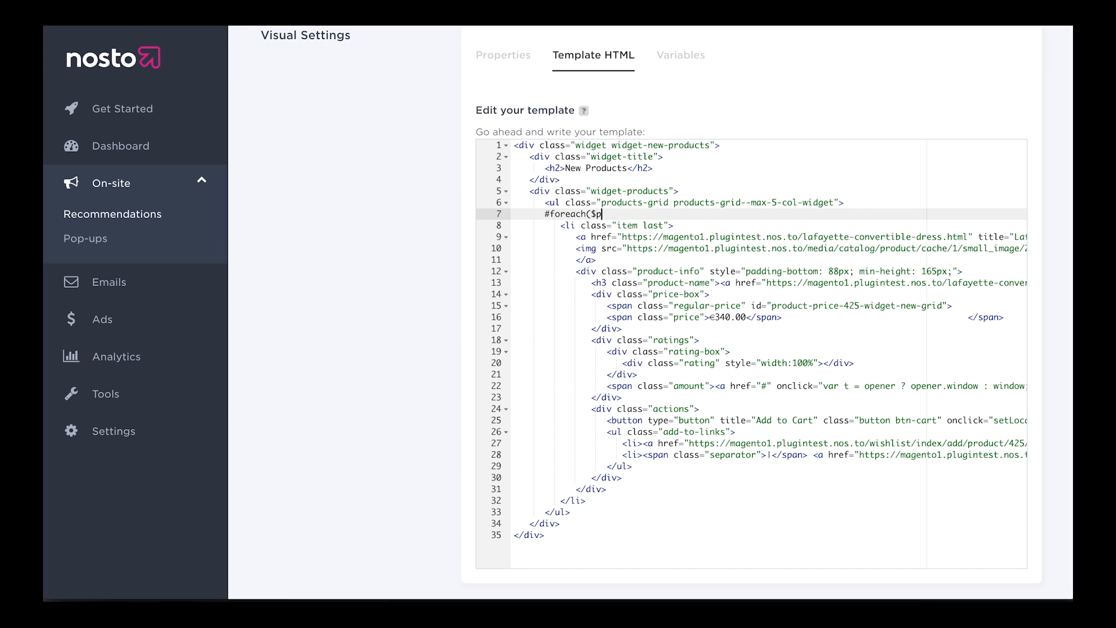
{"action": "type", "text": "roduct in $pr"}
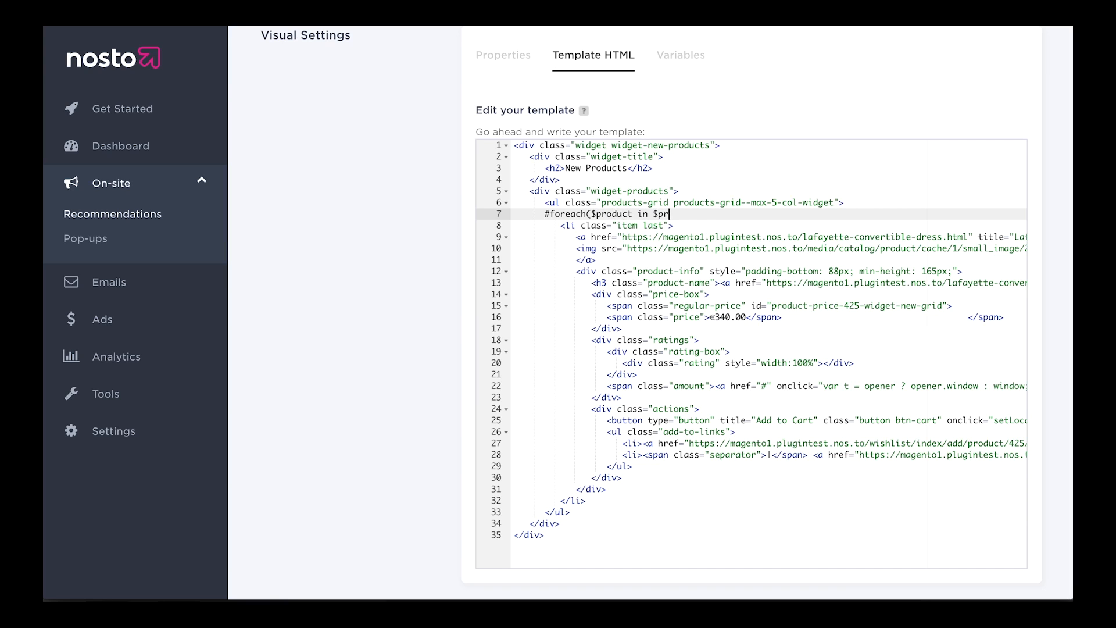
{"action": "type", "text": "oducts)"}
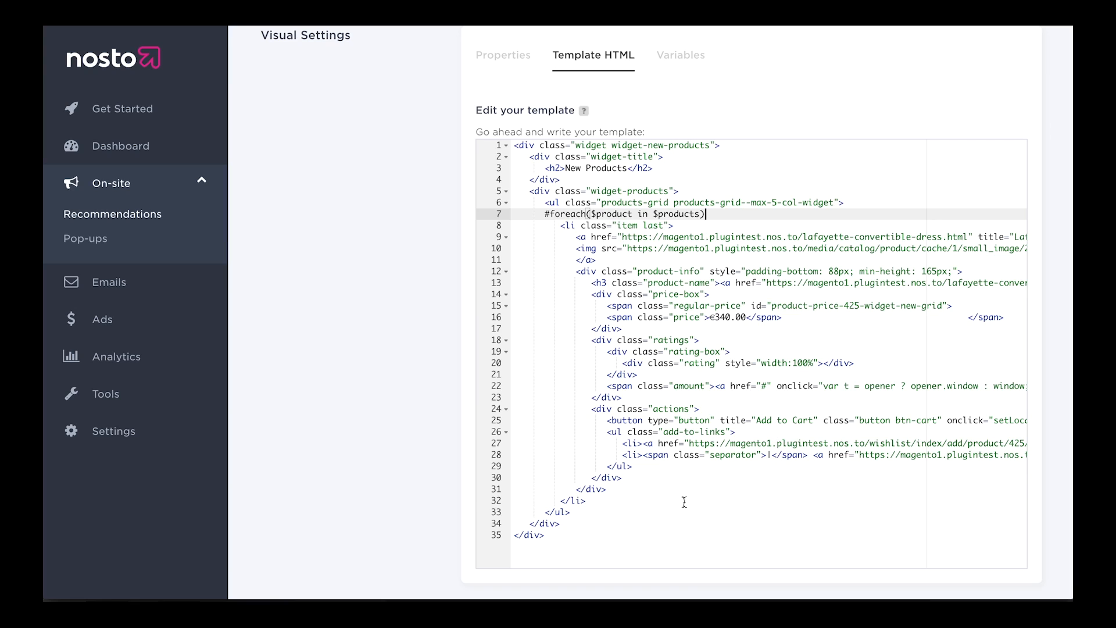
{"action": "key", "text": "Enter"}
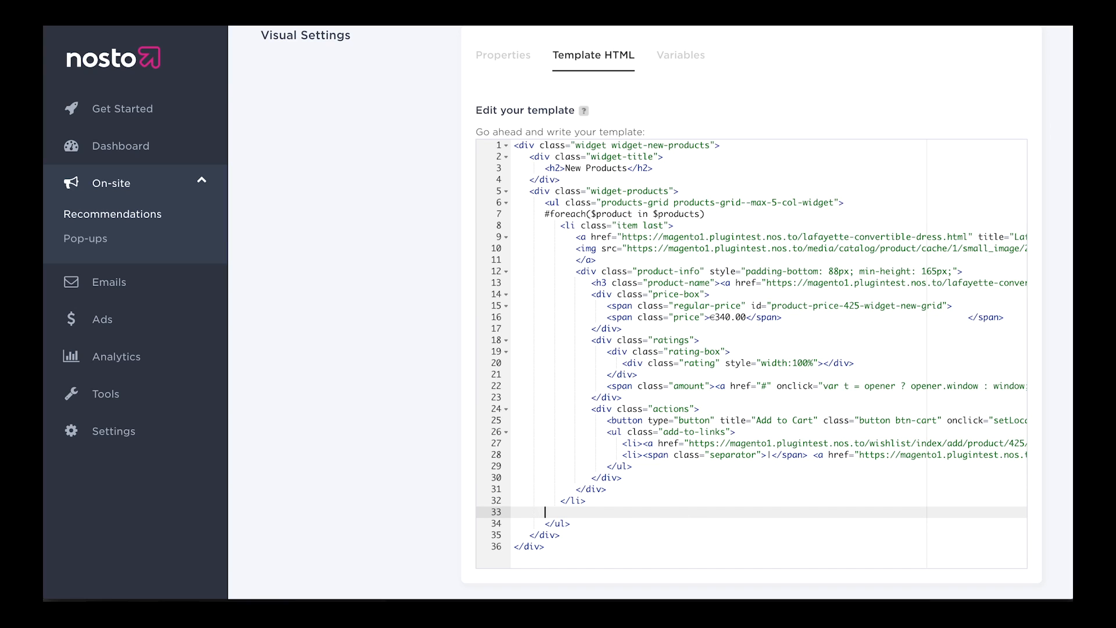
{"action": "type", "text": "#end"}
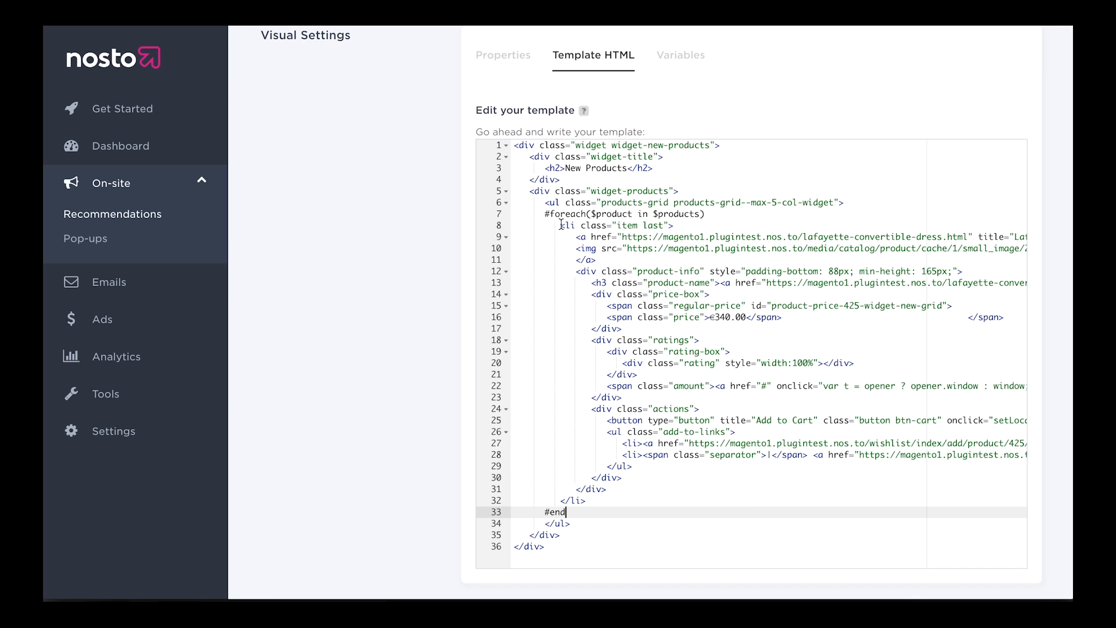
{"action": "mouse_move", "coordinate": [588, 225]}
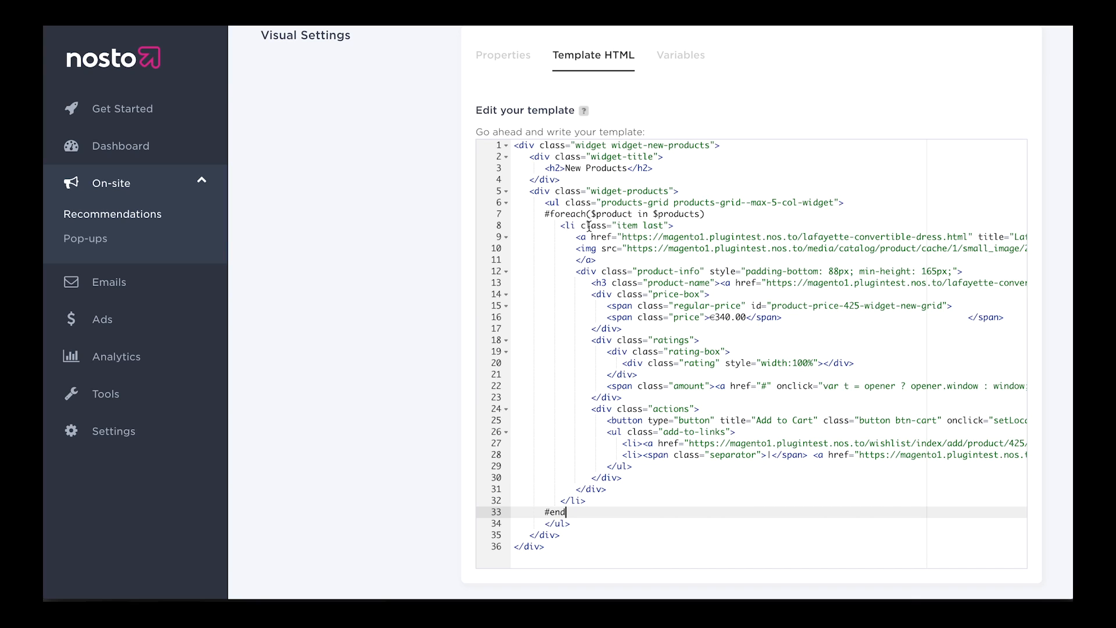
{"action": "mouse_move", "coordinate": [686, 295]}
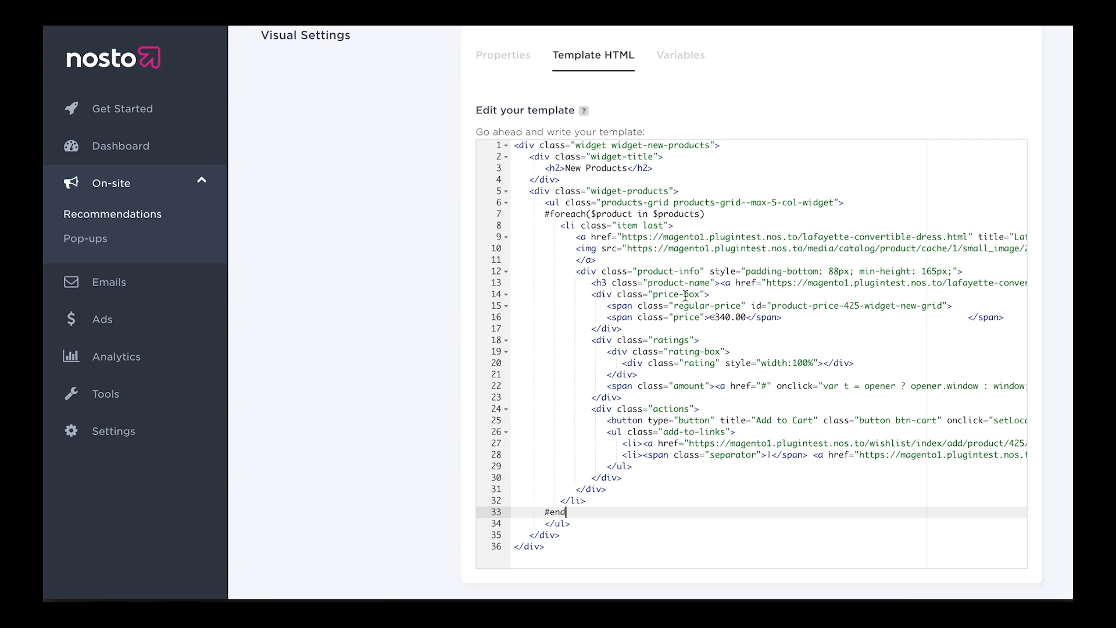
{"action": "mouse_move", "coordinate": [814, 414]}
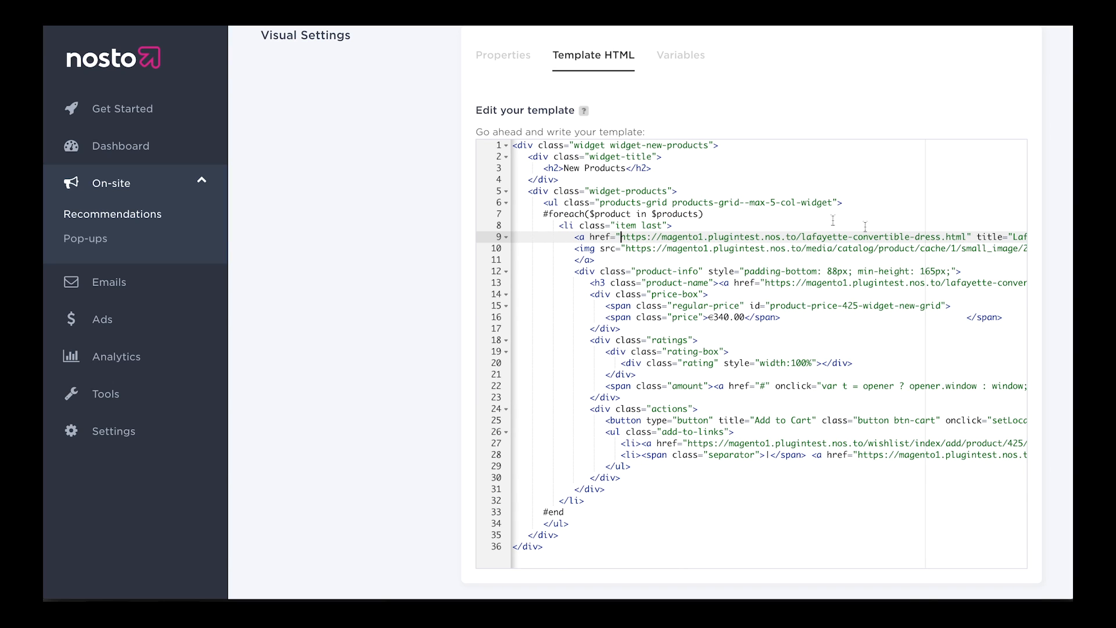
{"action": "mouse_move", "coordinate": [666, 337]}
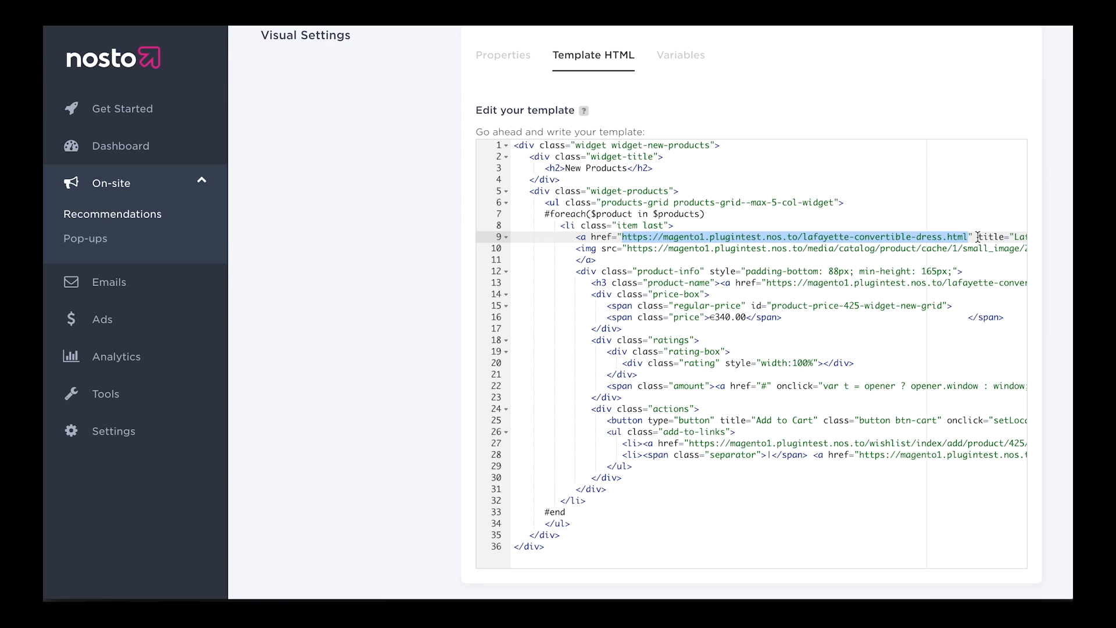
Replace the image link's href with $!product.url and its title with $!product.name
{"action": "type", "text": "$!product\" title=\"Lafayette Convertible Dress\" class=\"product-image\">"}
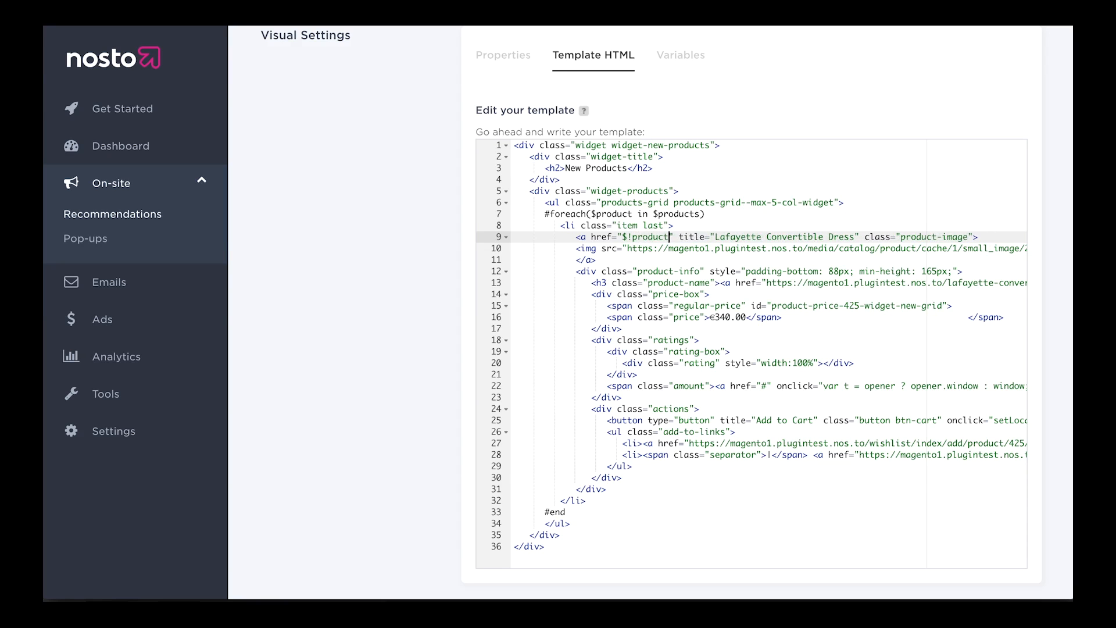
{"action": "type", "text": "url"}
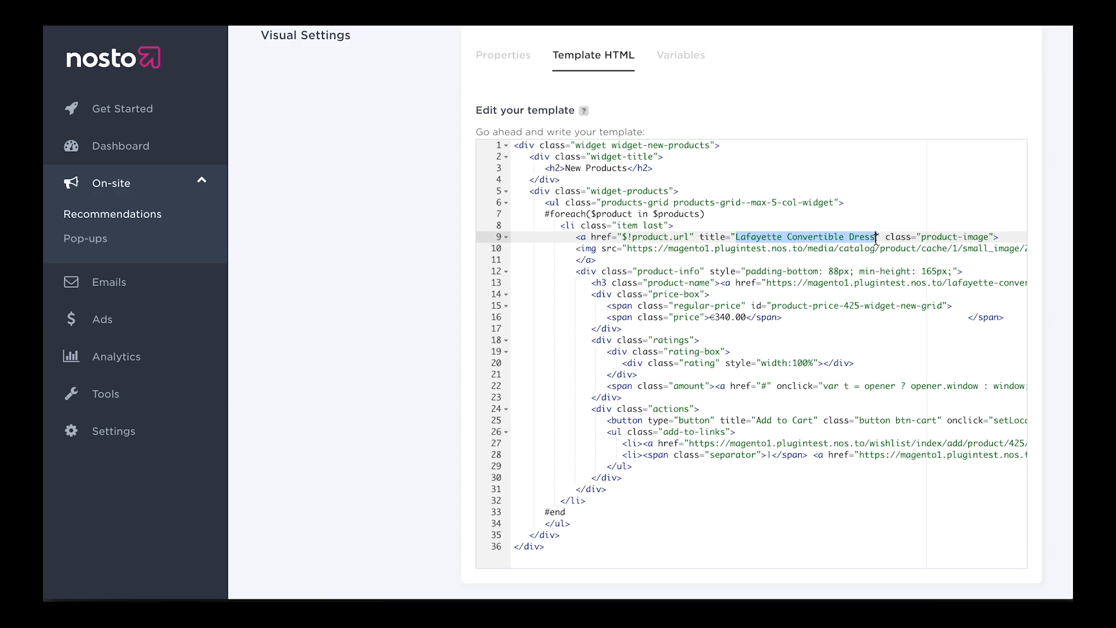
{"action": "mouse_move", "coordinate": [818, 109]}
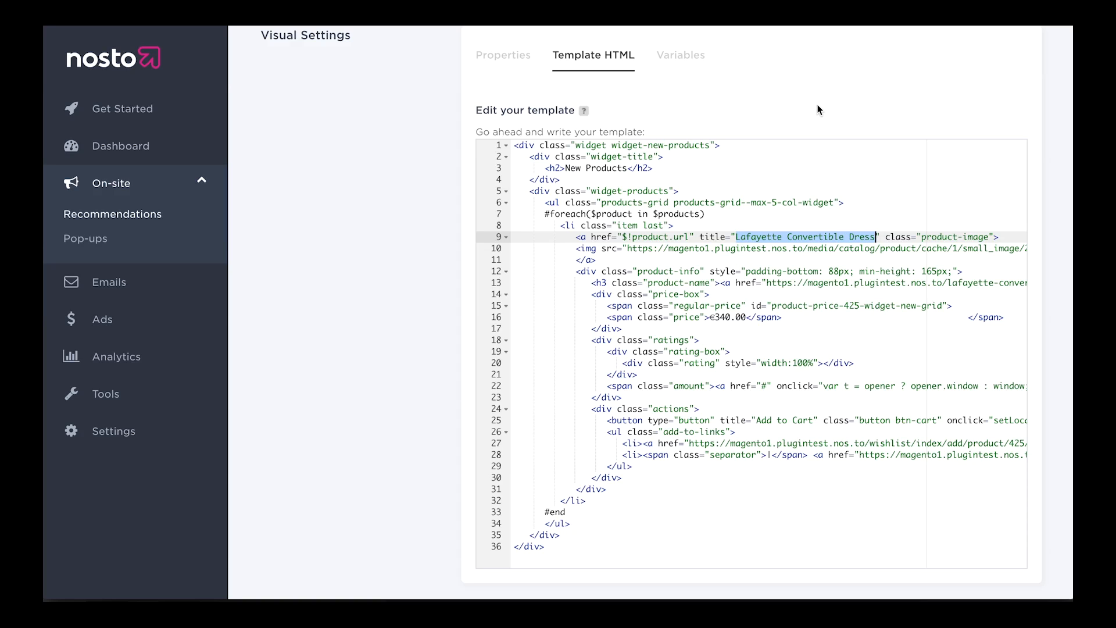
{"action": "type", "text": "$!product."}
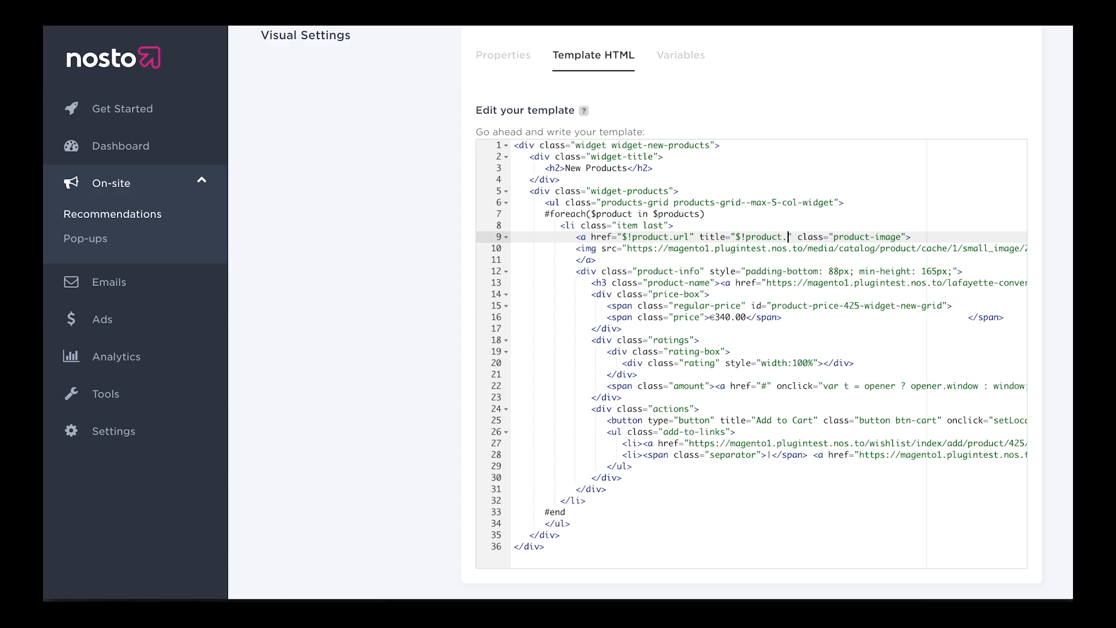
{"action": "type", "text": "name"}
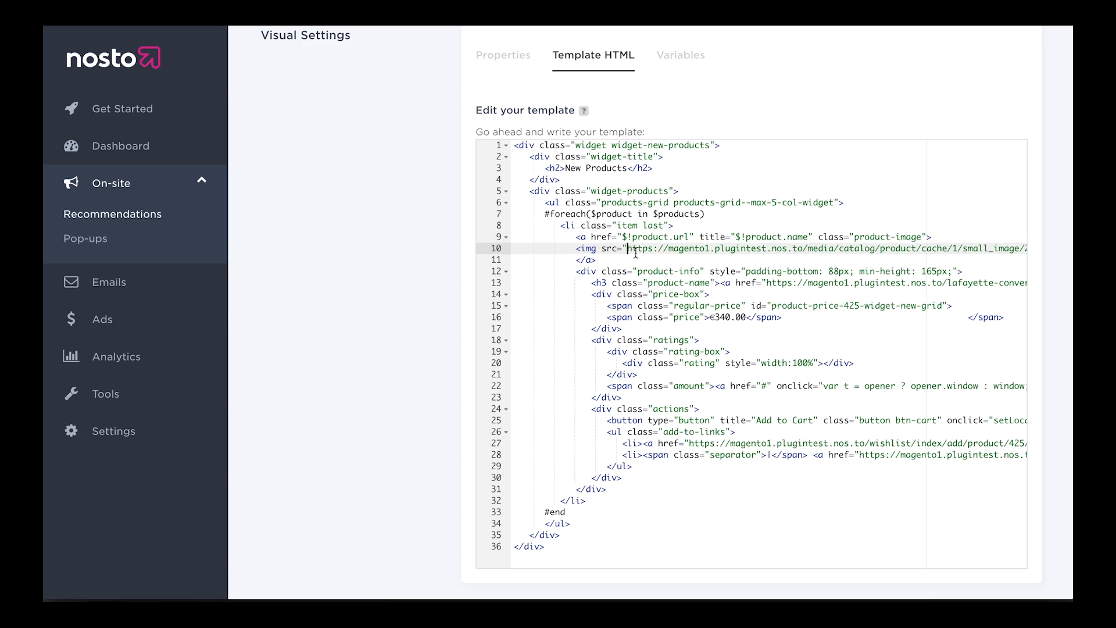
Replace the img src with $!product.imageUrl and its alt text with $!product.name
{"action": "scroll", "scroll_direction": "right", "scroll_amount": 3}
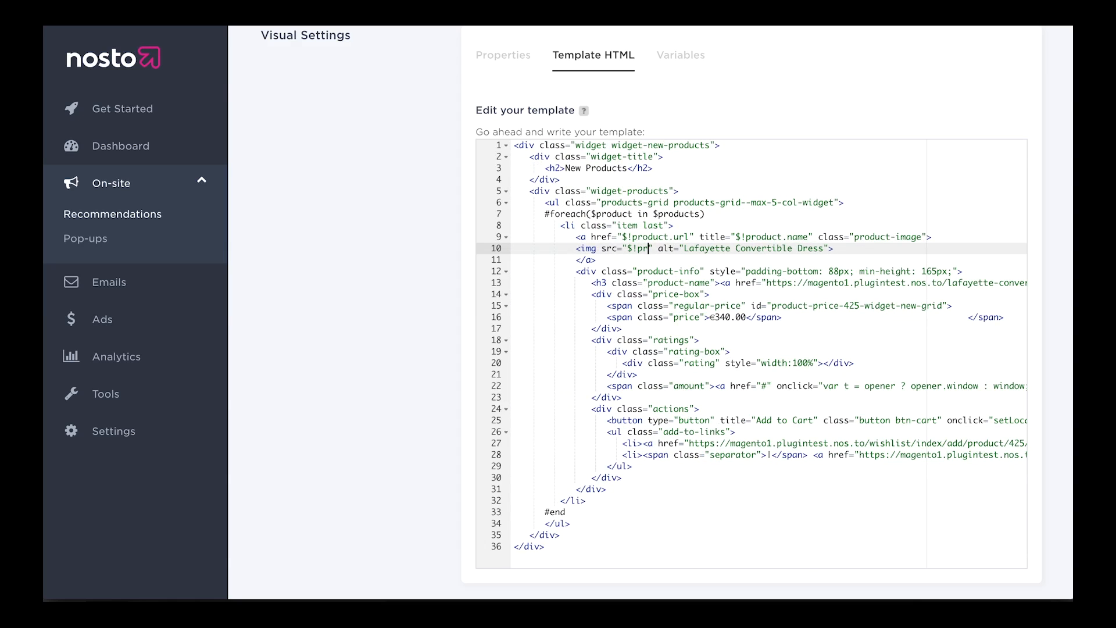
{"action": "type", "text": "oduct.image"}
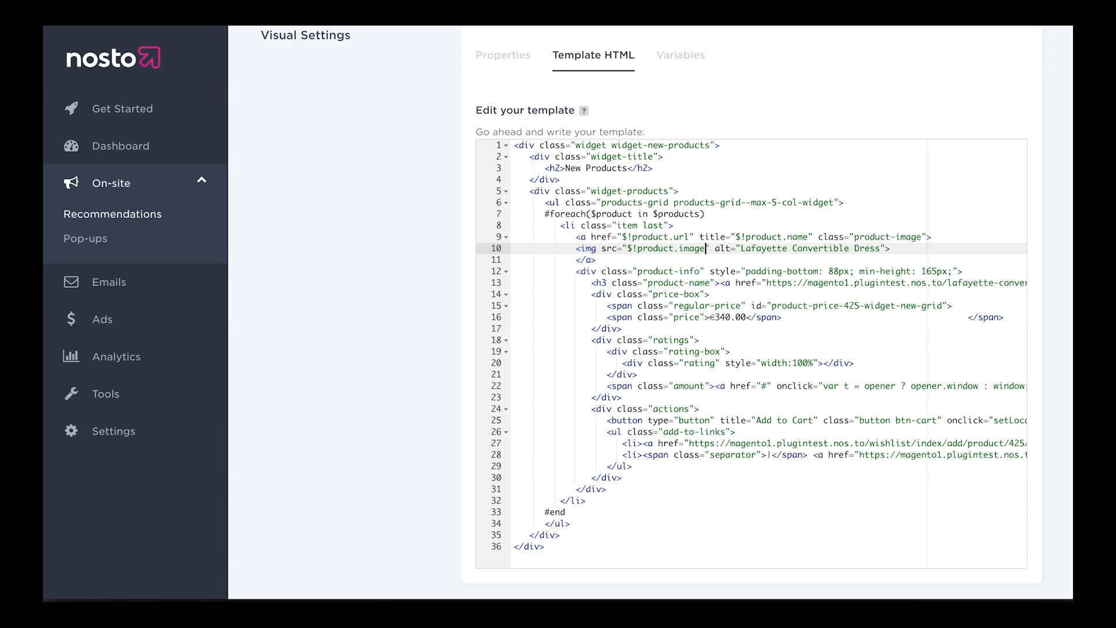
{"action": "type", "text": "Url"}
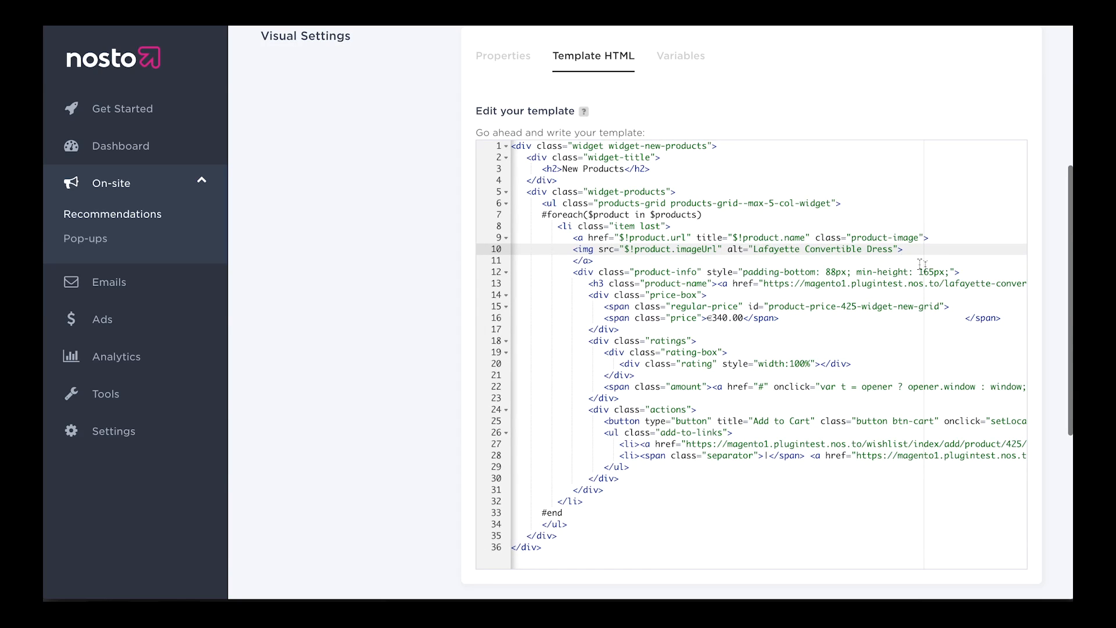
{"action": "double_click", "coordinate": [825, 249]}
{"action": "type", "text": "$!product."}
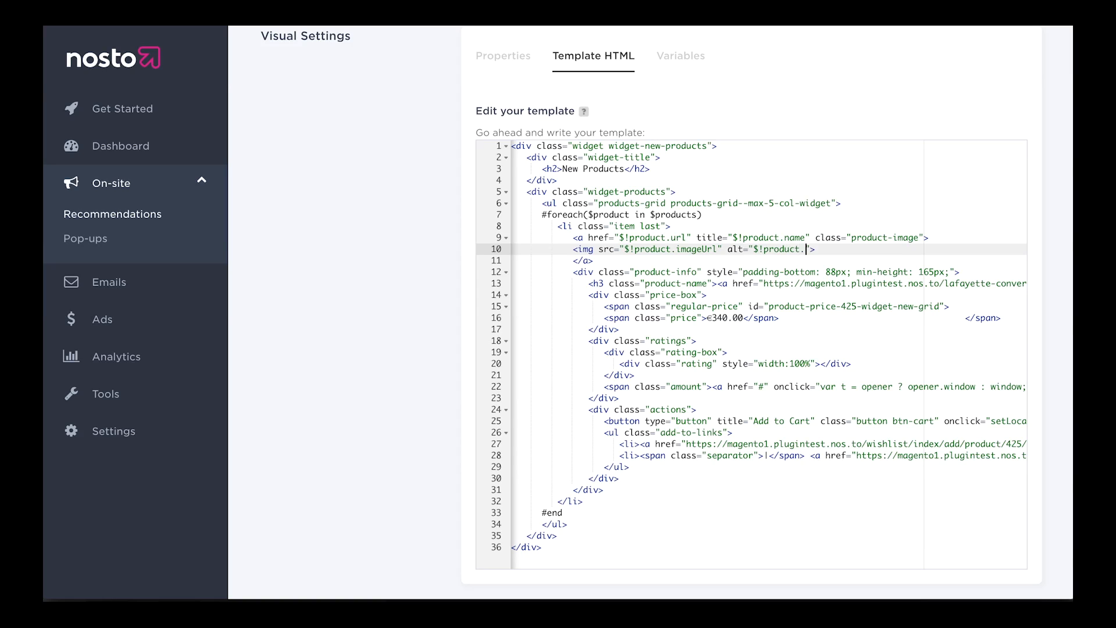
{"action": "type", "text": "name"}
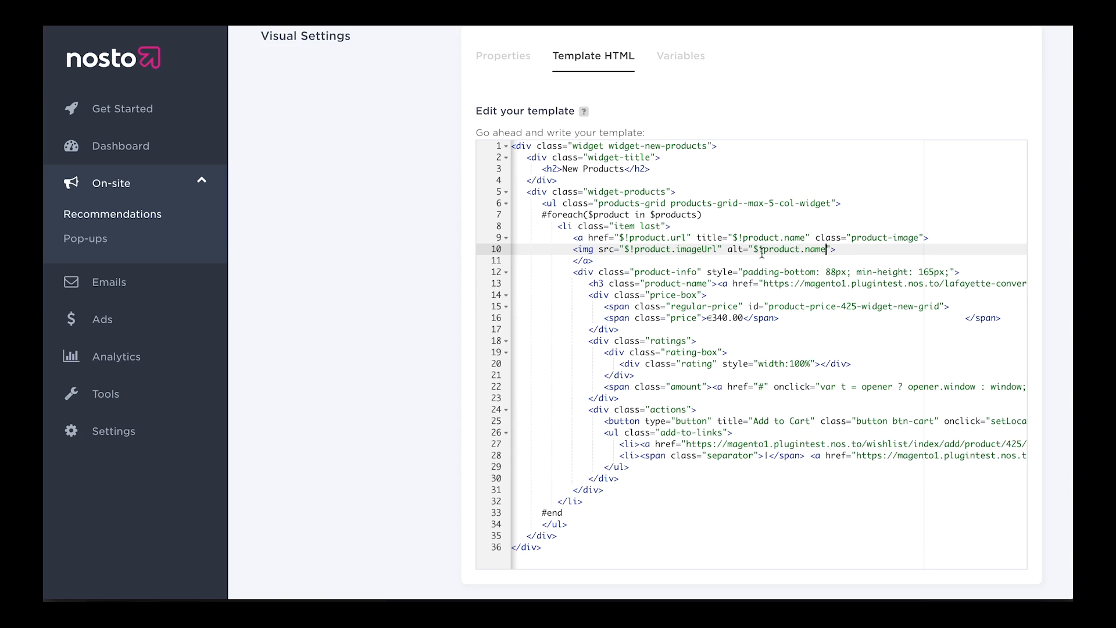
{"action": "mouse_move", "coordinate": [645, 271]}
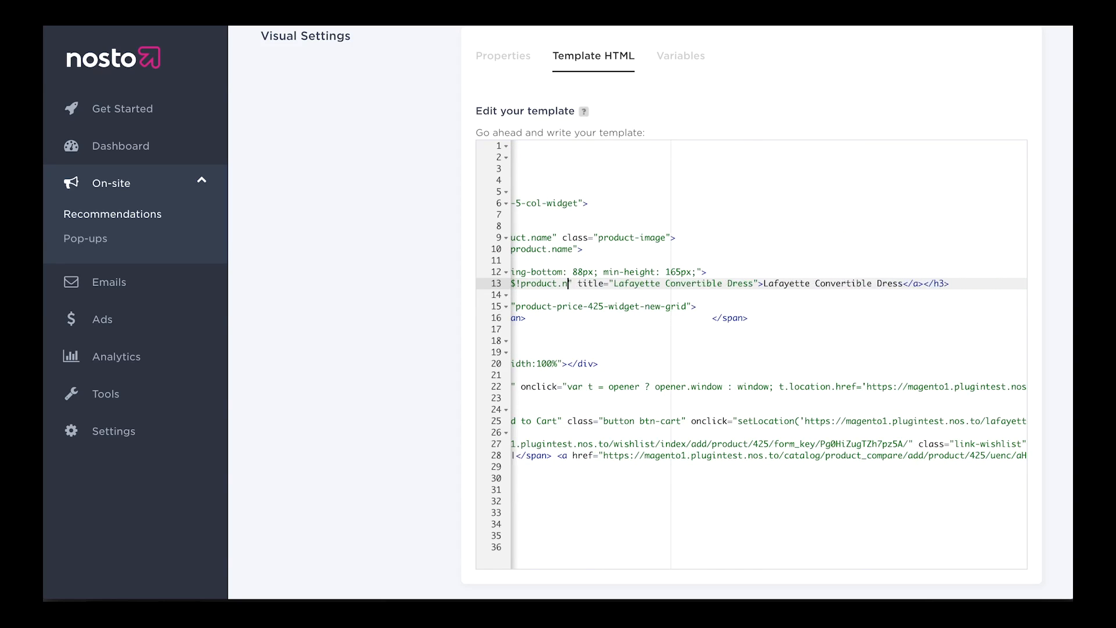
Make the product name heading use $!product.url for href and $!product.name for title and link text
{"action": "type", "text": "url"}
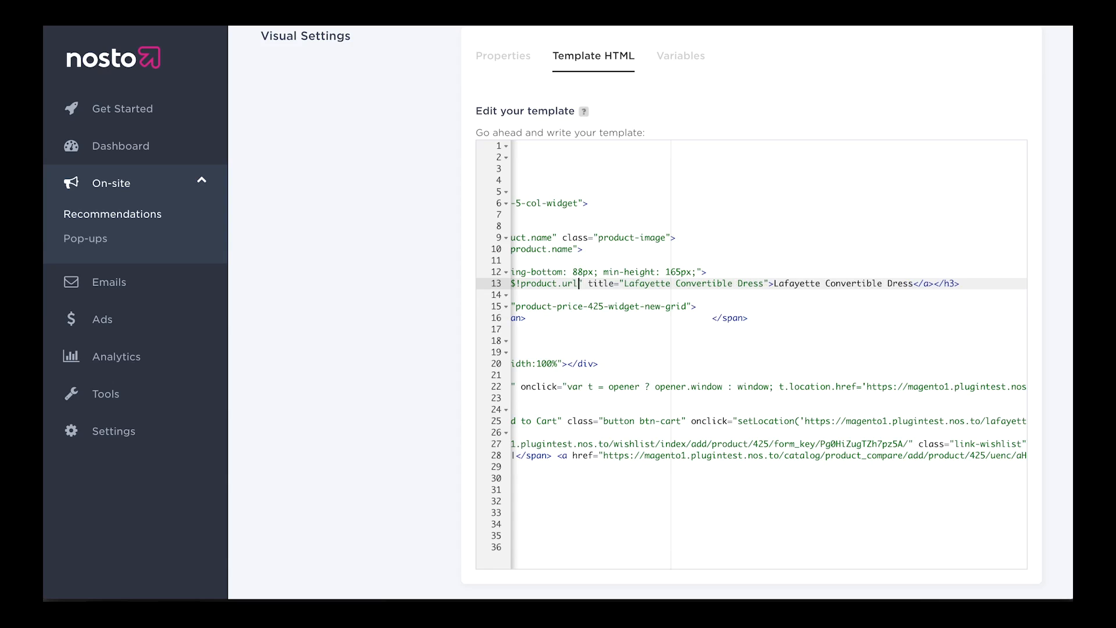
{"action": "double_click", "coordinate": [697, 284]}
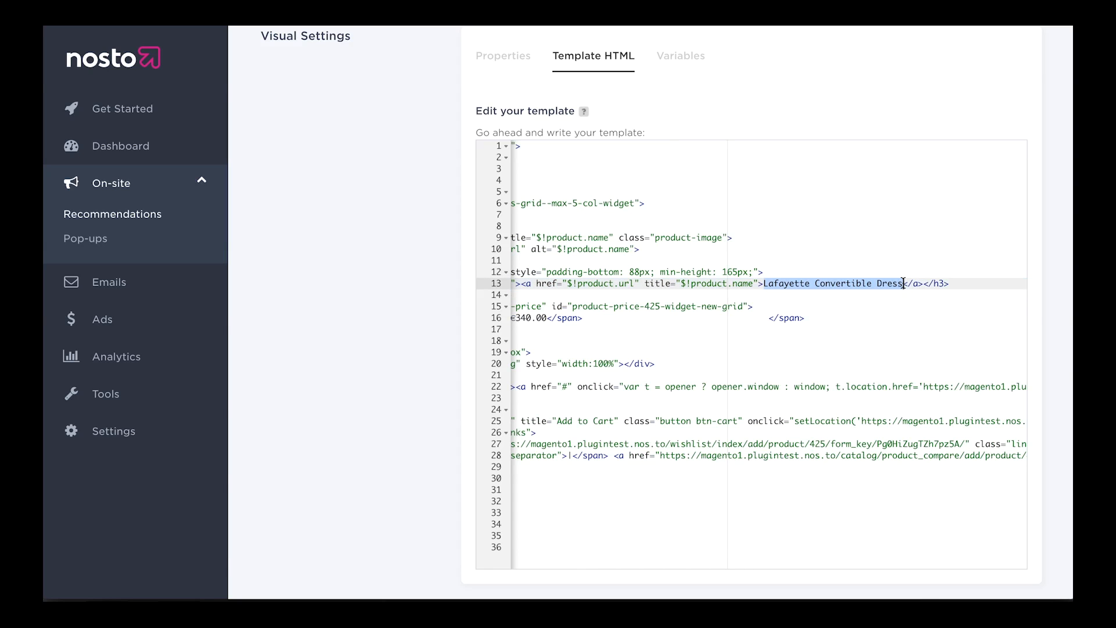
{"action": "mouse_move", "coordinate": [1066, 319]}
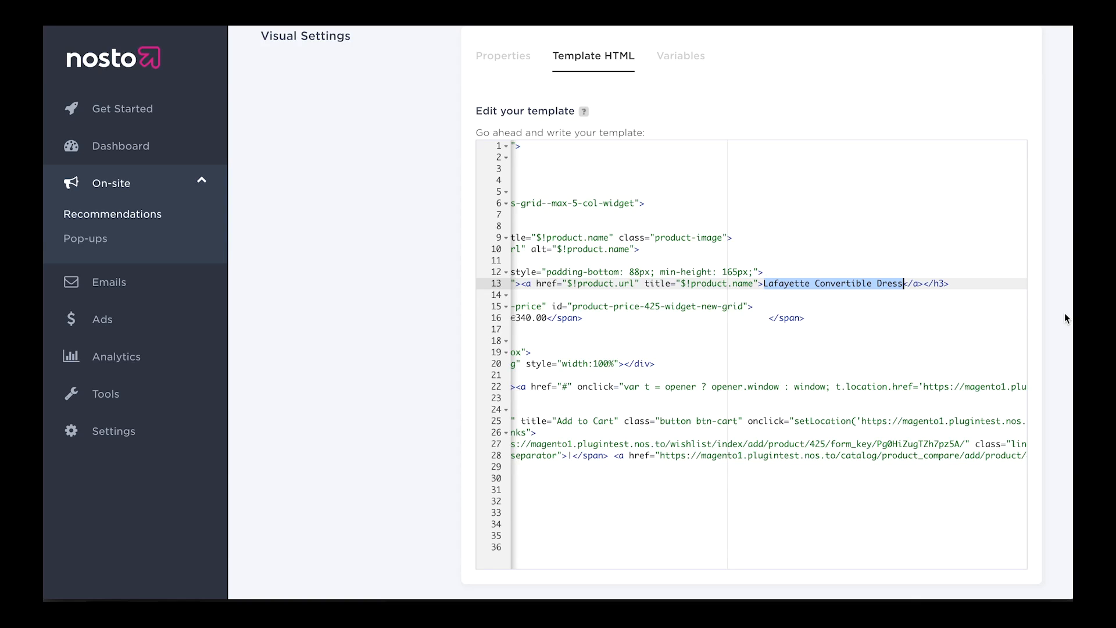
{"action": "type", "text": "$"}
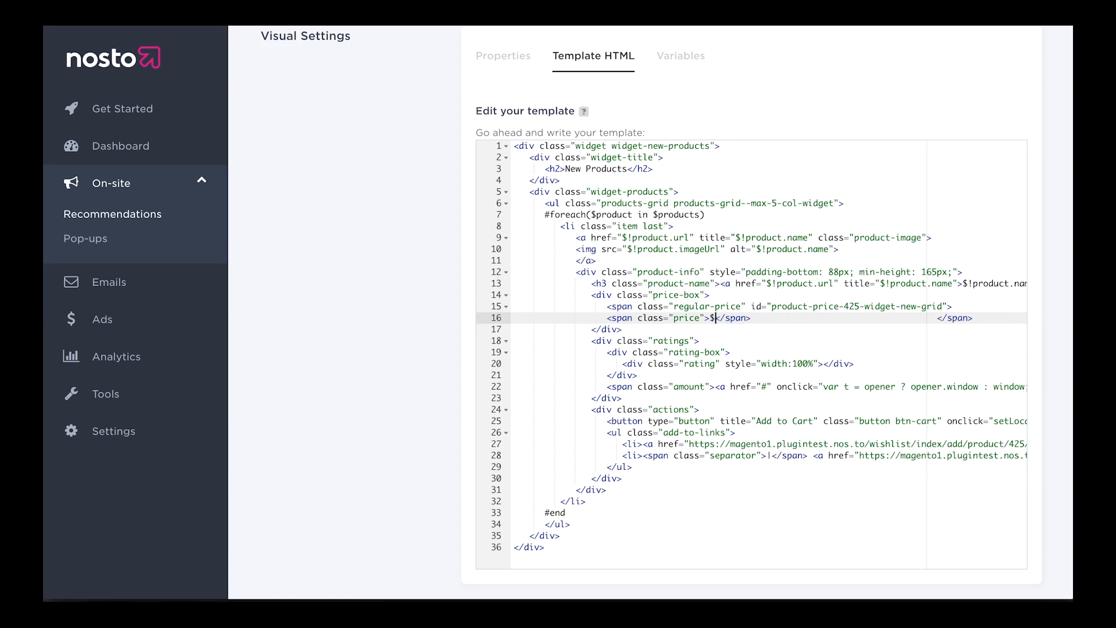
Replace the fixed €340.00 in the price span with $!product.price
{"action": "type", "text": "!product"}
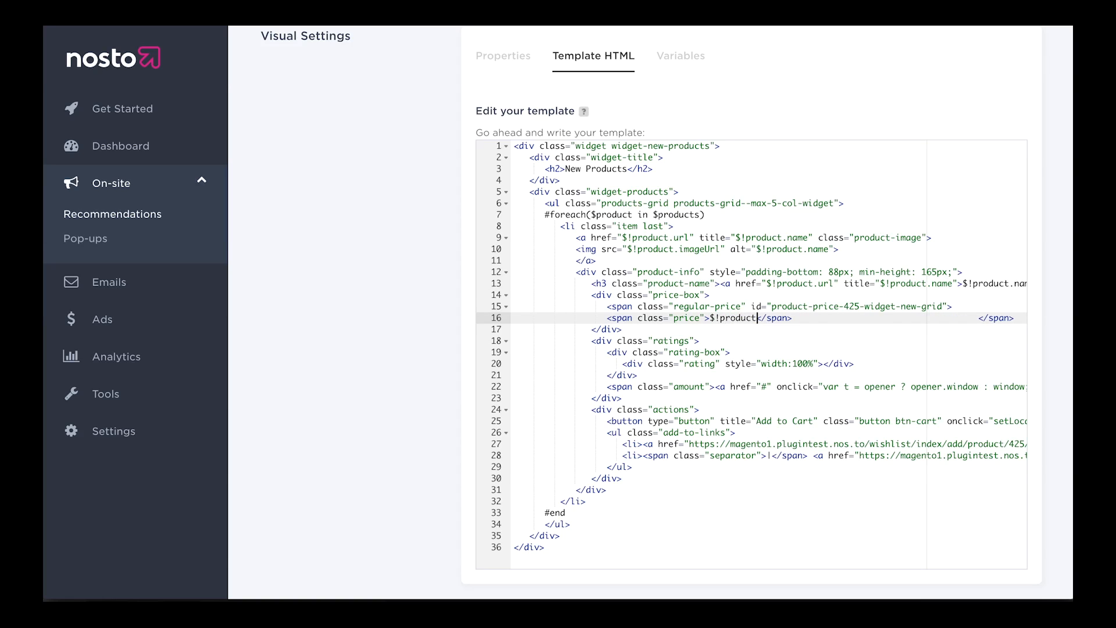
{"action": "type", "text": ".price"}
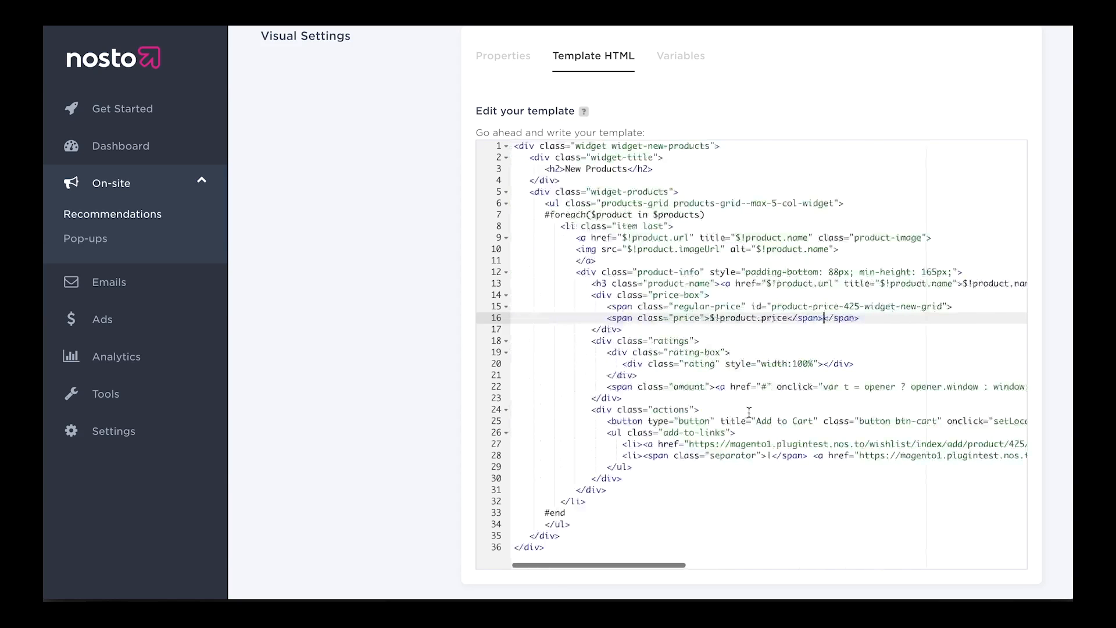
{"action": "left_click", "coordinate": [600, 340]}
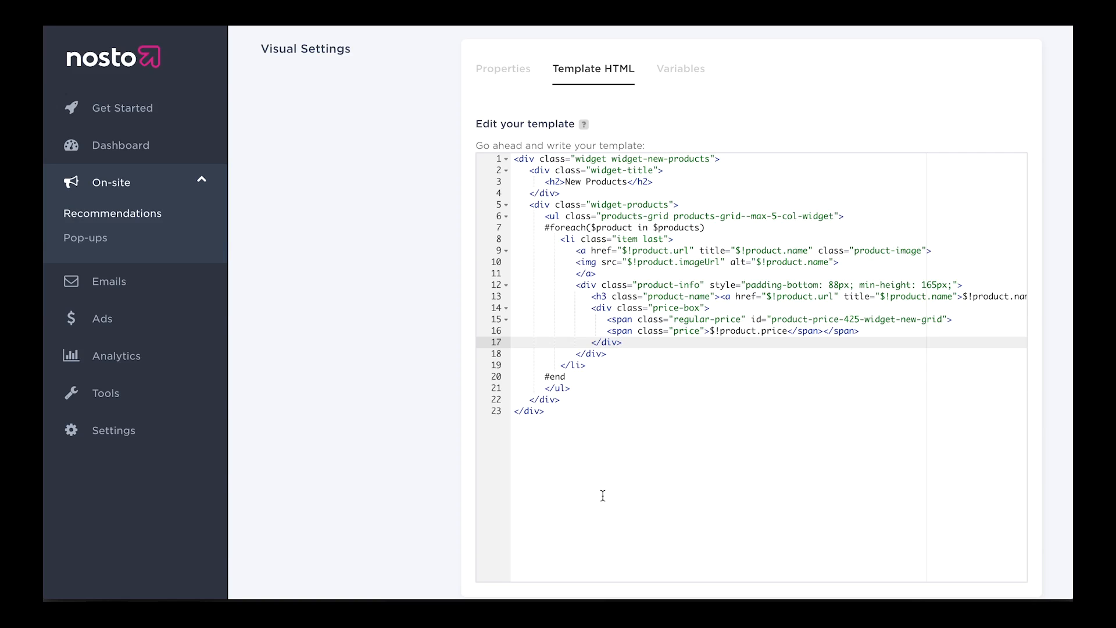
Scroll through the trimmed template that keeps only product image, linked name and price
{"action": "scroll", "scroll_direction": "down", "scroll_amount": 3}
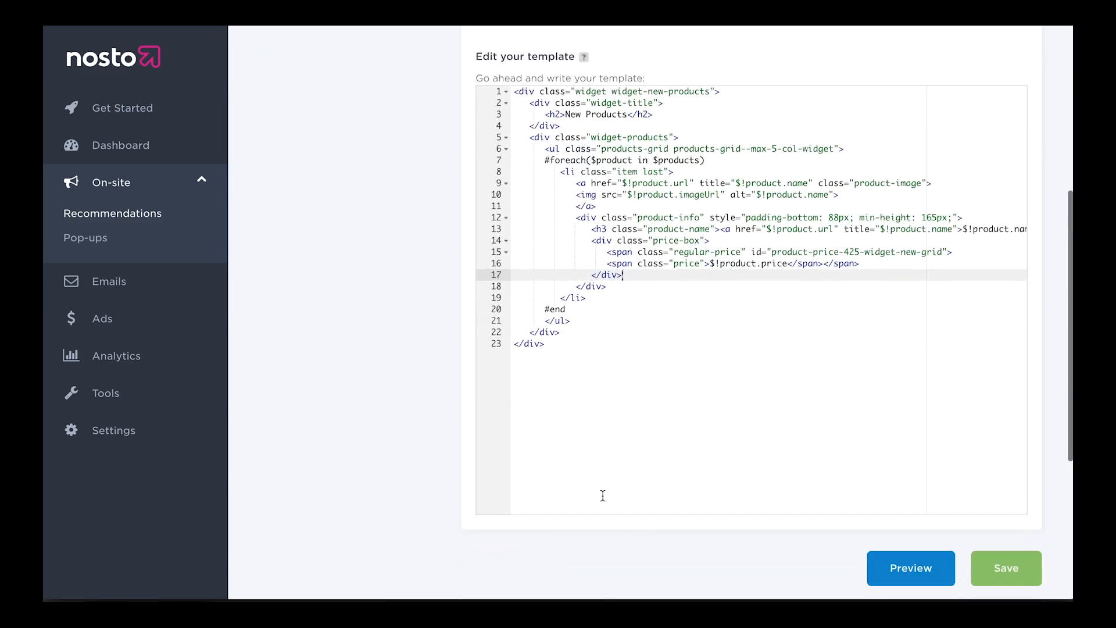
{"action": "scroll", "scroll_direction": "down", "scroll_amount": 3}
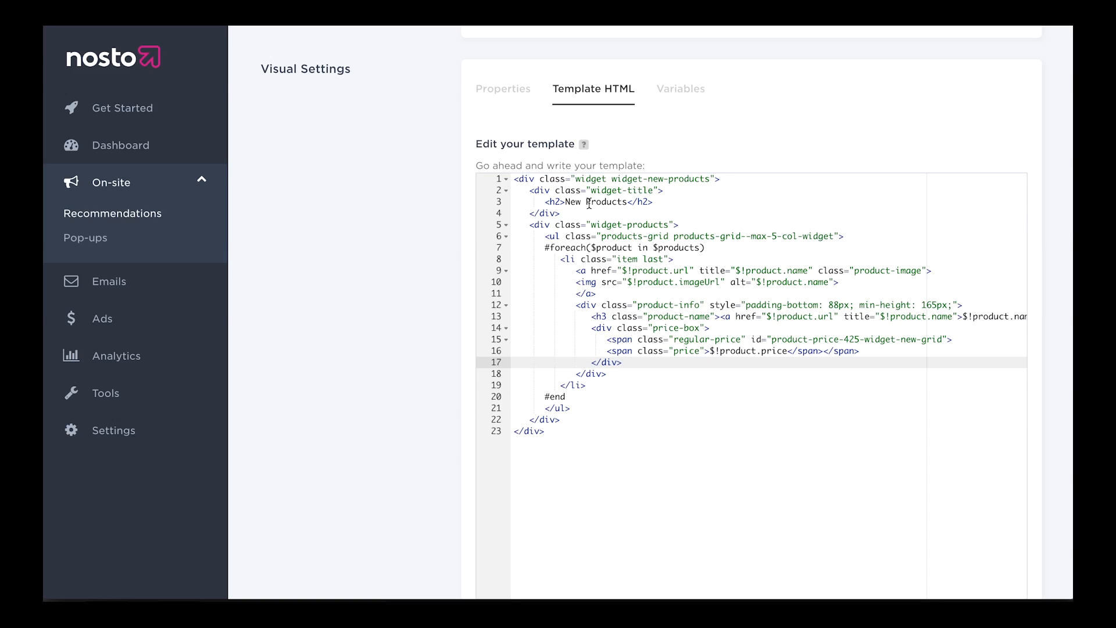
{"action": "double_click", "coordinate": [597, 201]}
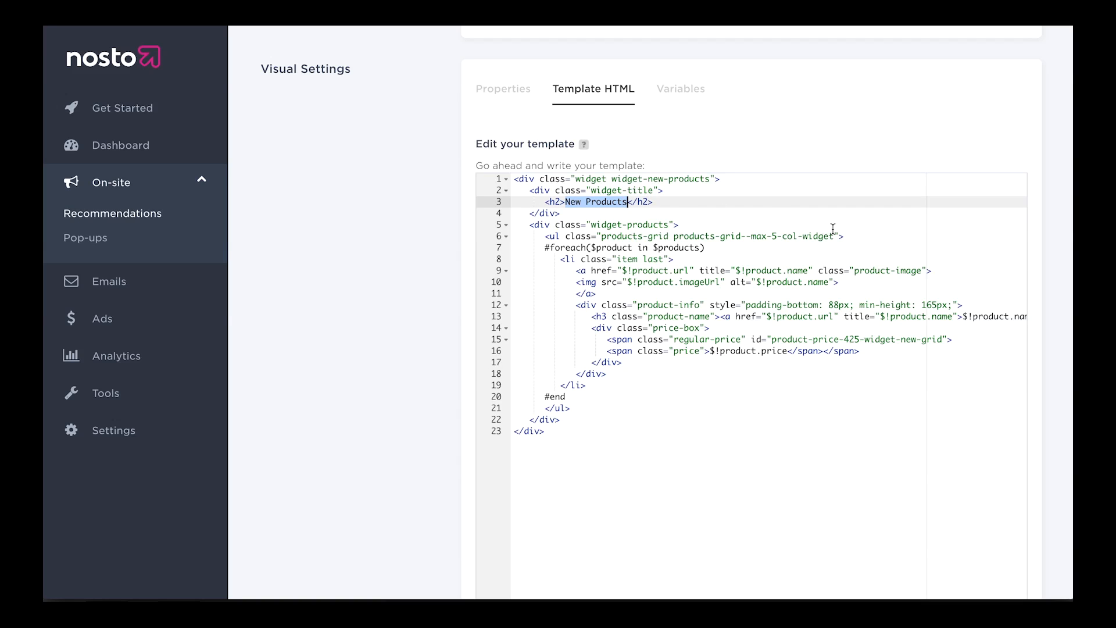
{"action": "type", "text": "$!title</h2>"}
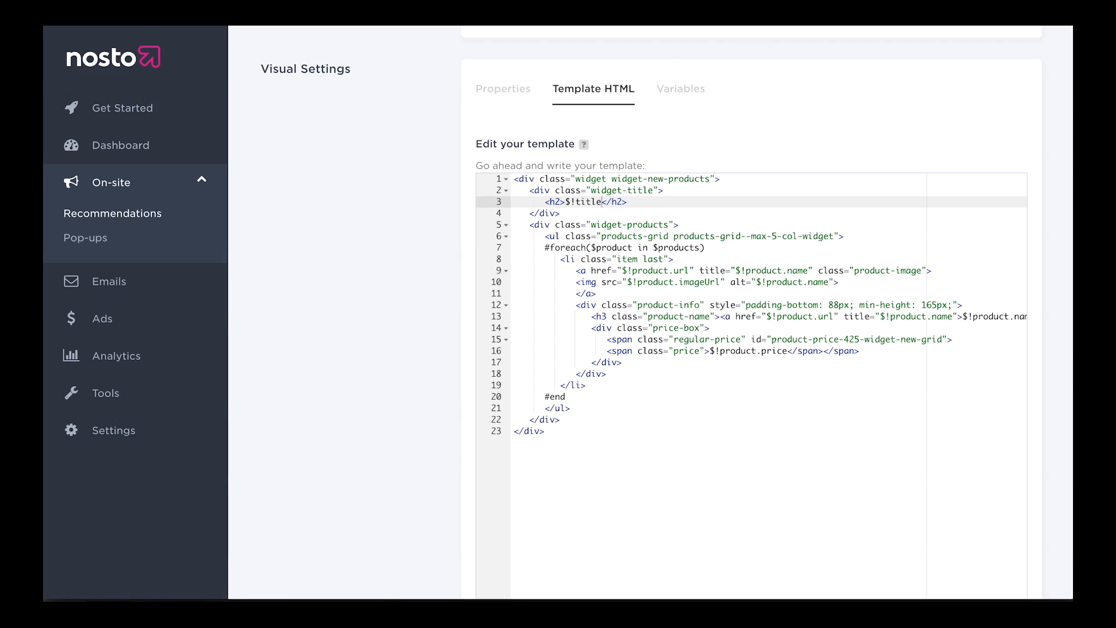
{"action": "left_click", "coordinate": [120, 145]}
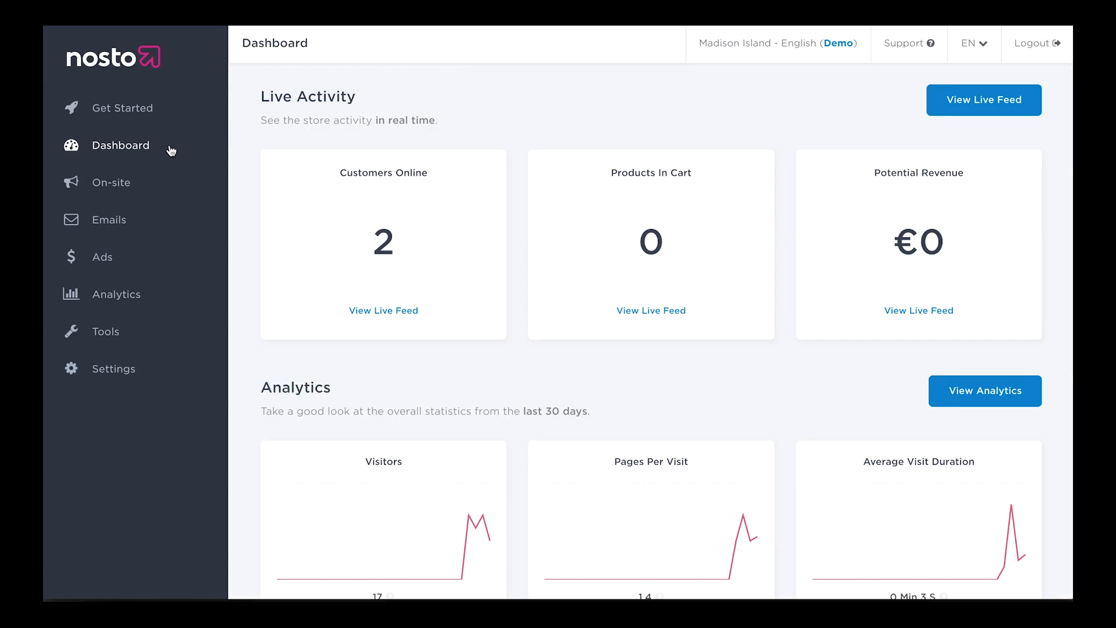
{"action": "left_click", "coordinate": [112, 182]}
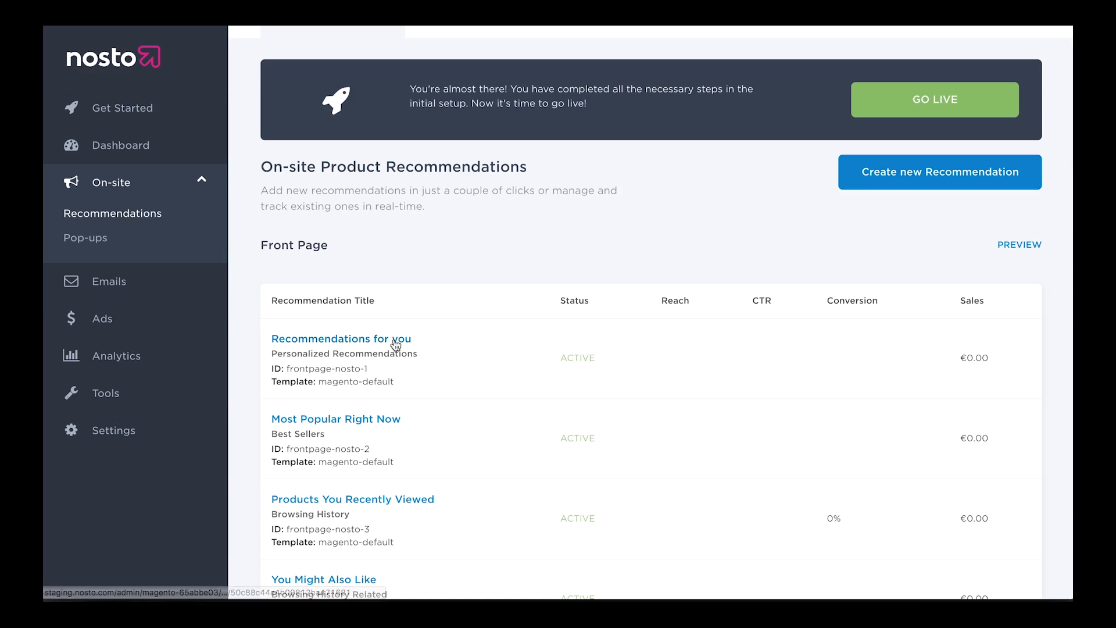
{"action": "left_click", "coordinate": [340, 338]}
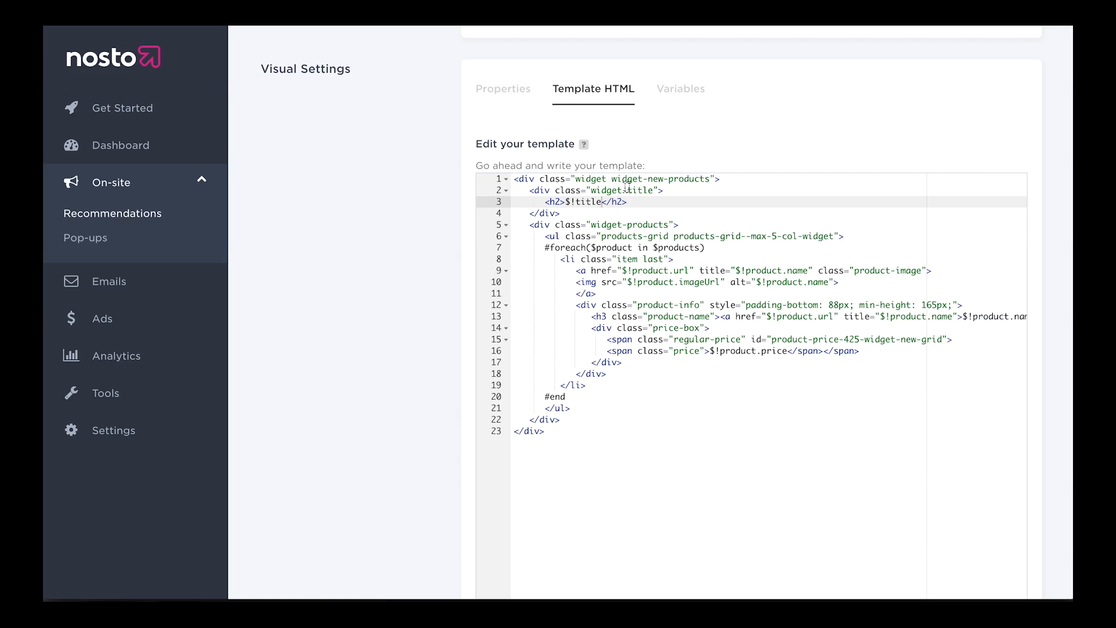
Wrap the markup in '#if($!products.size() > 0)' ... '#end' so it renders only with products
{"action": "double_click", "coordinate": [583, 201]}
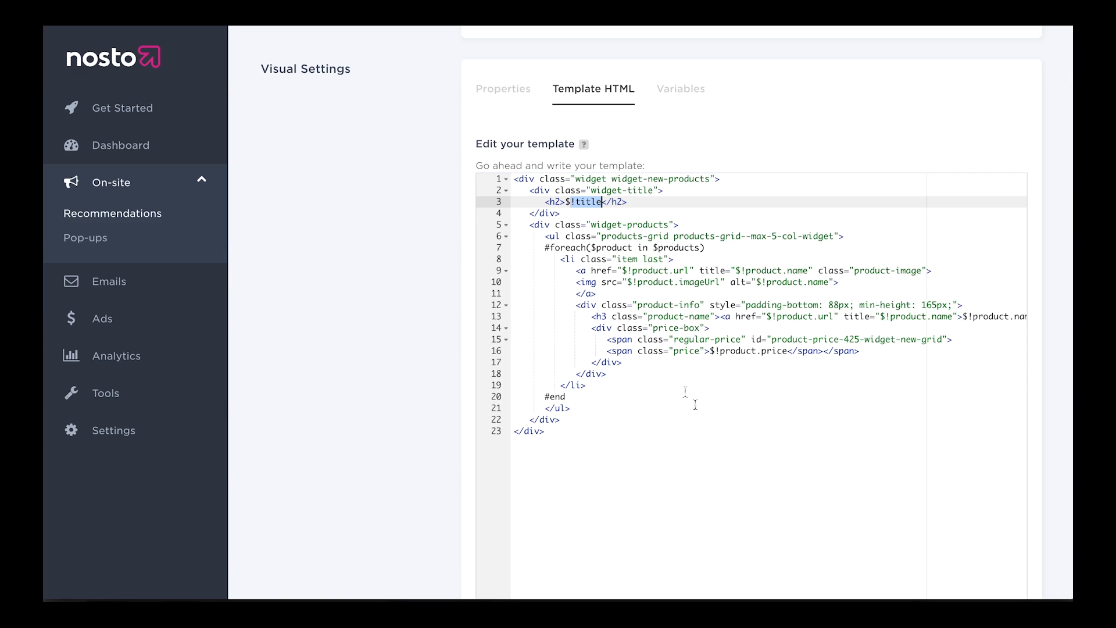
{"action": "mouse_move", "coordinate": [838, 256]}
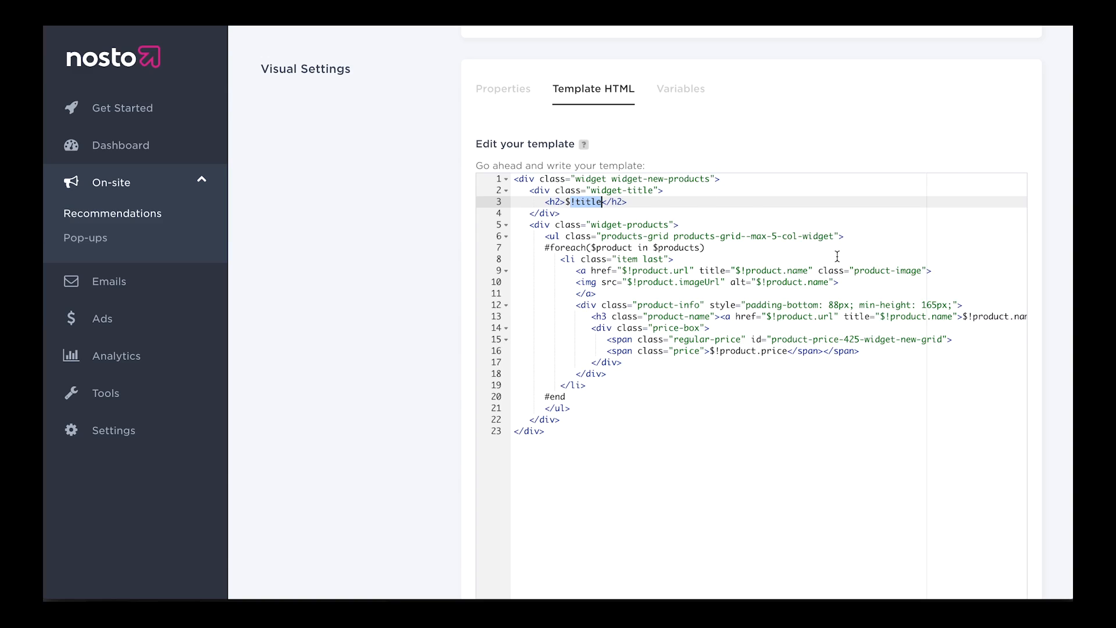
{"action": "mouse_move", "coordinate": [512, 179]}
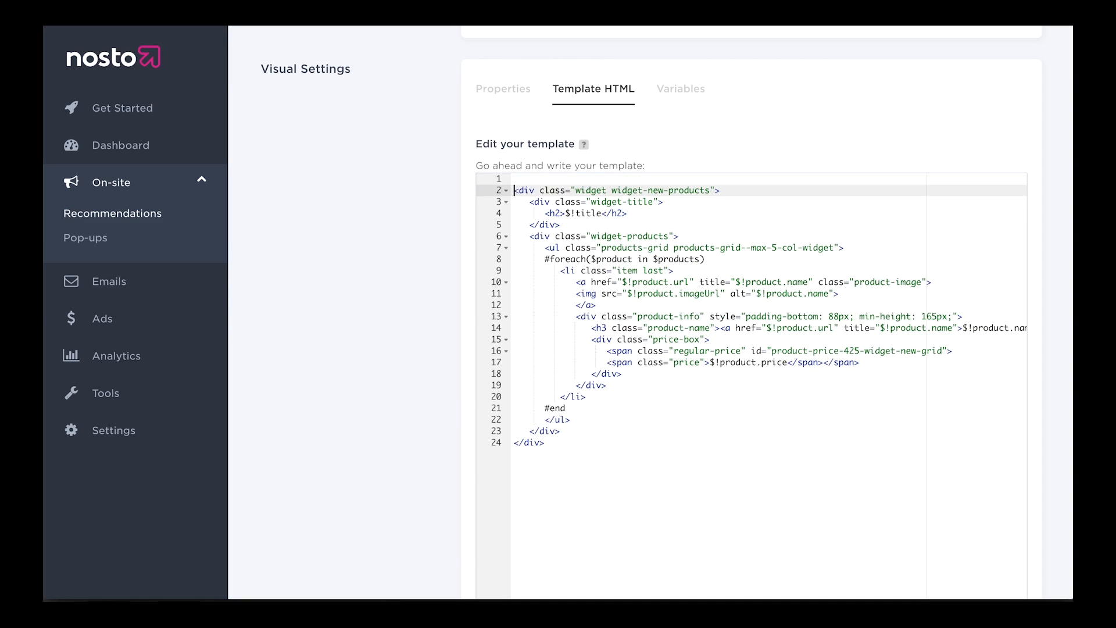
{"action": "type", "text": "#if($!"}
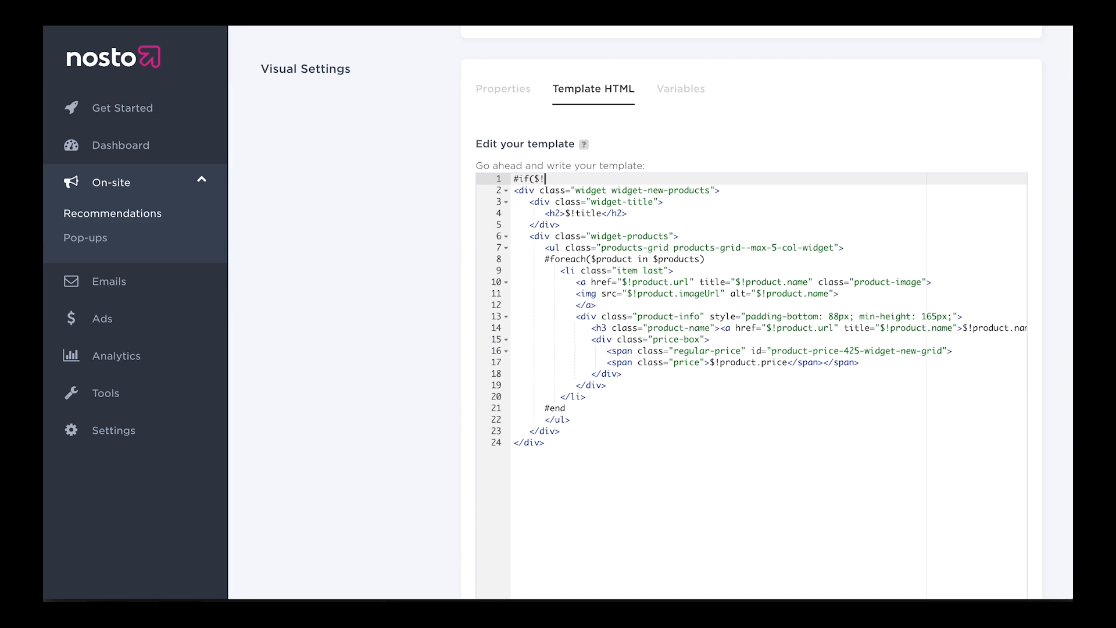
{"action": "type", "text": "products.size() >"}
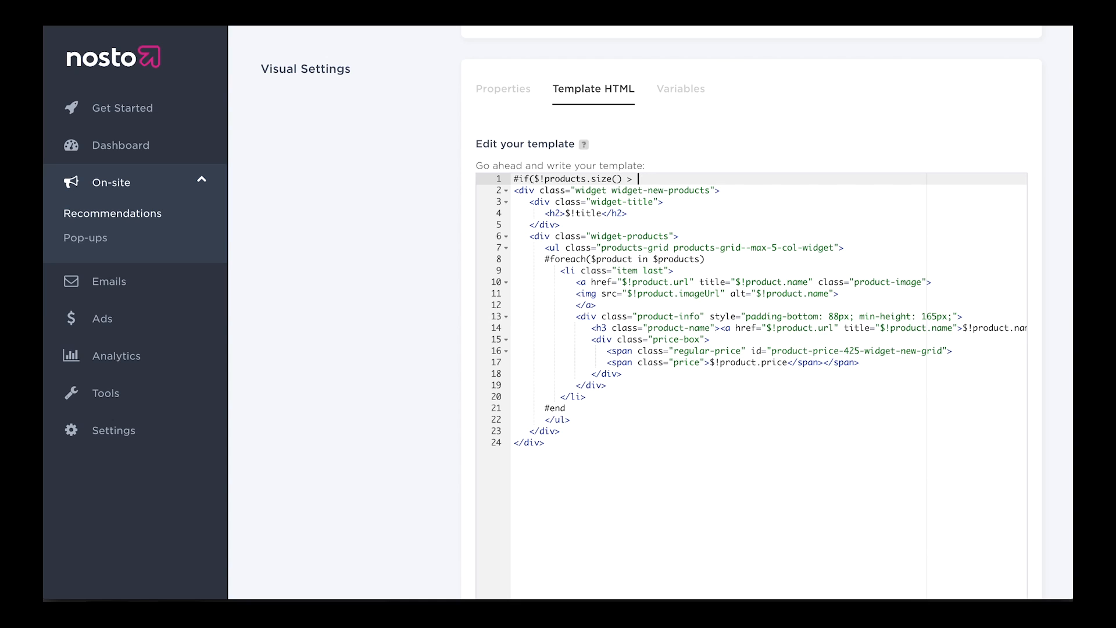
{"action": "type", "text": "0)"}
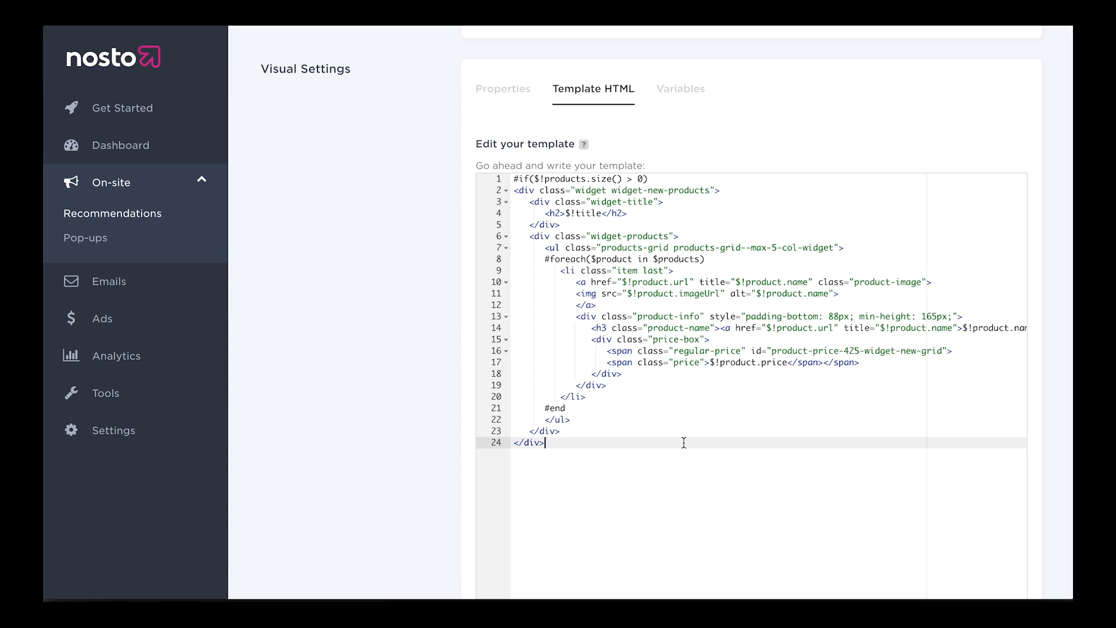
{"action": "type", "text": "#end"}
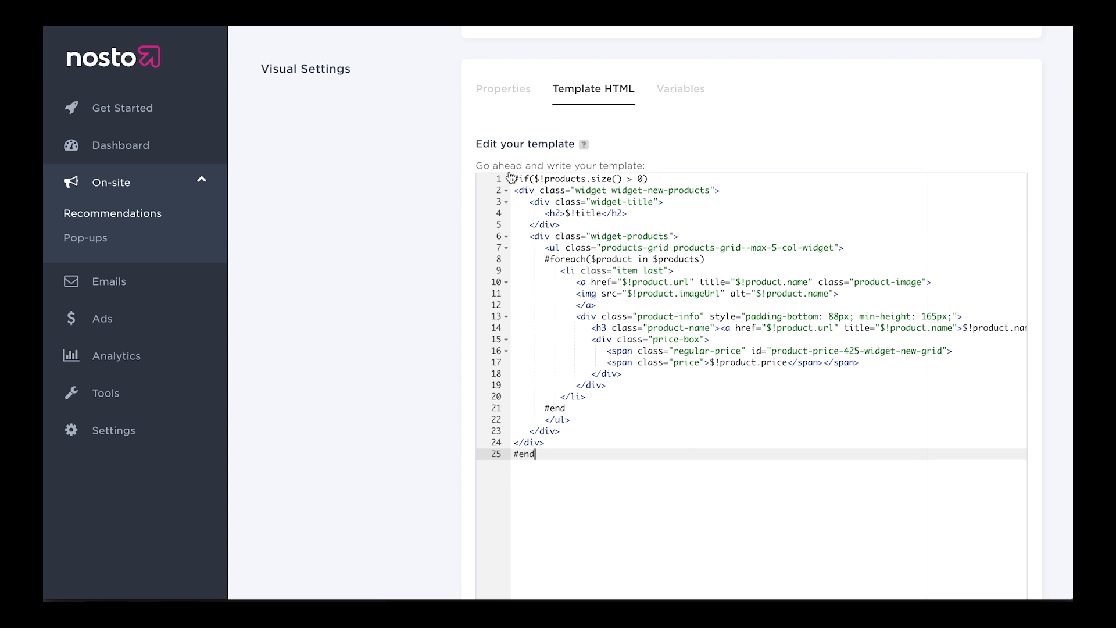
{"action": "mouse_move", "coordinate": [482, 226]}
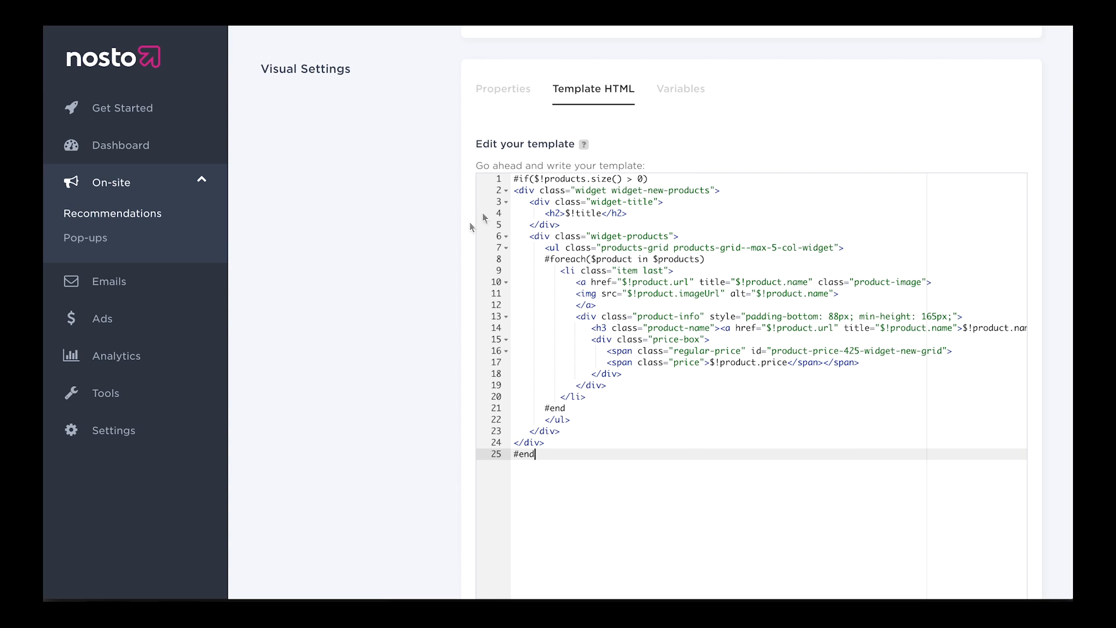
{"action": "mouse_move", "coordinate": [562, 177]}
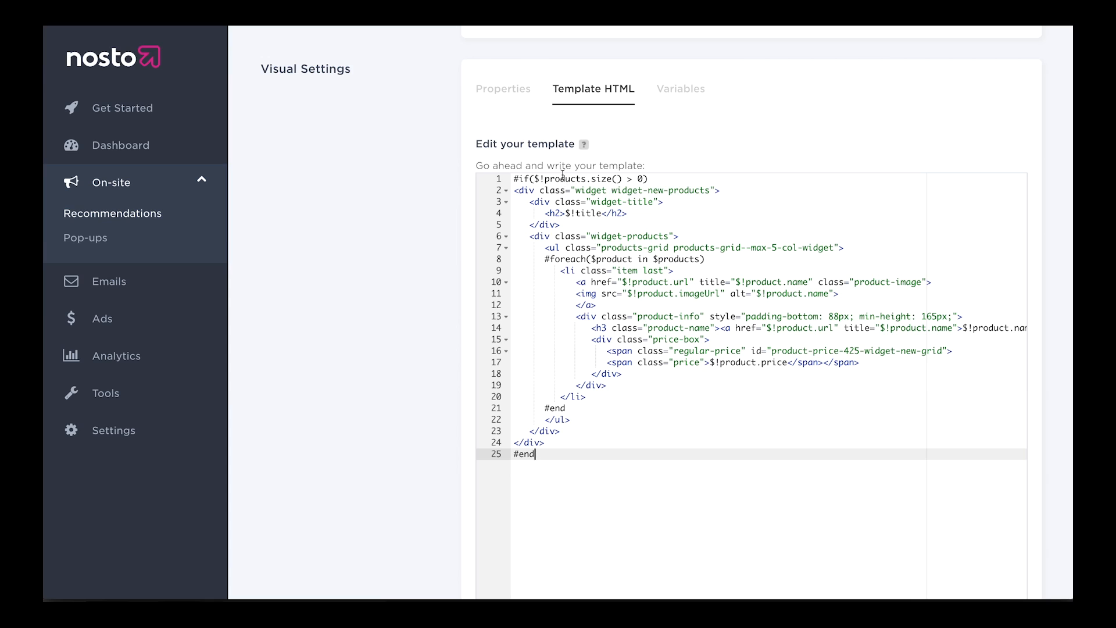
{"action": "double_click", "coordinate": [559, 179]}
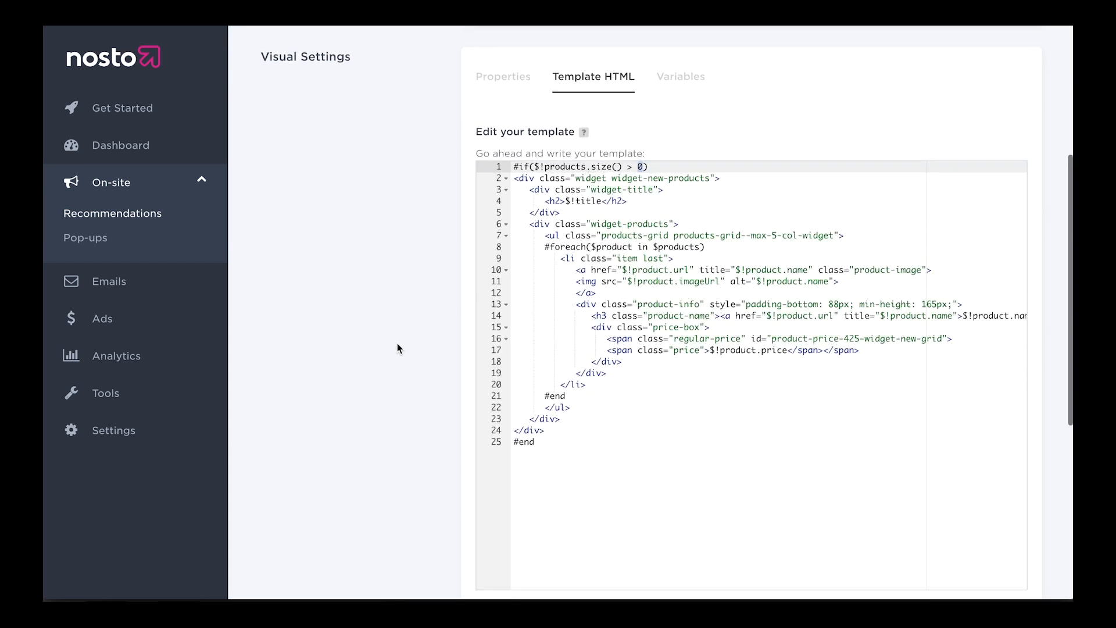
Save my-template with its new product-count condition
{"action": "scroll", "scroll_direction": "down", "scroll_amount": 3}
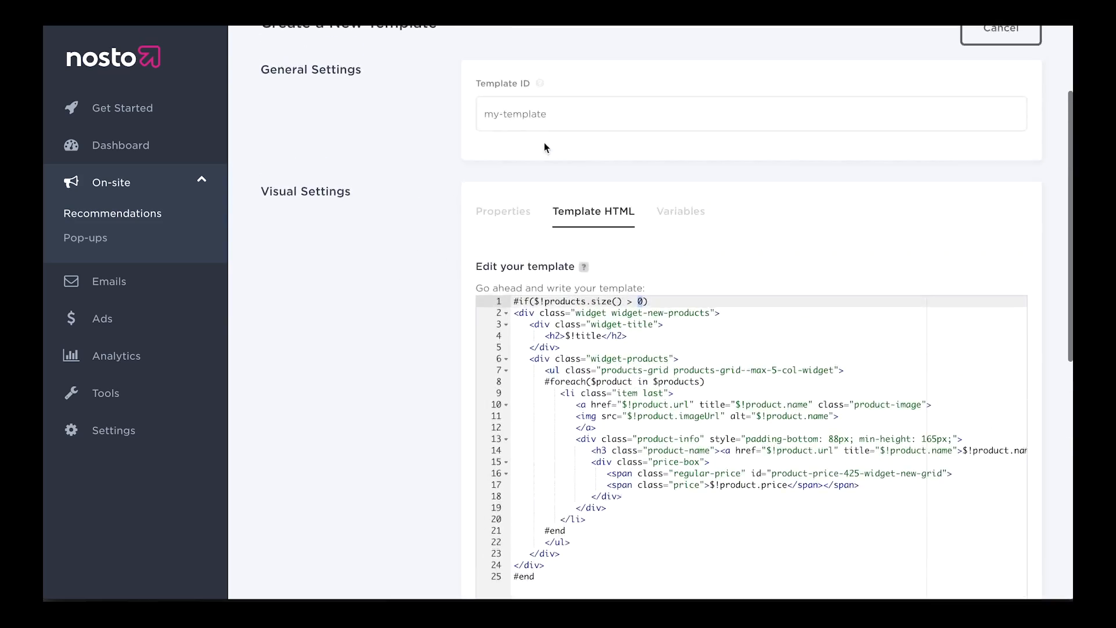
{"action": "scroll", "scroll_direction": "down", "scroll_amount": 3}
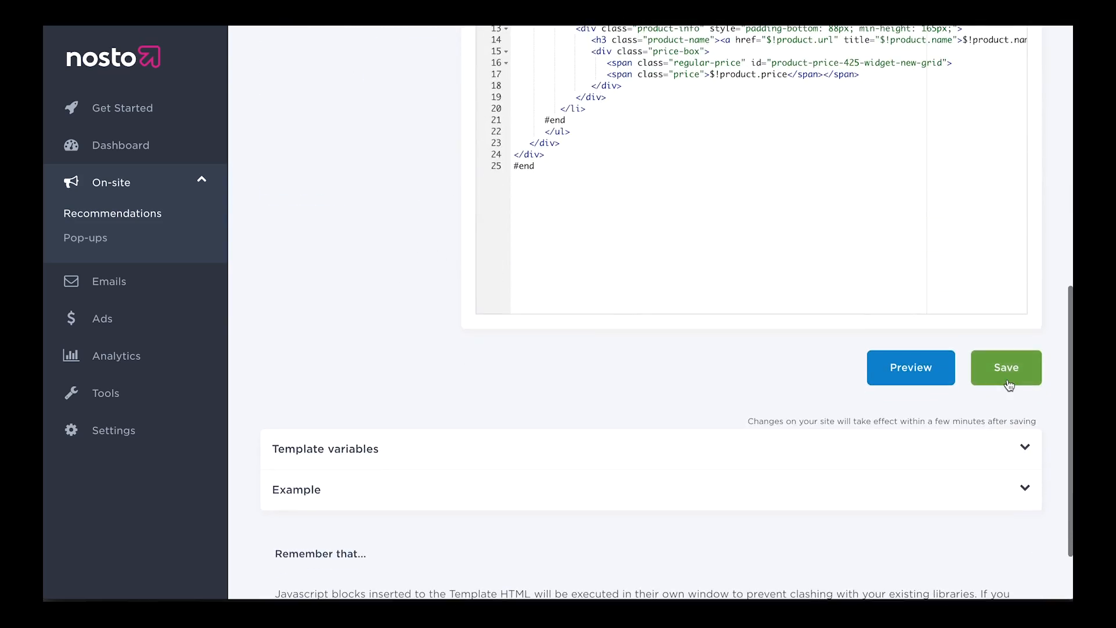
{"action": "left_click", "coordinate": [1004, 367]}
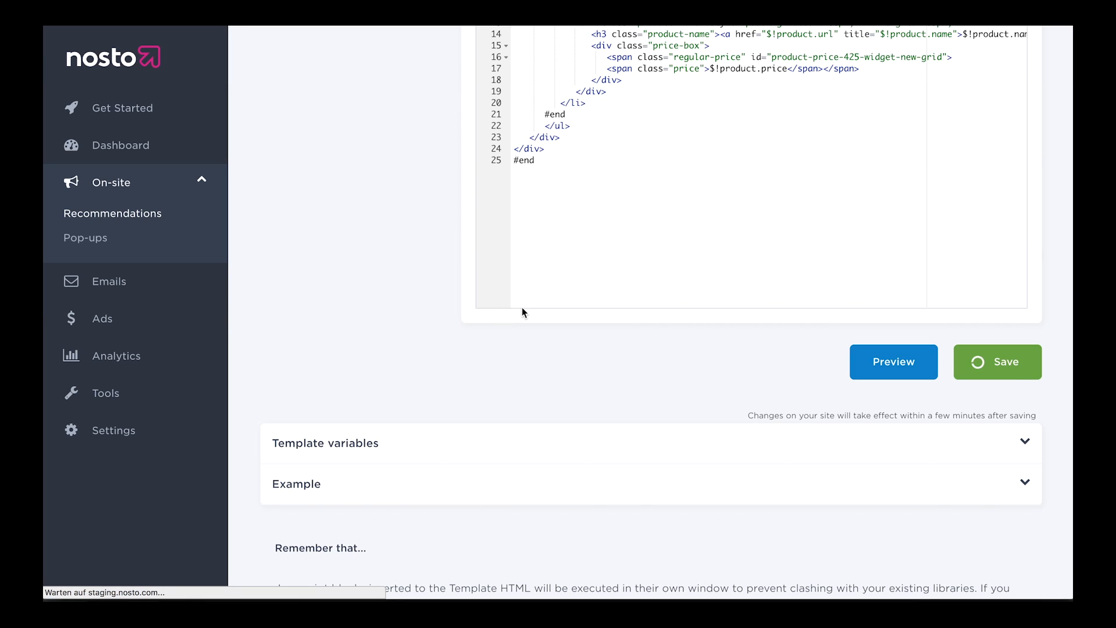
{"action": "left_click", "coordinate": [996, 362]}
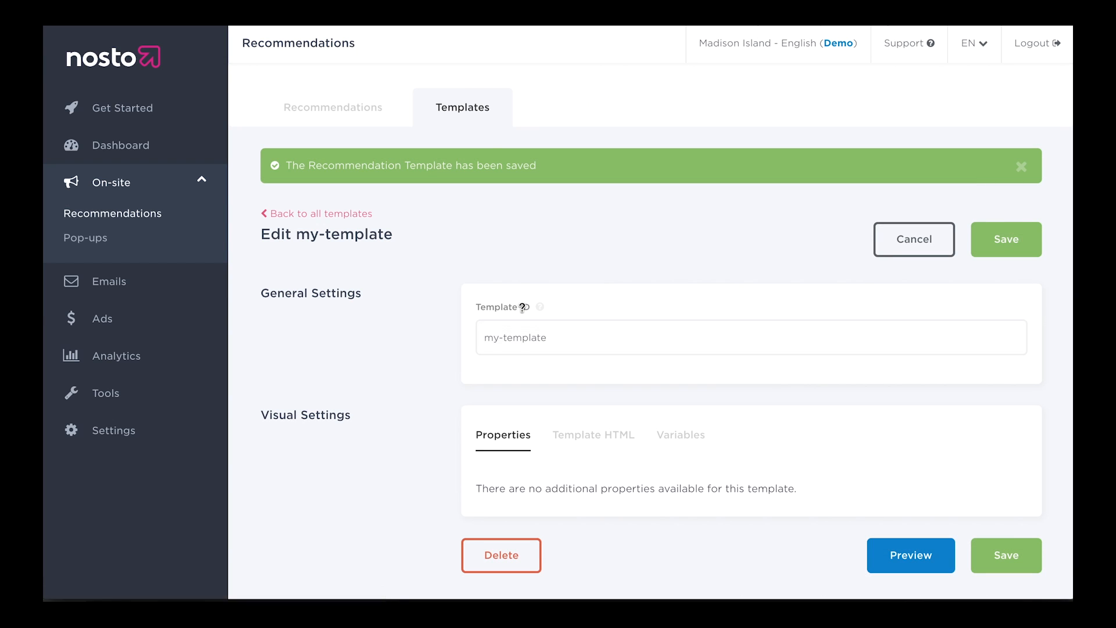
Return to Recommendations and open the settings of the 'Recommendations for you' slot
{"action": "left_click", "coordinate": [332, 107]}
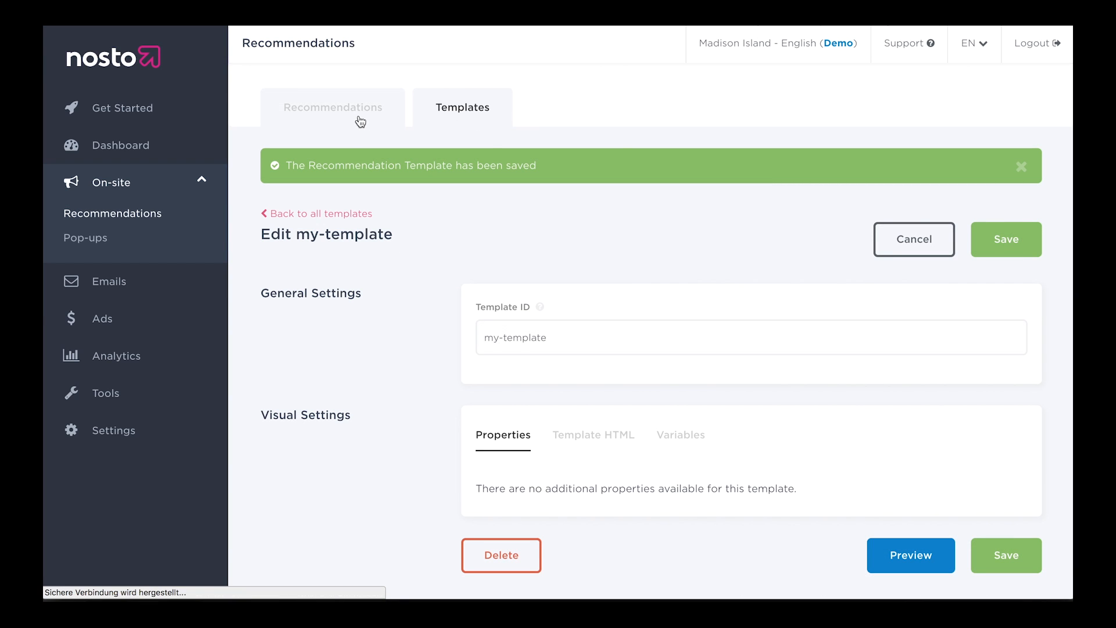
{"action": "left_click", "coordinate": [910, 556]}
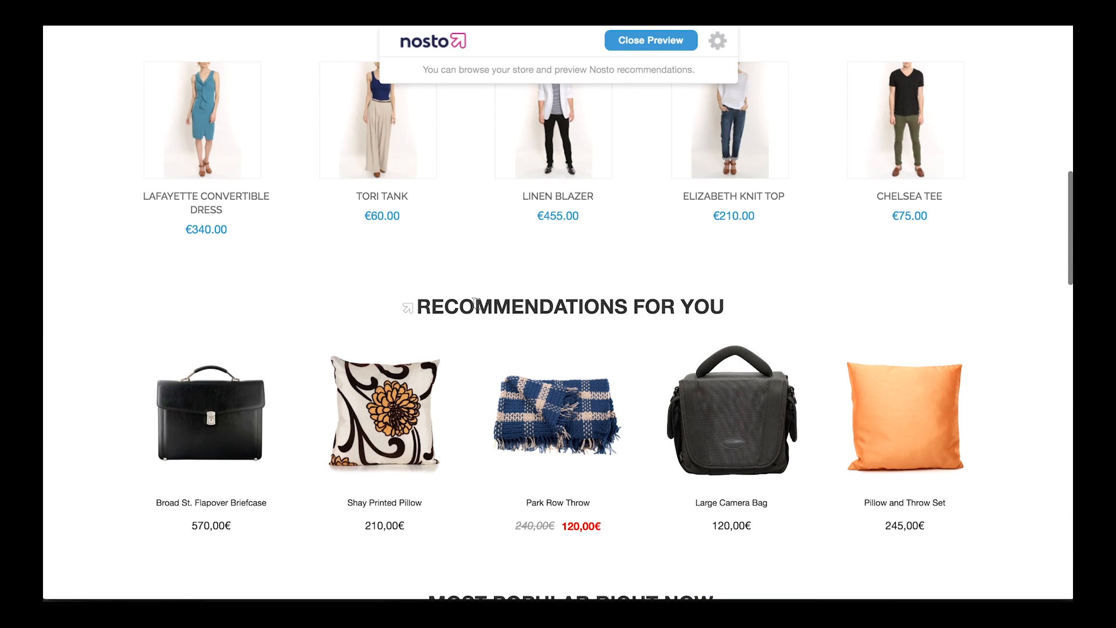
{"action": "left_click", "coordinate": [649, 39]}
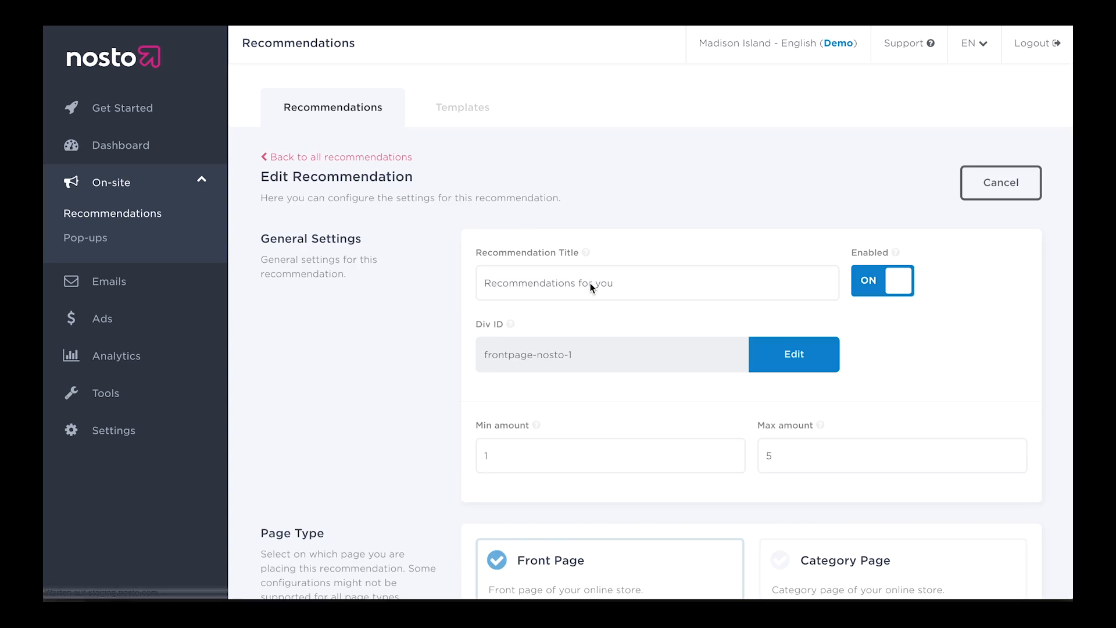
Switch the slot's Template setting from magento-default to my-template and save
{"action": "scroll", "scroll_direction": "down", "scroll_amount": 3}
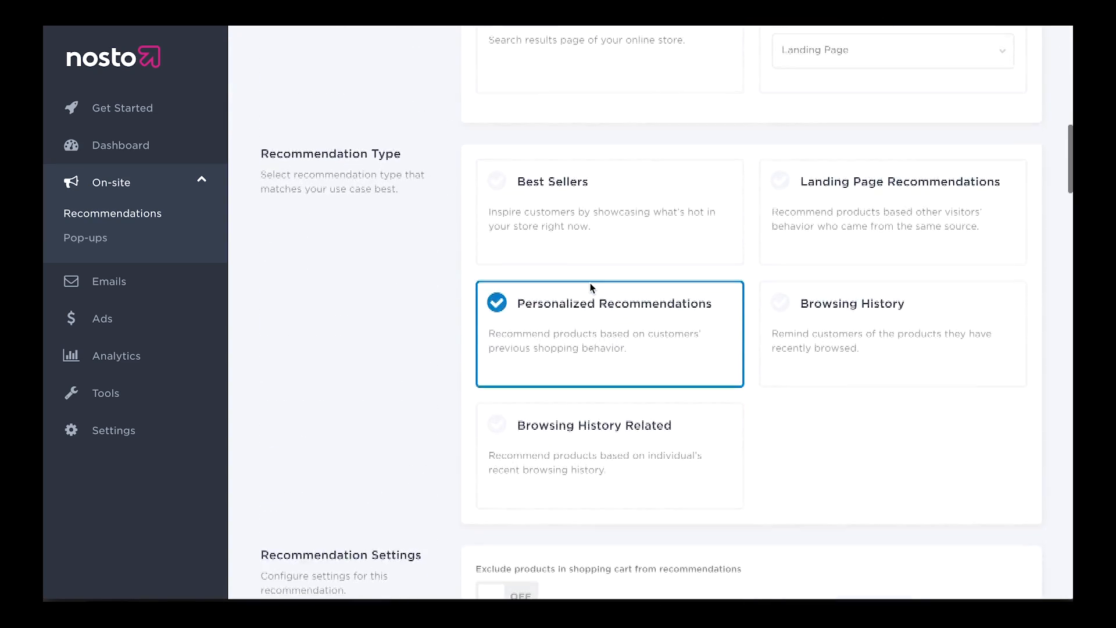
{"action": "scroll", "scroll_direction": "down", "scroll_amount": 3}
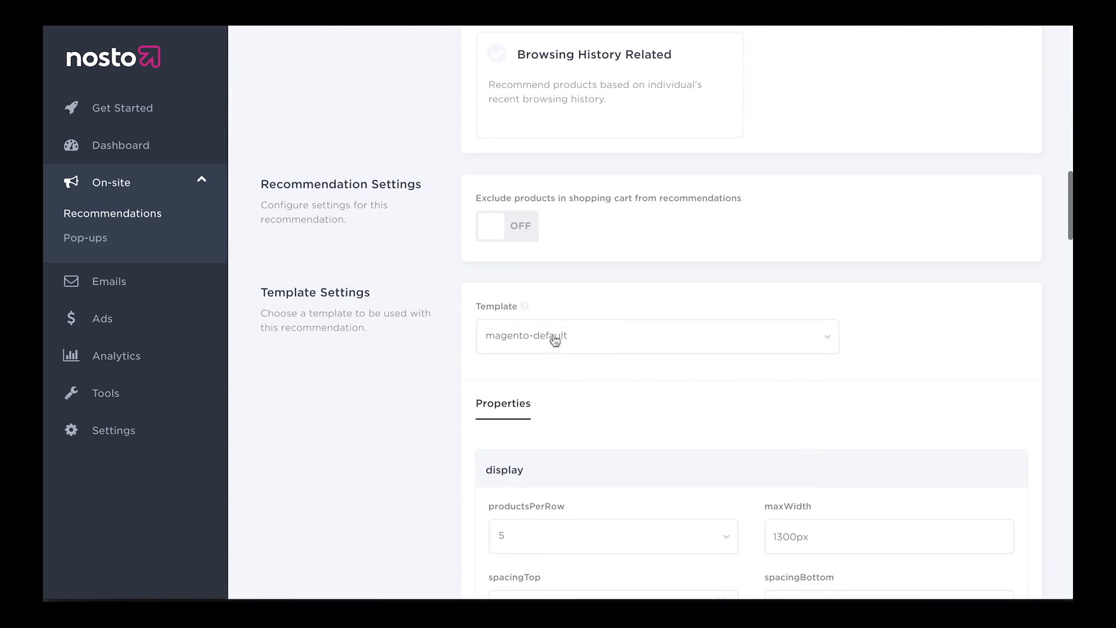
{"action": "scroll", "scroll_direction": "down", "scroll_amount": 3}
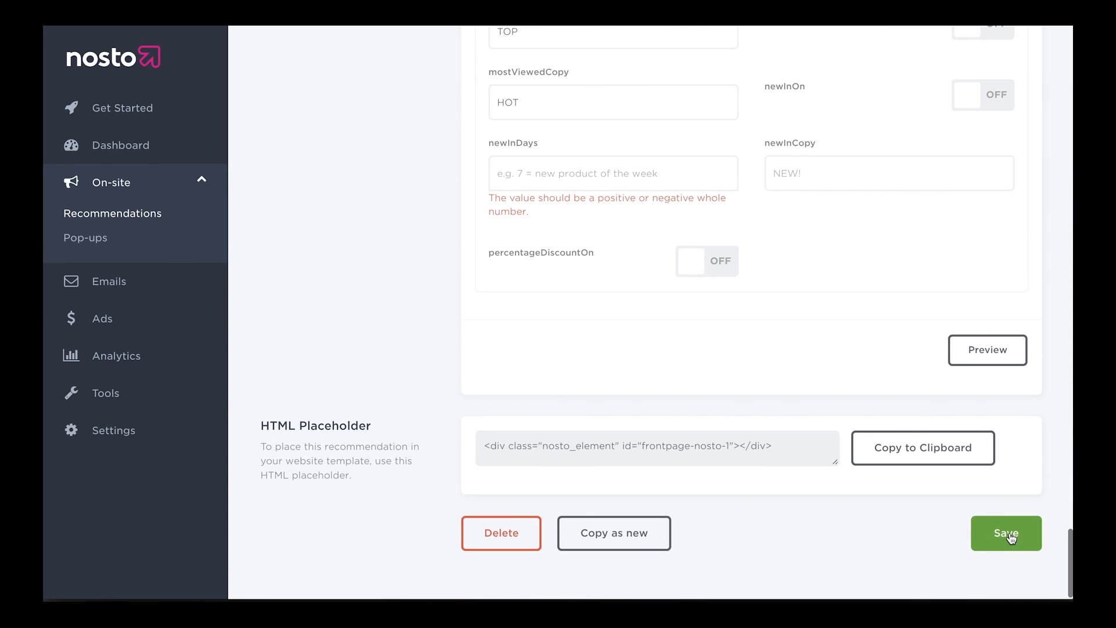
{"action": "left_click", "coordinate": [1004, 533]}
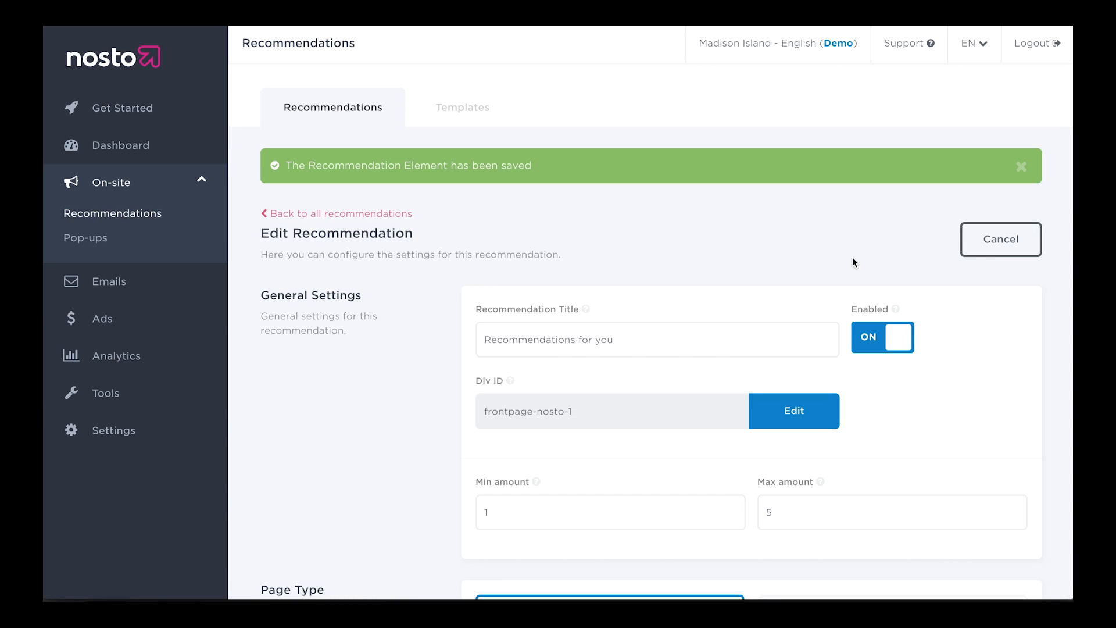
Preview the 'Recommendations for you' slot on the storefront
{"action": "scroll", "scroll_direction": "down", "scroll_amount": 3}
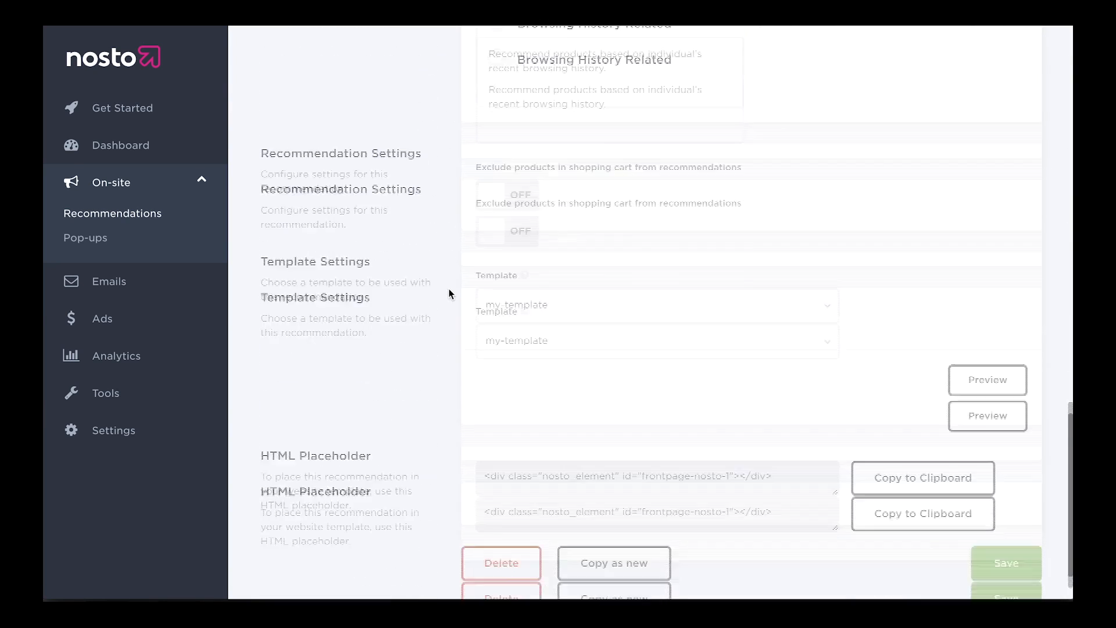
{"action": "scroll", "scroll_direction": "down", "scroll_amount": 3}
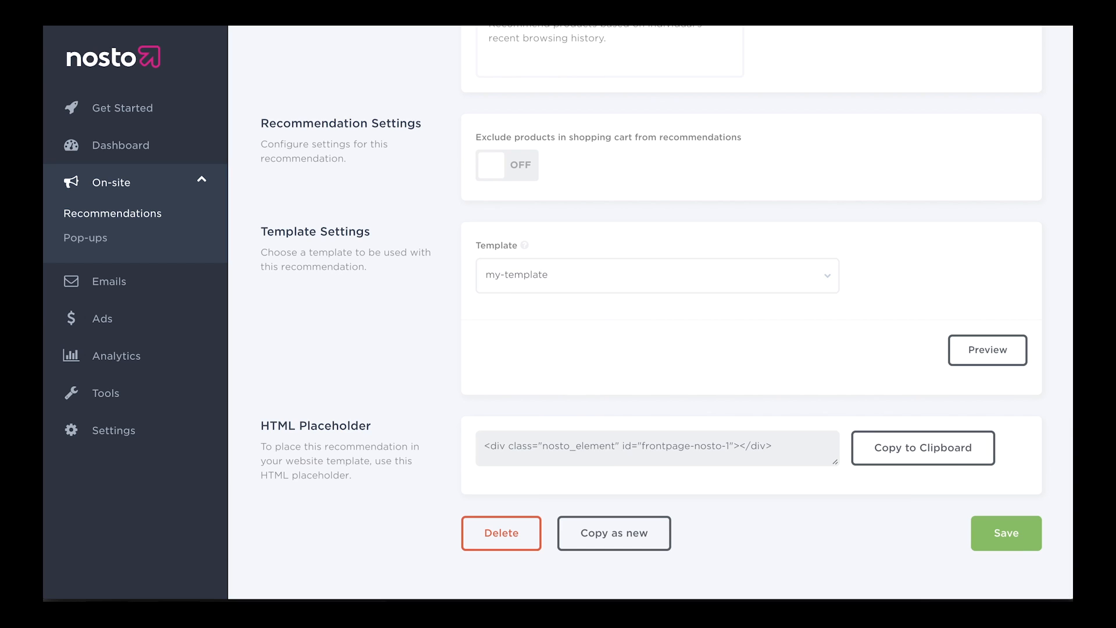
{"action": "left_click", "coordinate": [987, 349]}
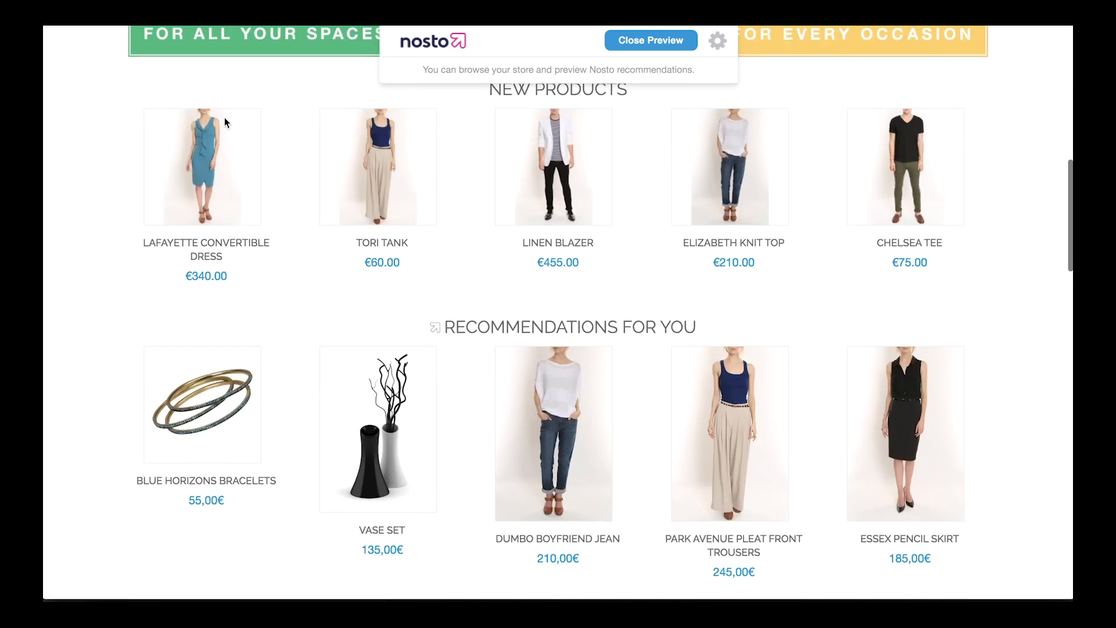
{"action": "scroll", "scroll_direction": "down", "scroll_amount": 3}
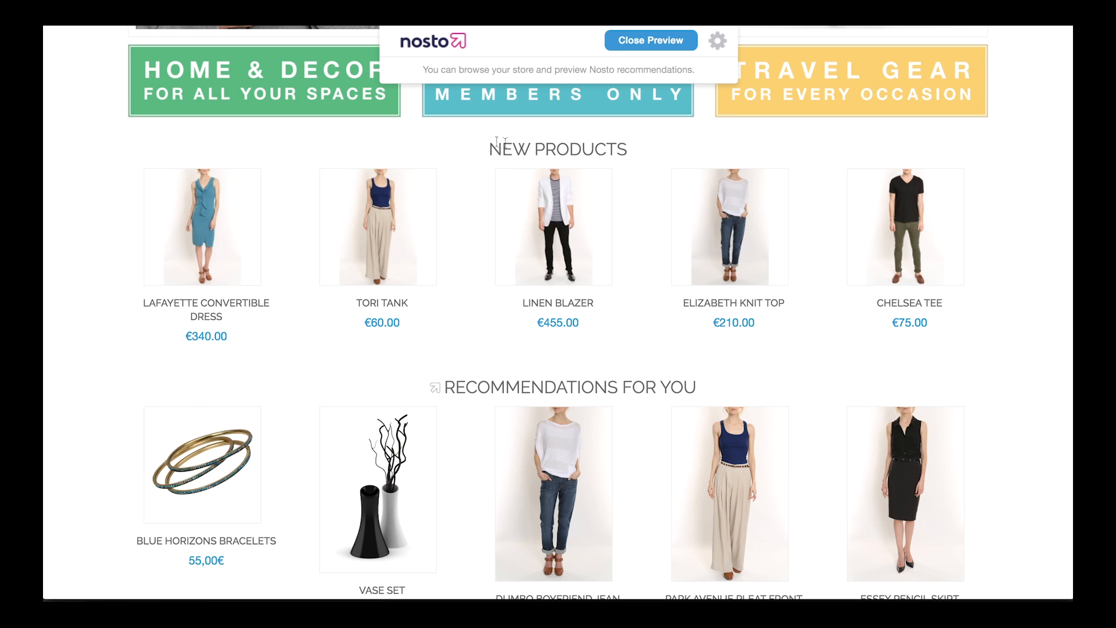
{"action": "mouse_move", "coordinate": [583, 239]}
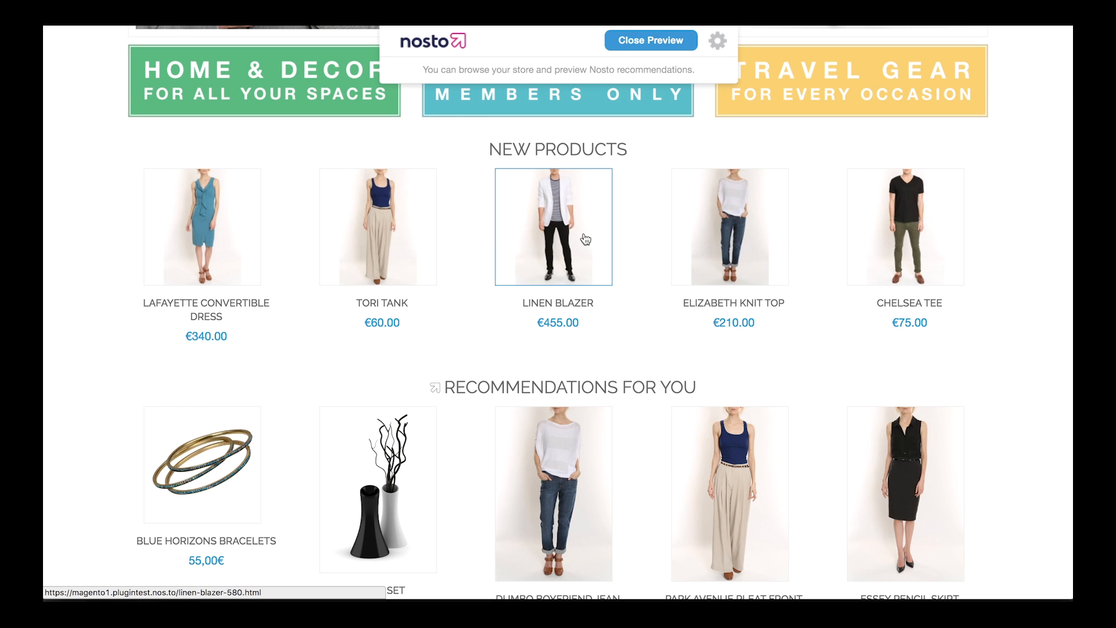
{"action": "scroll", "scroll_direction": "down", "scroll_amount": 3}
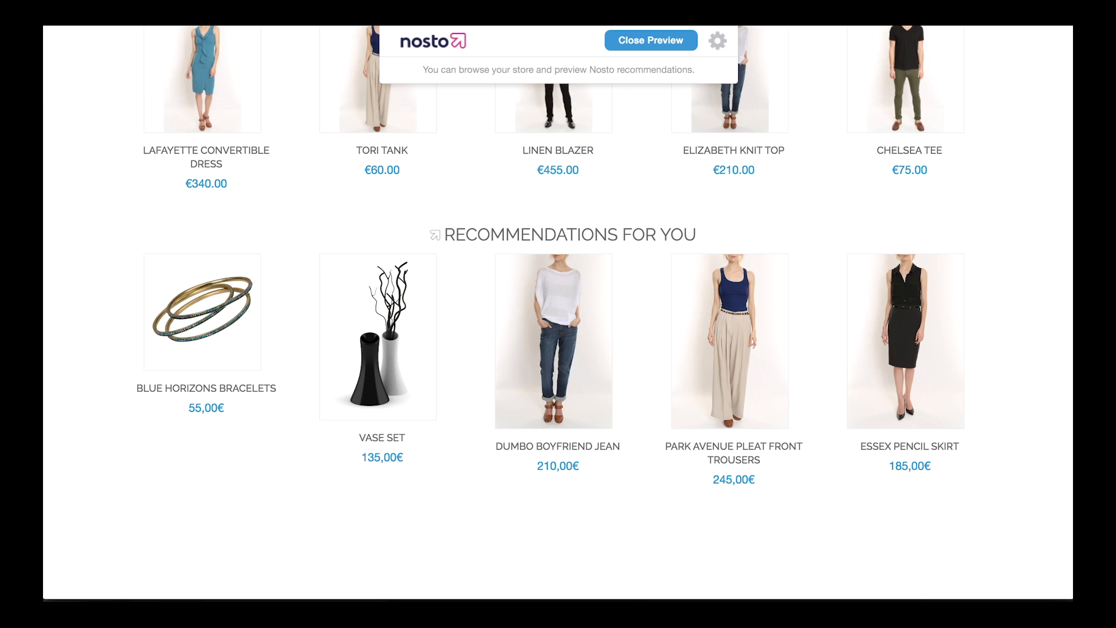
Leave the store preview and reopen my-template's Template HTML code for editing
{"action": "left_click", "coordinate": [649, 39]}
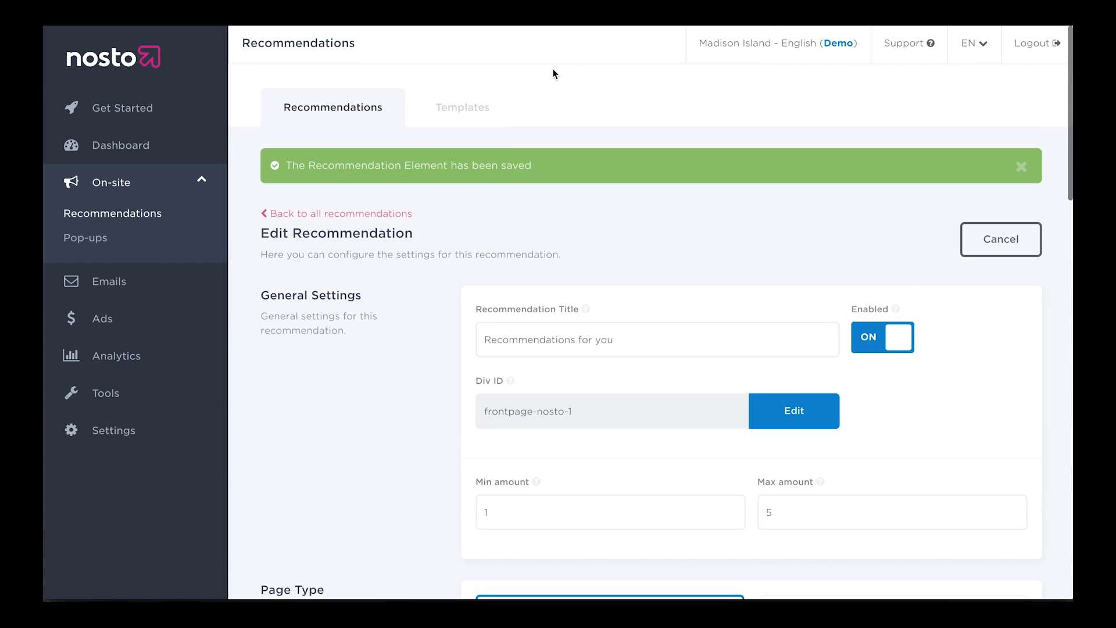
{"action": "left_click", "coordinate": [461, 107]}
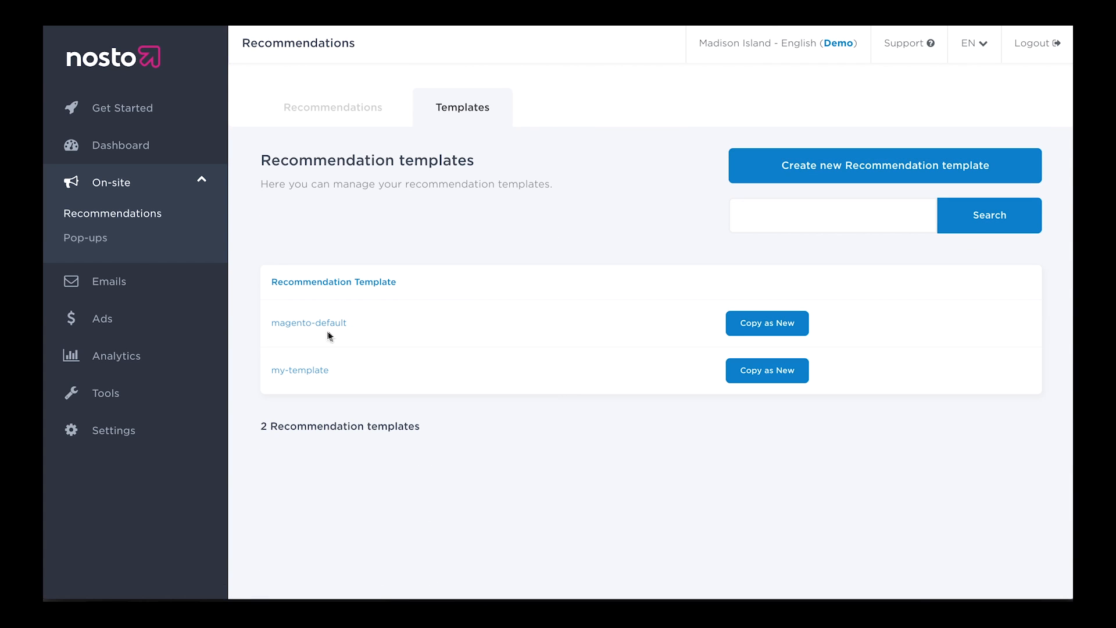
{"action": "left_click", "coordinate": [300, 370]}
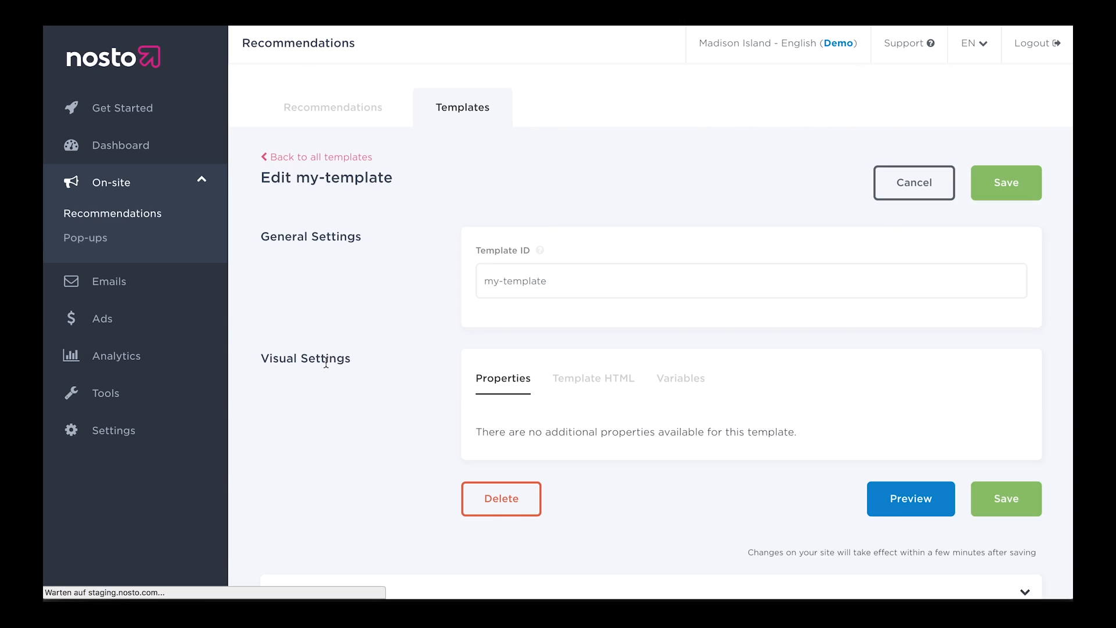
{"action": "left_click", "coordinate": [593, 377]}
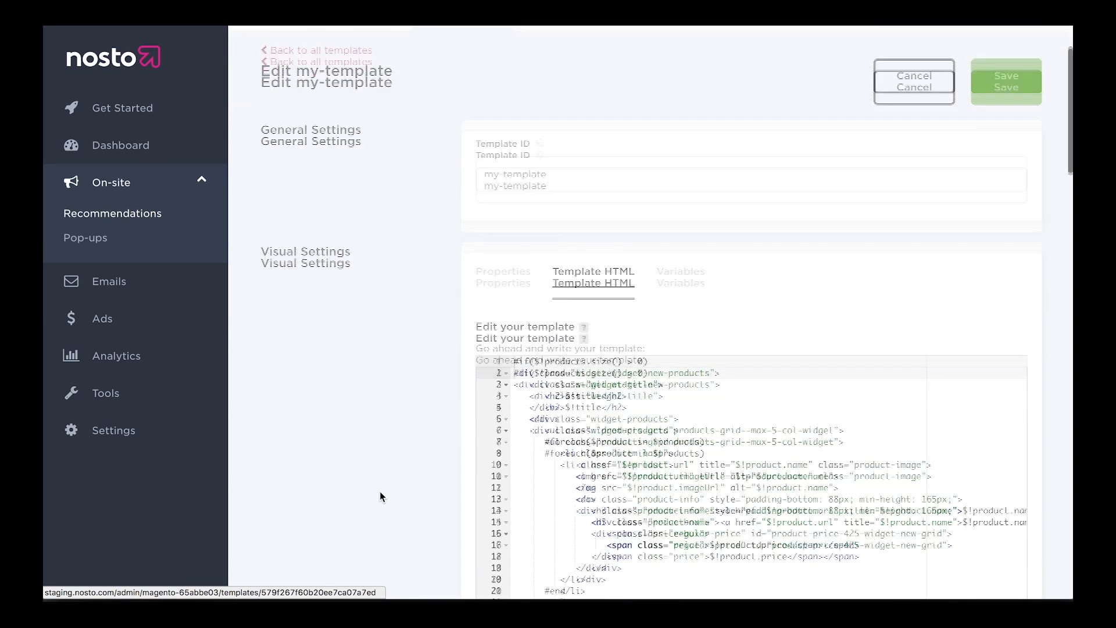
{"action": "scroll", "scroll_direction": "down", "scroll_amount": 3}
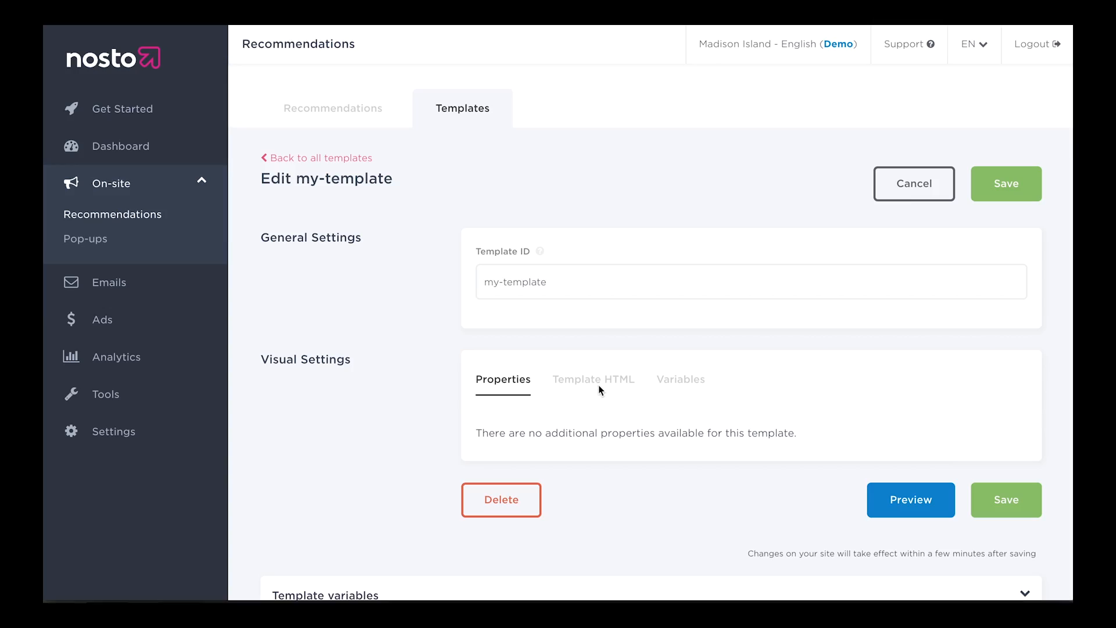
{"action": "left_click", "coordinate": [593, 379]}
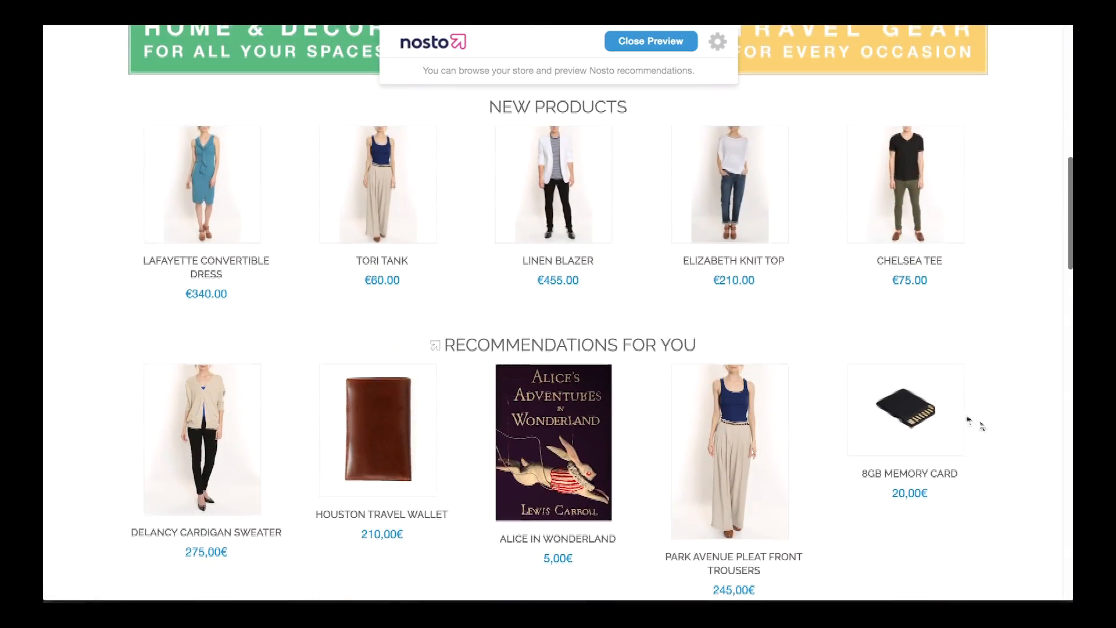
{"action": "left_click", "coordinate": [651, 41]}
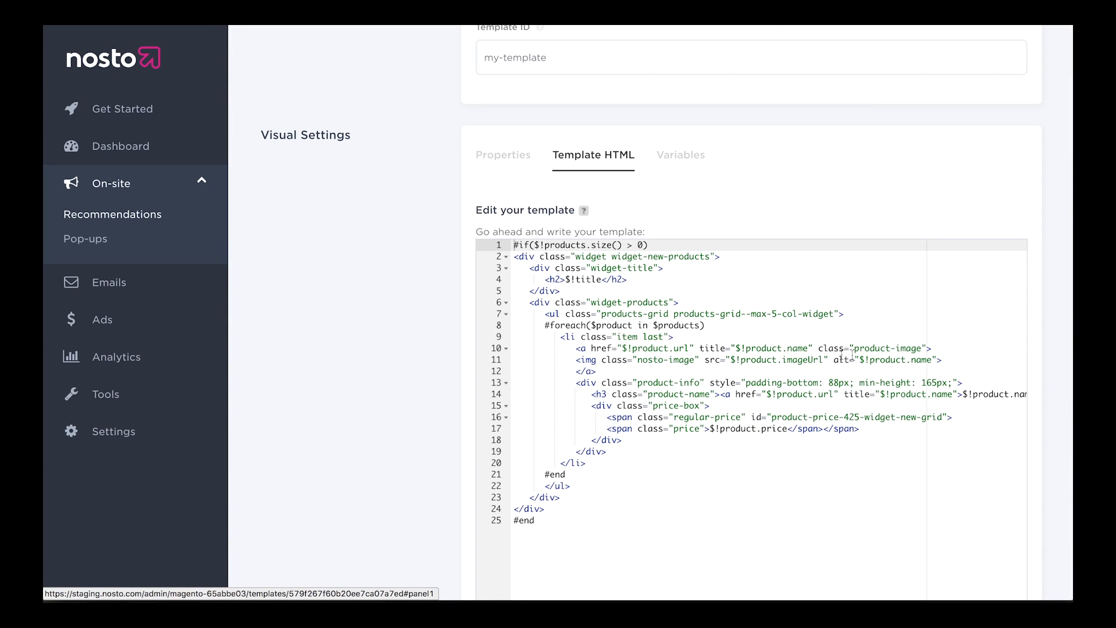
Insert a <style> block after line 1 setting 'border: 0 !important' on #$divId .product-image
{"action": "double_click", "coordinate": [886, 348]}
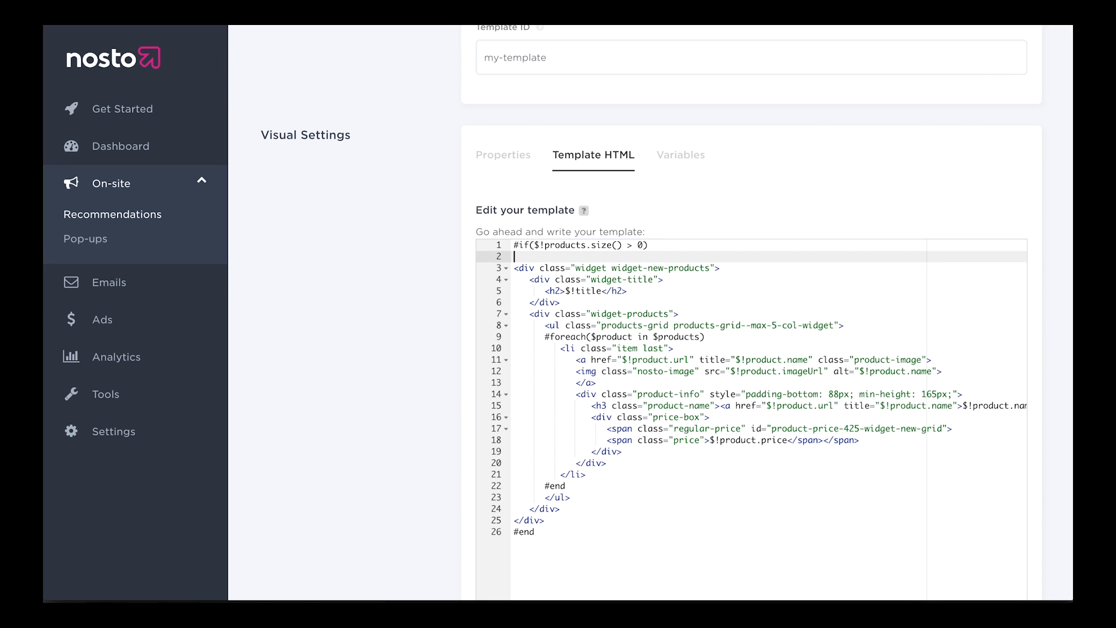
{"action": "type", "text": "<style>"}
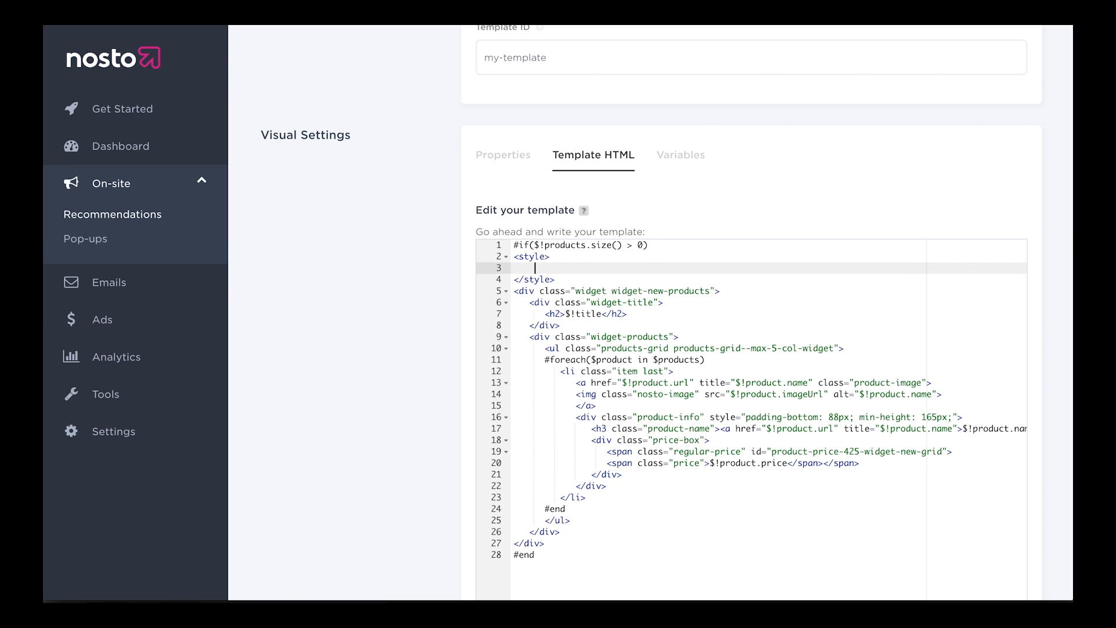
{"action": "type", "text": "#$divId"}
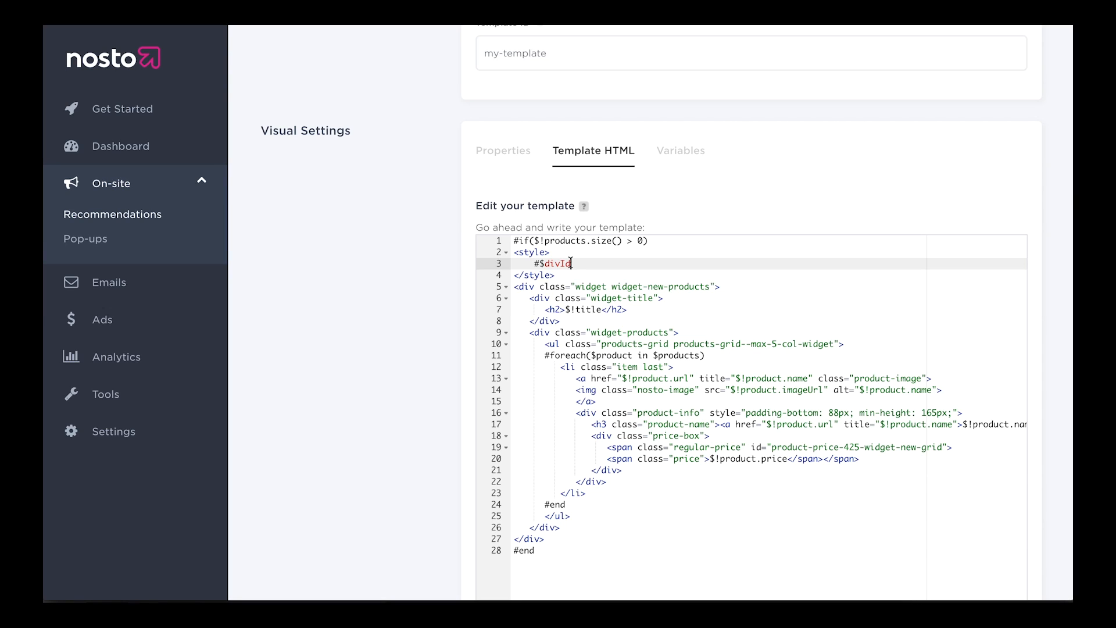
{"action": "mouse_move", "coordinate": [713, 268]}
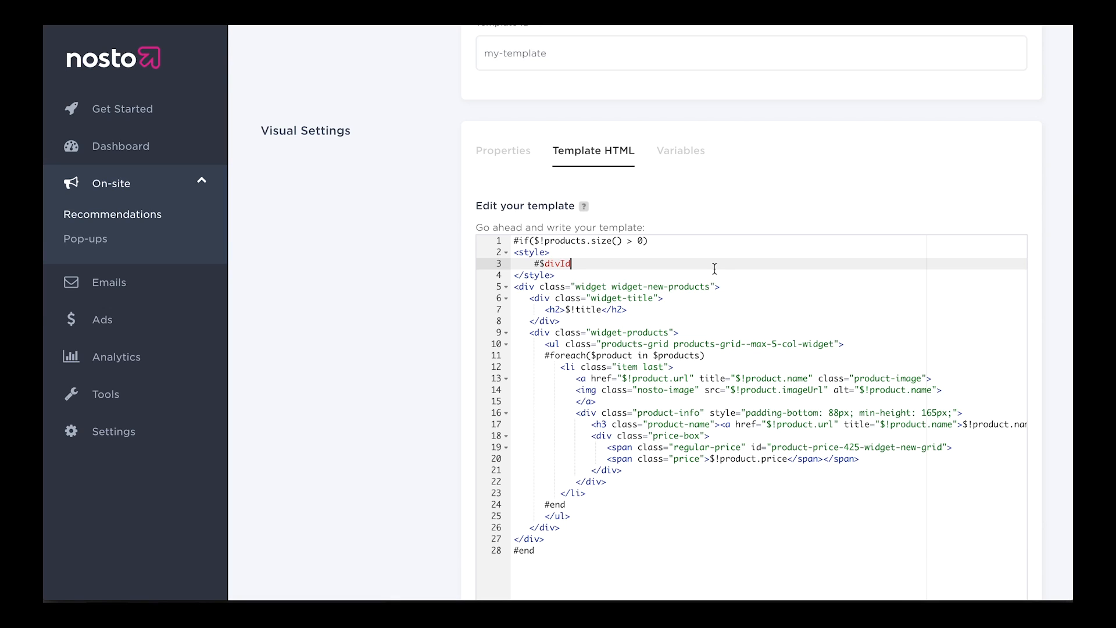
{"action": "type", "text": ".nosto"}
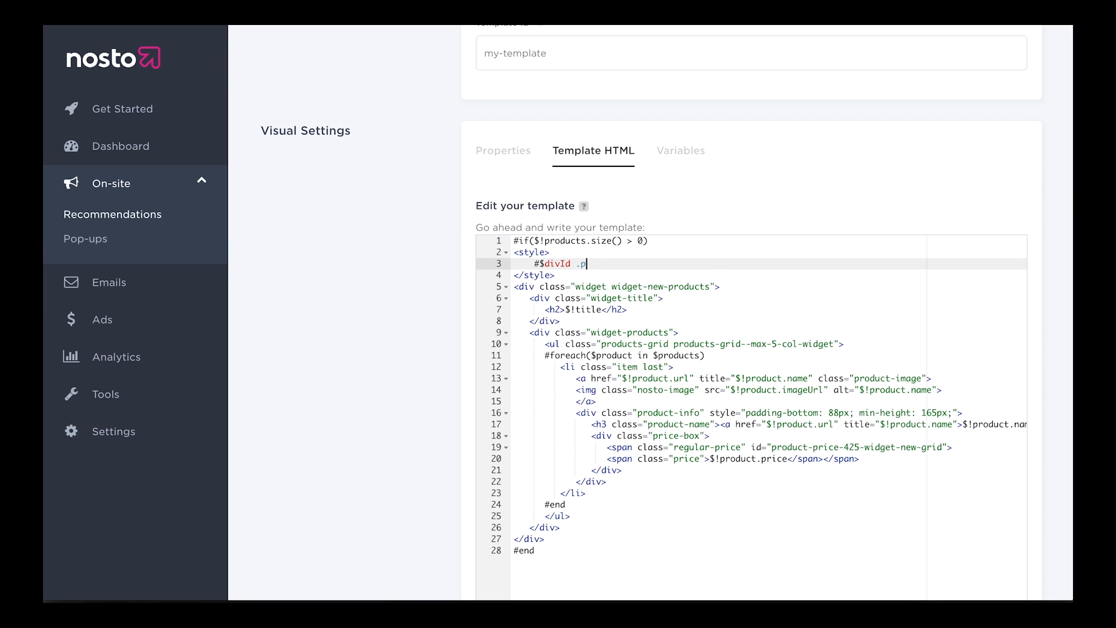
{"action": "type", "text": "roduct-im"}
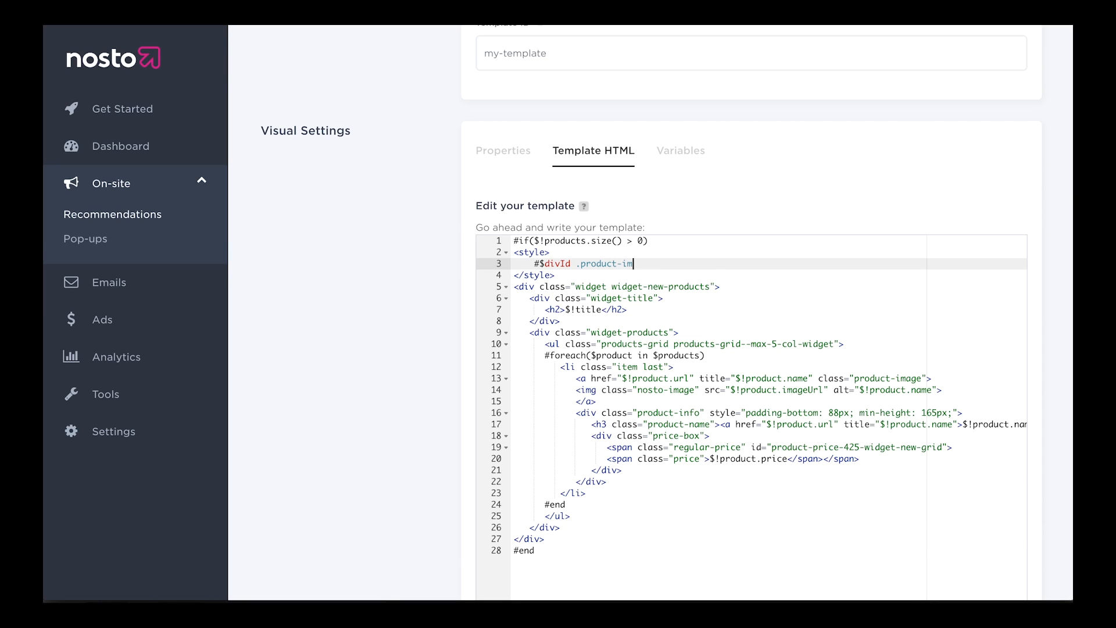
{"action": "type", "text": "age{"}
{"action": "type", "text": "borde"}
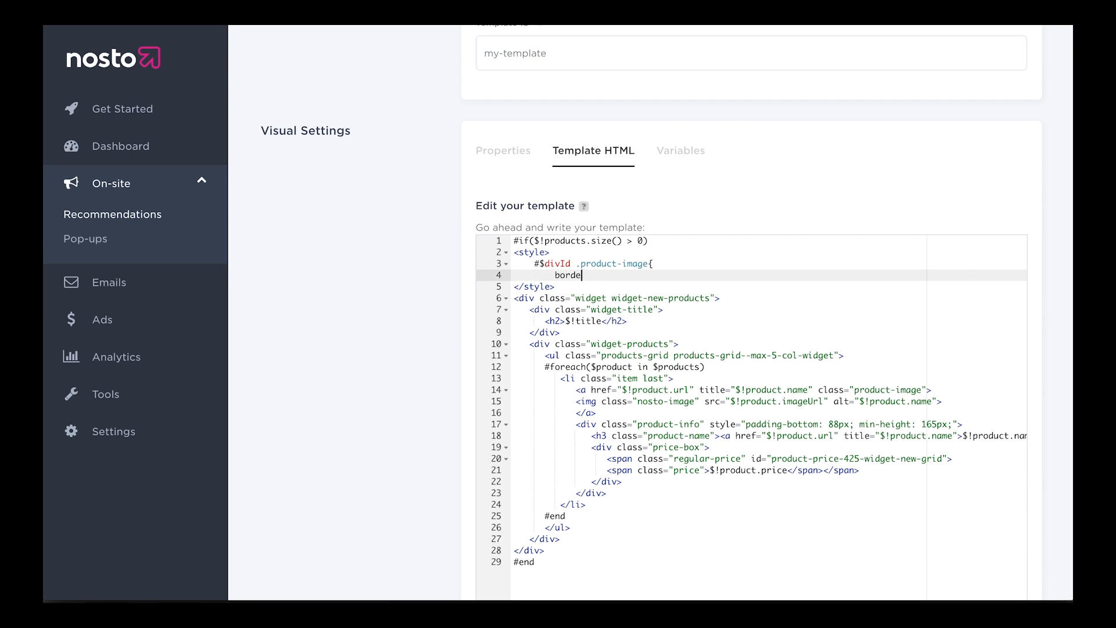
{"action": "type", "text": "r: 0;"}
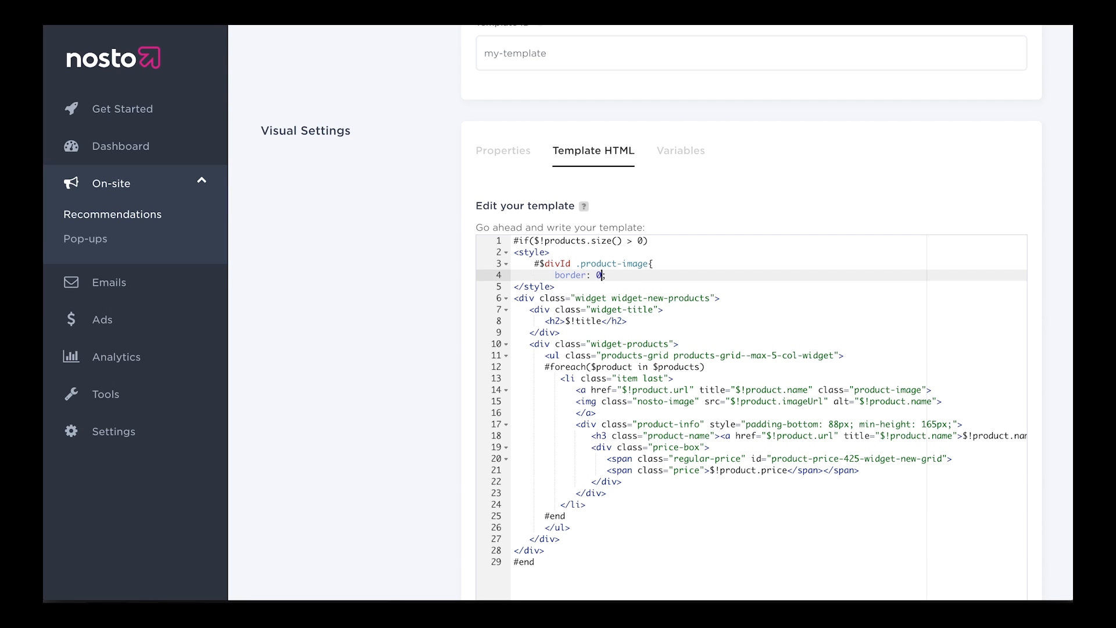
{"action": "type", "text": "!important"}
{"action": "type", "text": "}"}
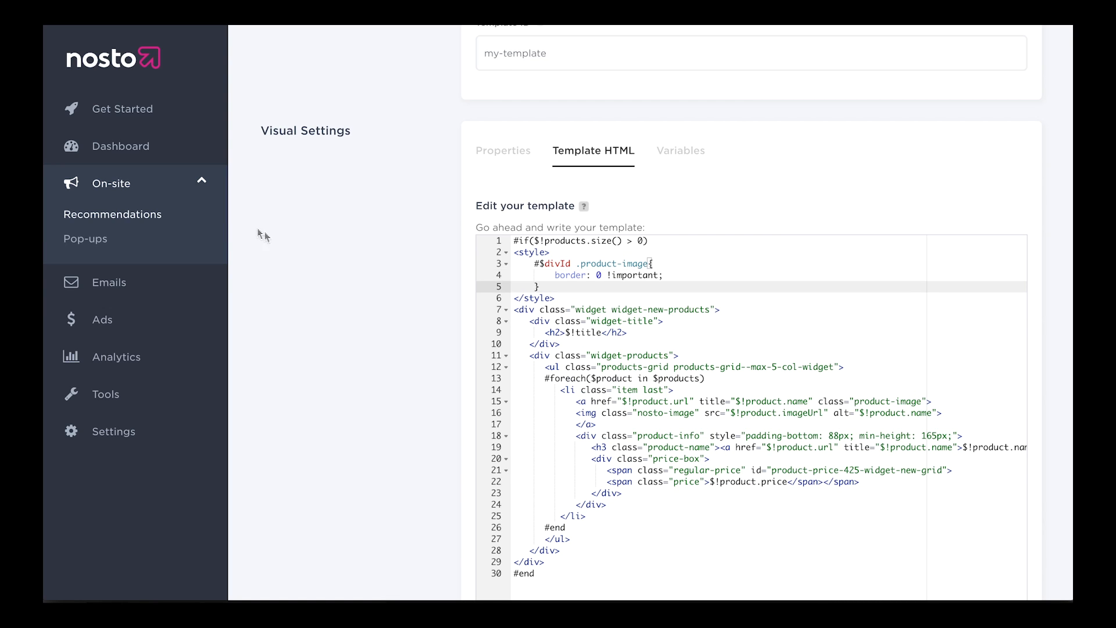
{"action": "scroll", "scroll_direction": "down", "scroll_amount": 3}
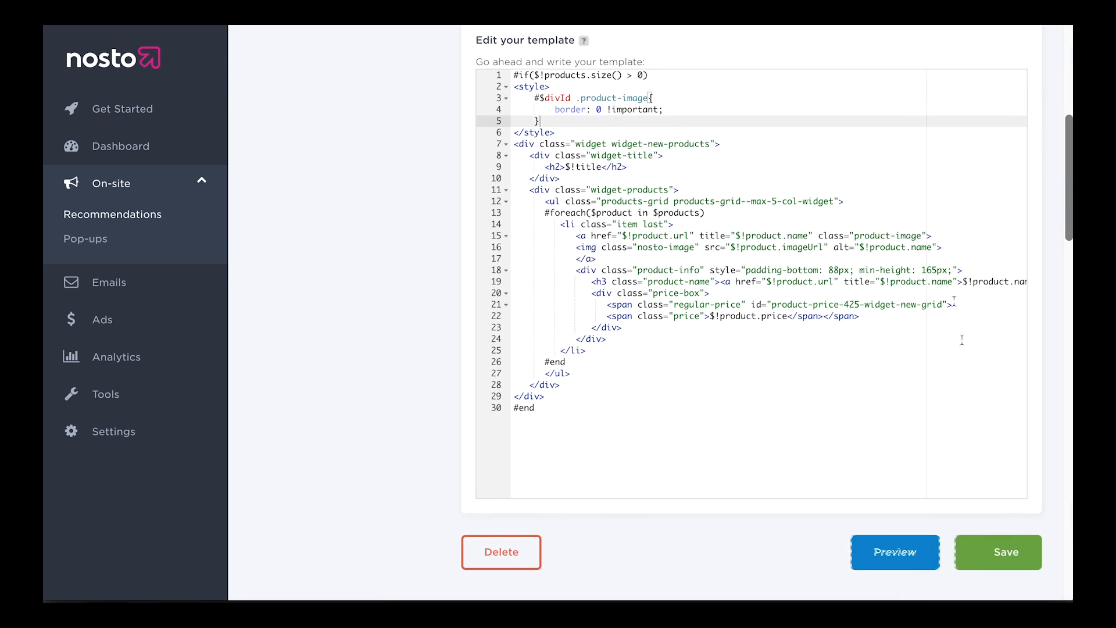
Save my-template and check borderless product images in the store preview
{"action": "left_click", "coordinate": [1005, 551]}
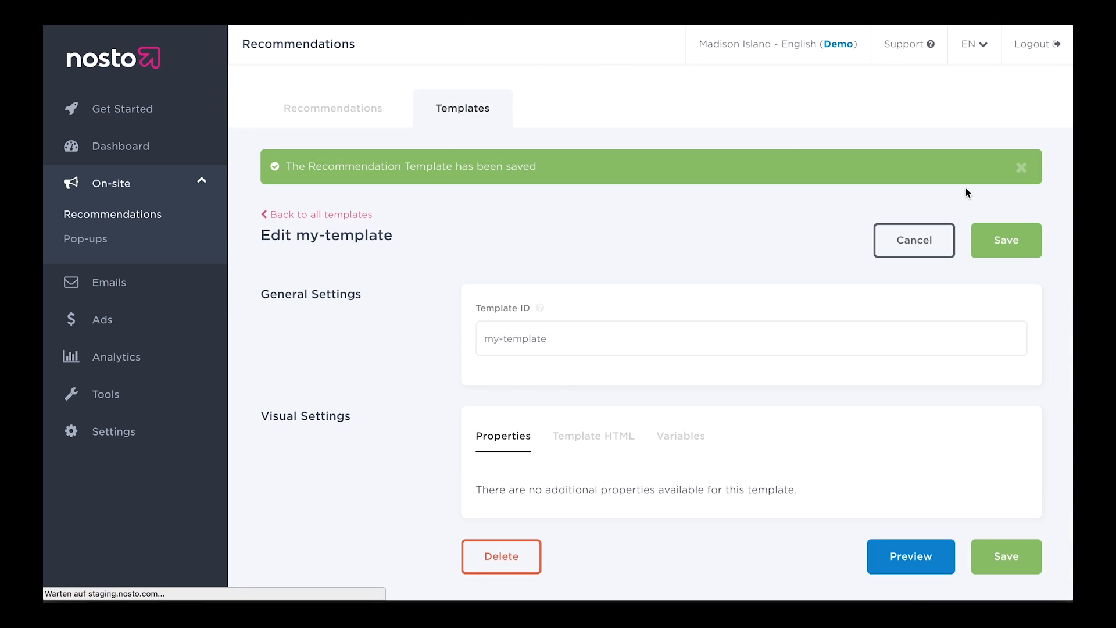
{"action": "left_click", "coordinate": [910, 556]}
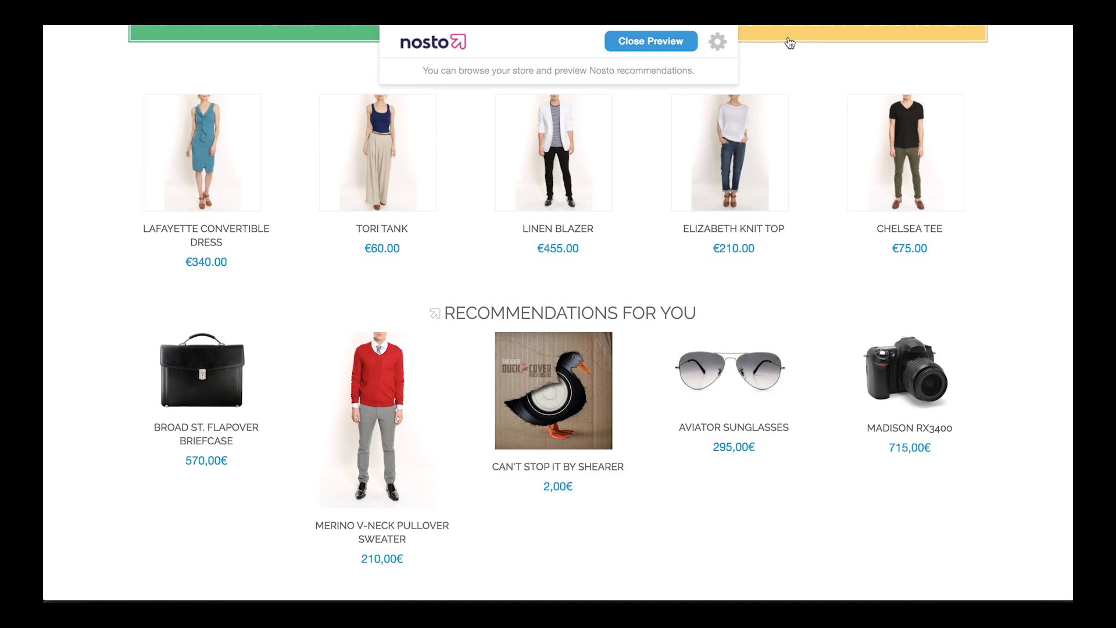
{"action": "left_click", "coordinate": [649, 41]}
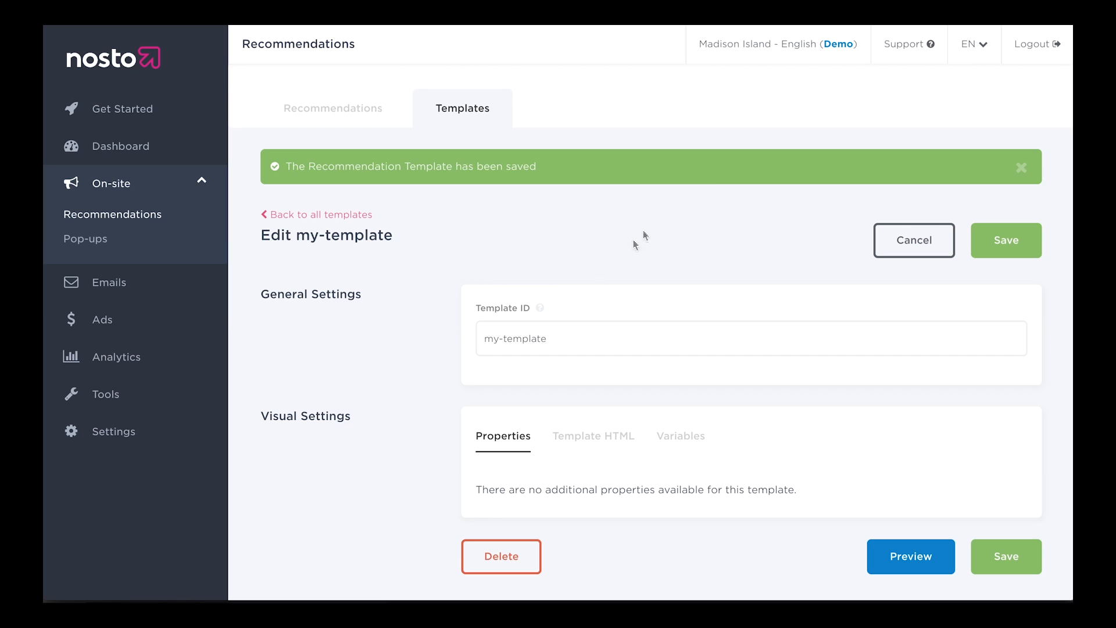
Return to the Template HTML editor and select the product-image class name in the style
{"action": "left_click", "coordinate": [593, 436]}
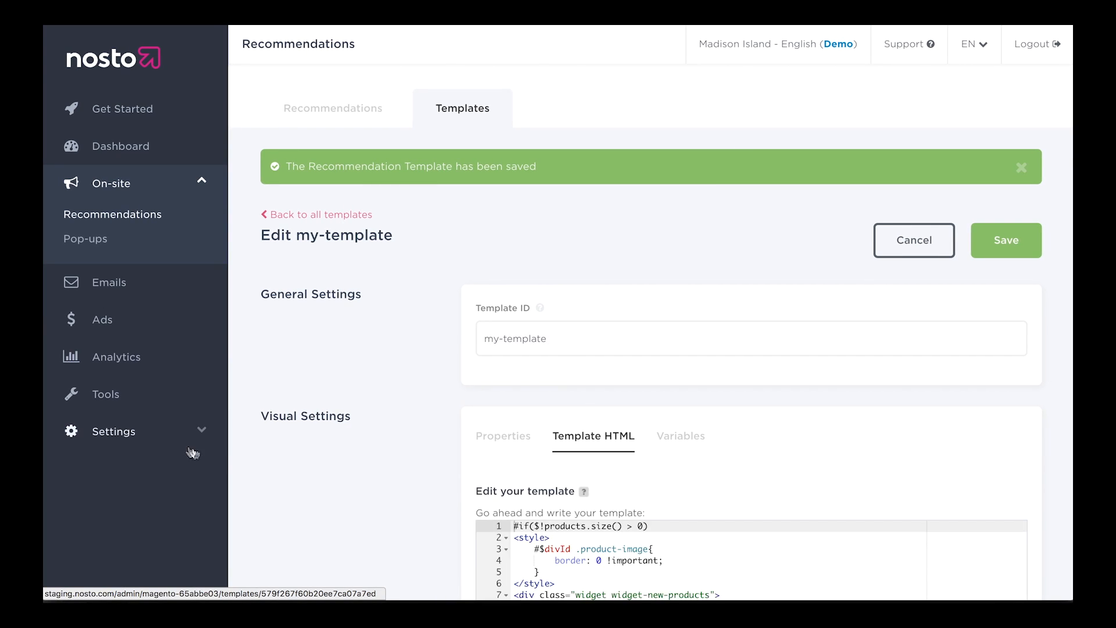
{"action": "scroll", "scroll_direction": "down", "scroll_amount": 3}
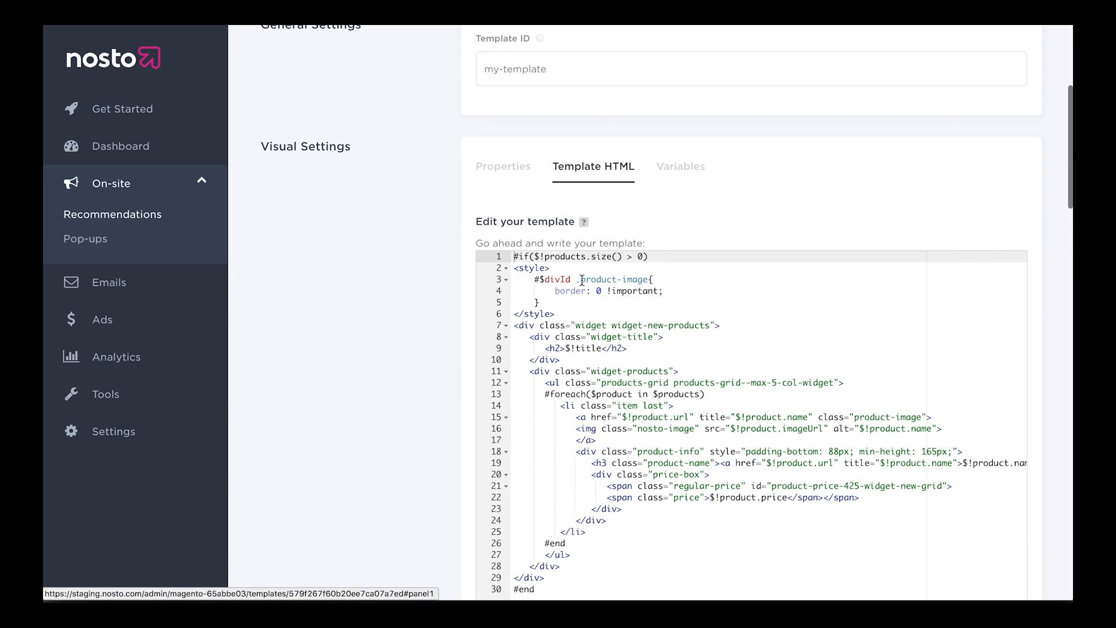
{"action": "double_click", "coordinate": [614, 279]}
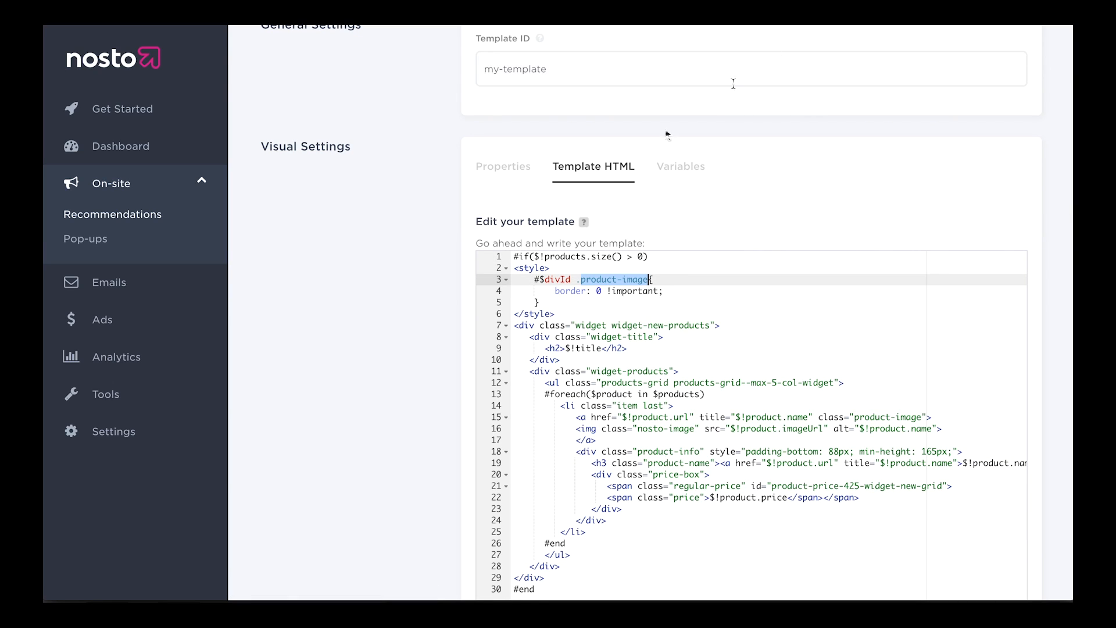